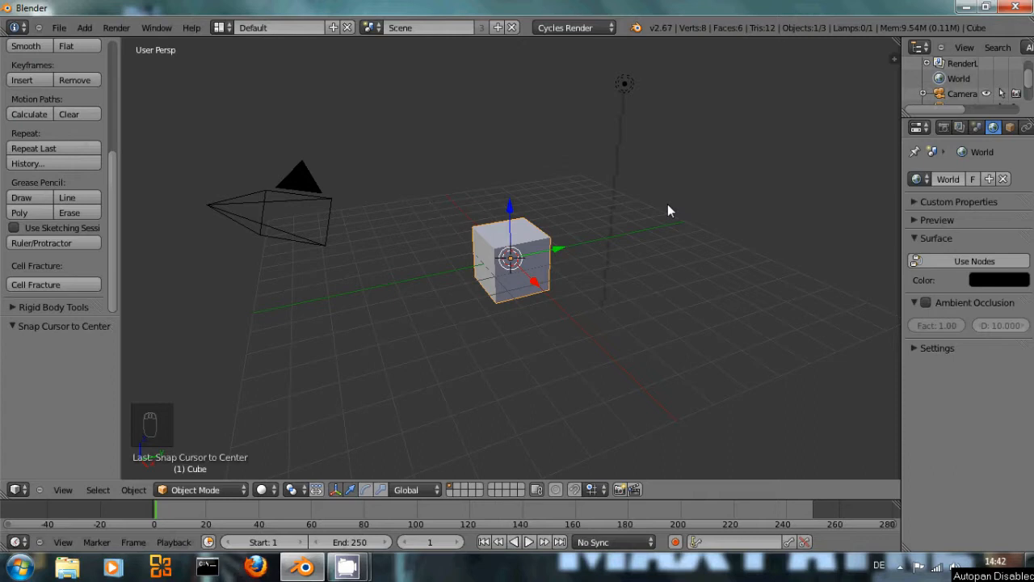
{"action": "mouse_move", "coordinate": [433, 274]}
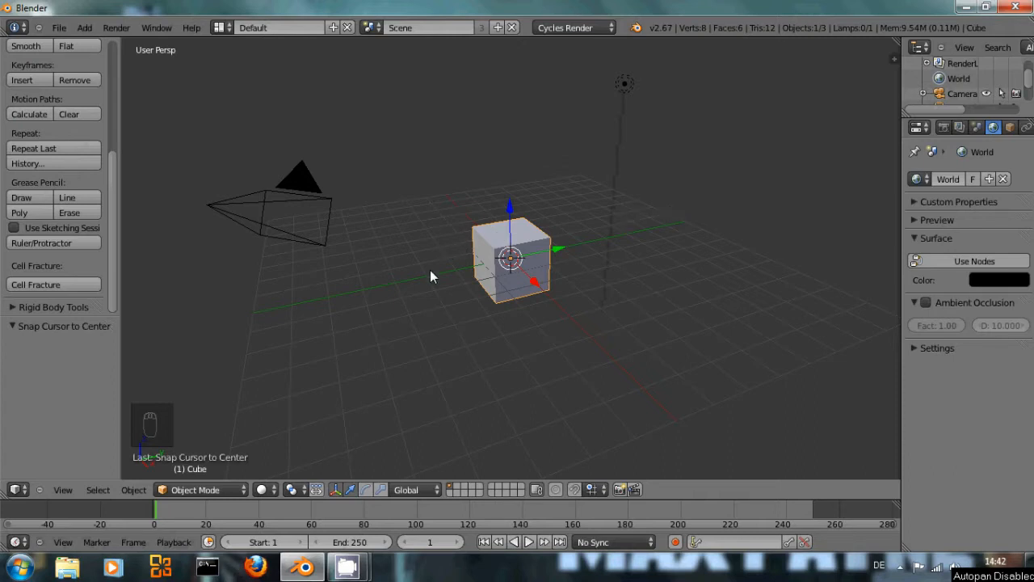
{"action": "mouse_move", "coordinate": [262, 414]}
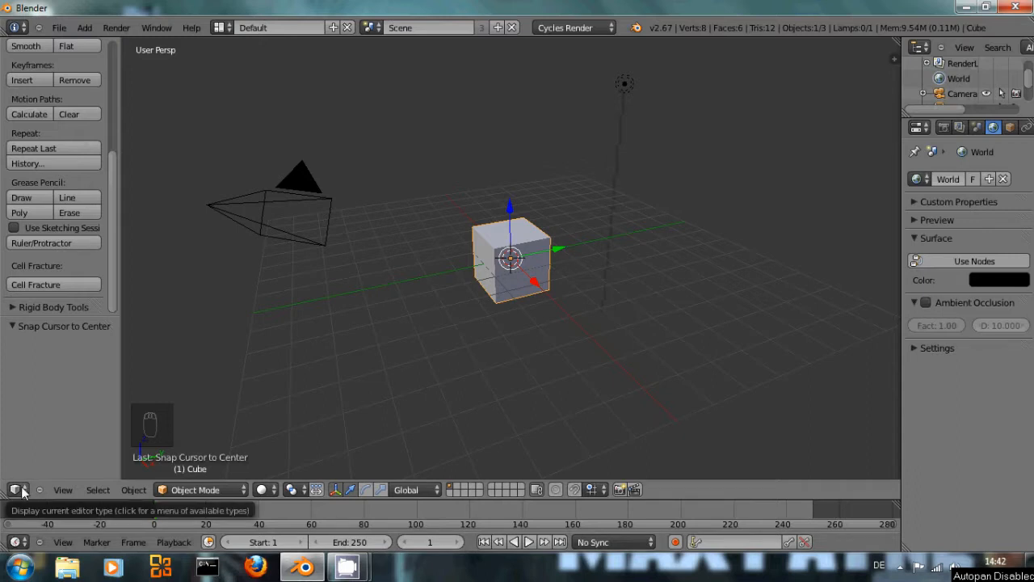
Try the main area as a Node Editor, then switch it back to the 3D View
{"action": "left_click", "coordinate": [16, 489]}
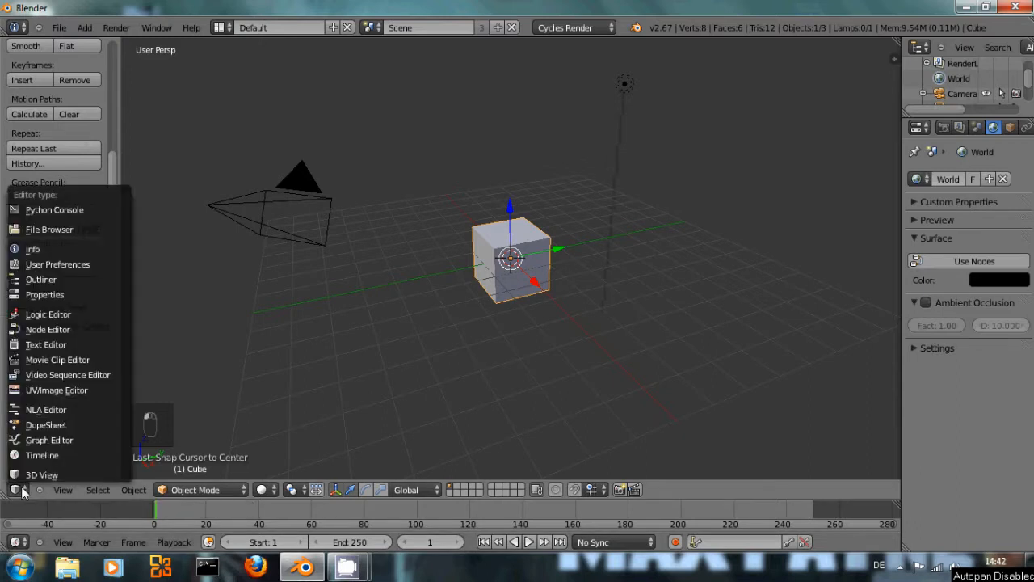
{"action": "mouse_move", "coordinate": [47, 330]}
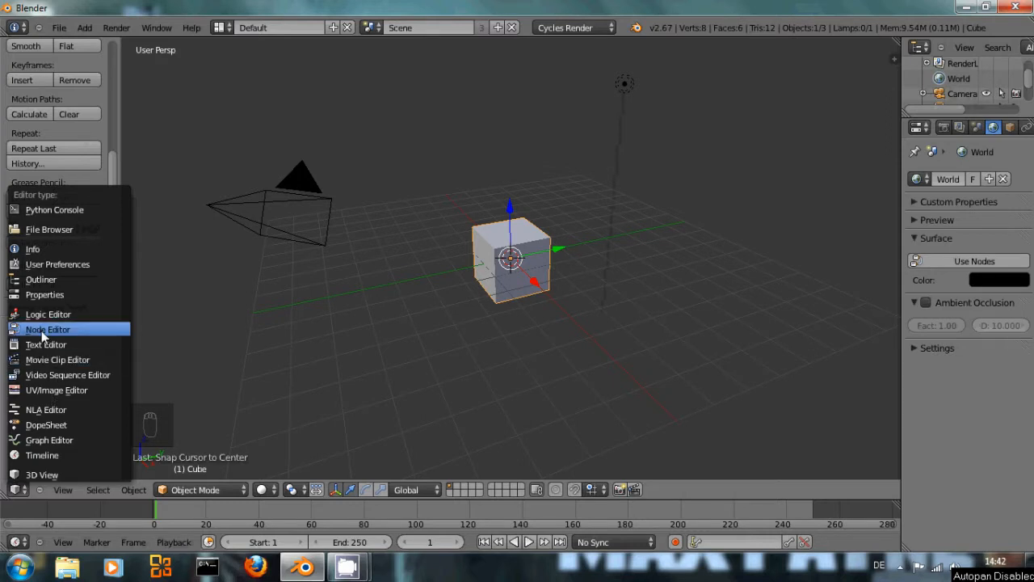
{"action": "left_click", "coordinate": [48, 329]}
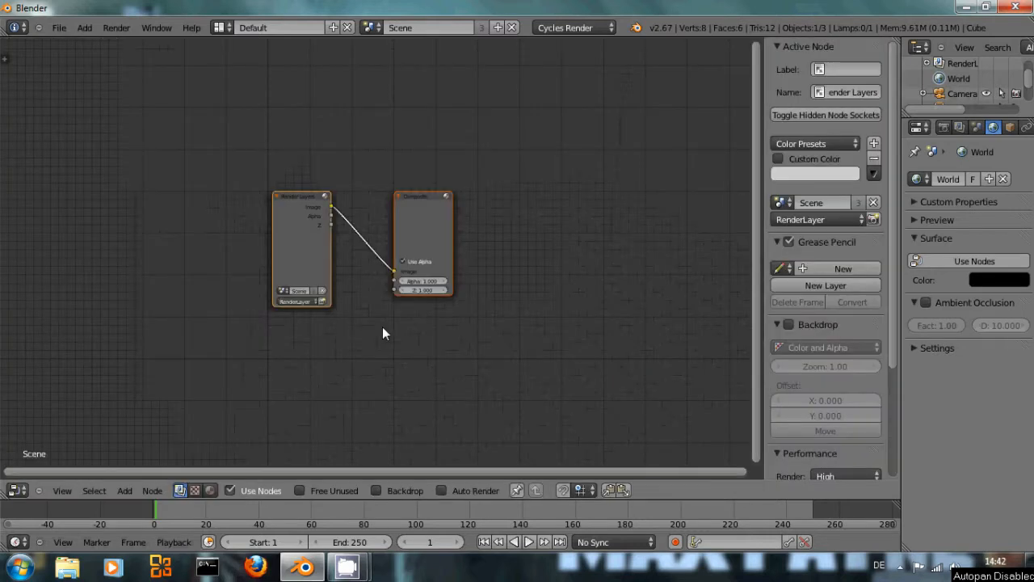
{"action": "left_click", "coordinate": [14, 490]}
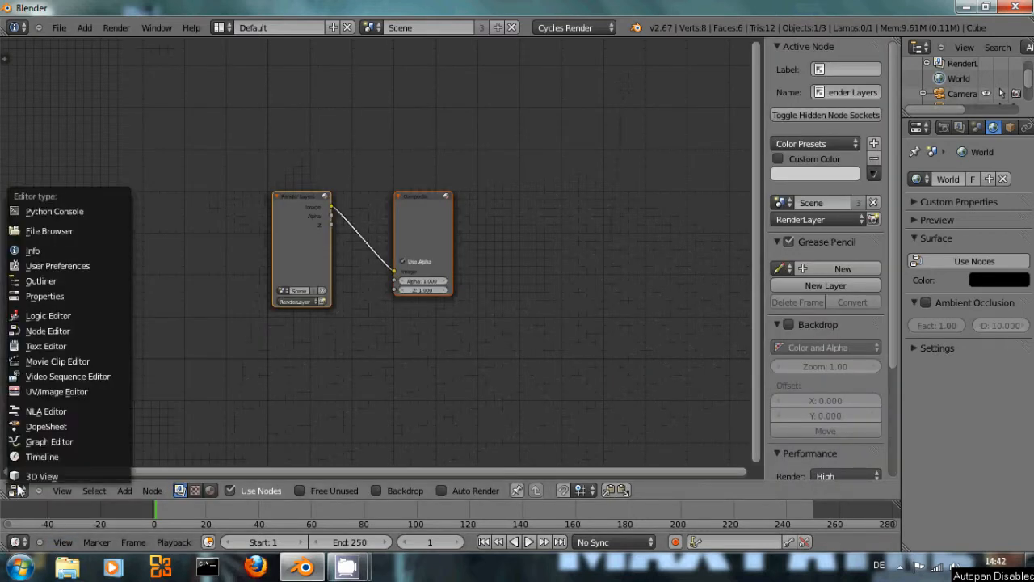
{"action": "left_click", "coordinate": [42, 475]}
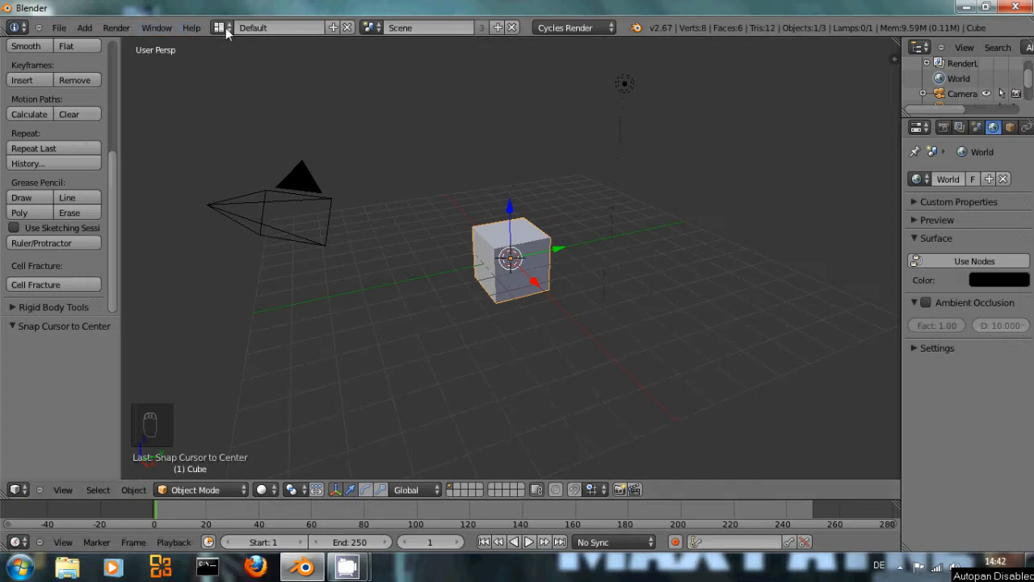
{"action": "mouse_move", "coordinate": [220, 26]}
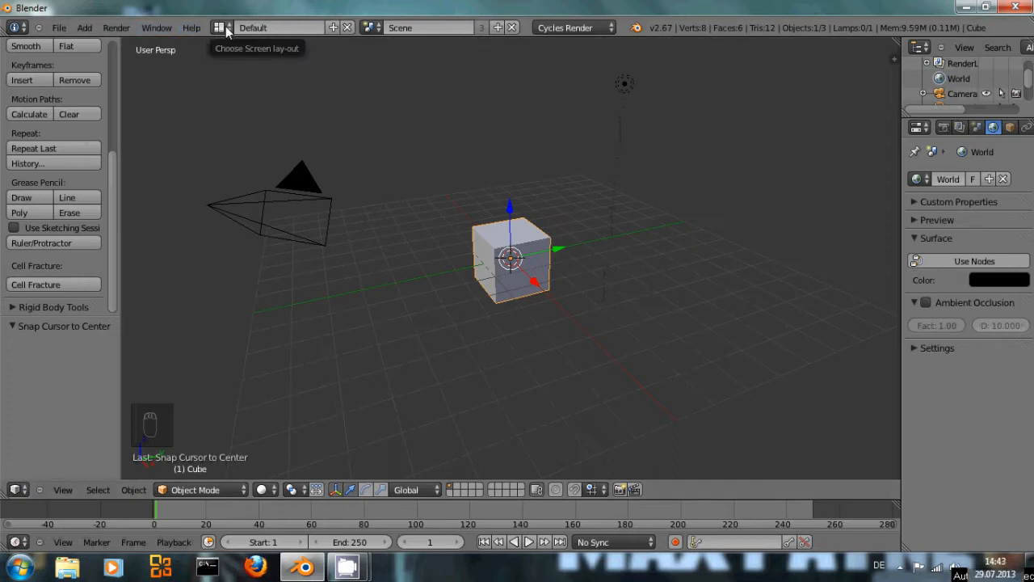
Switch to the Compositing screen layout with Render Layers and Composite nodes
{"action": "left_click", "coordinate": [220, 26]}
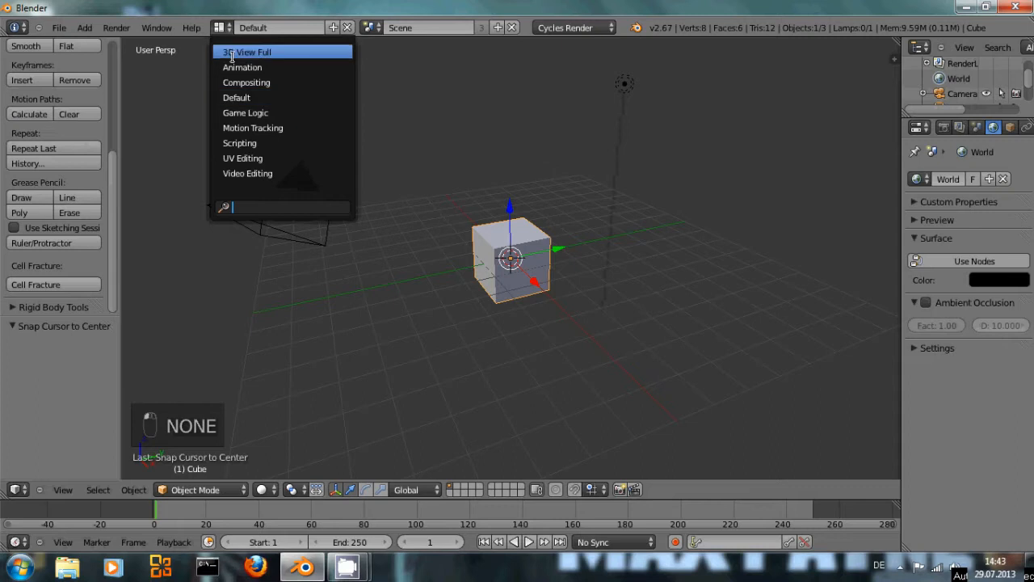
{"action": "left_click", "coordinate": [245, 83]}
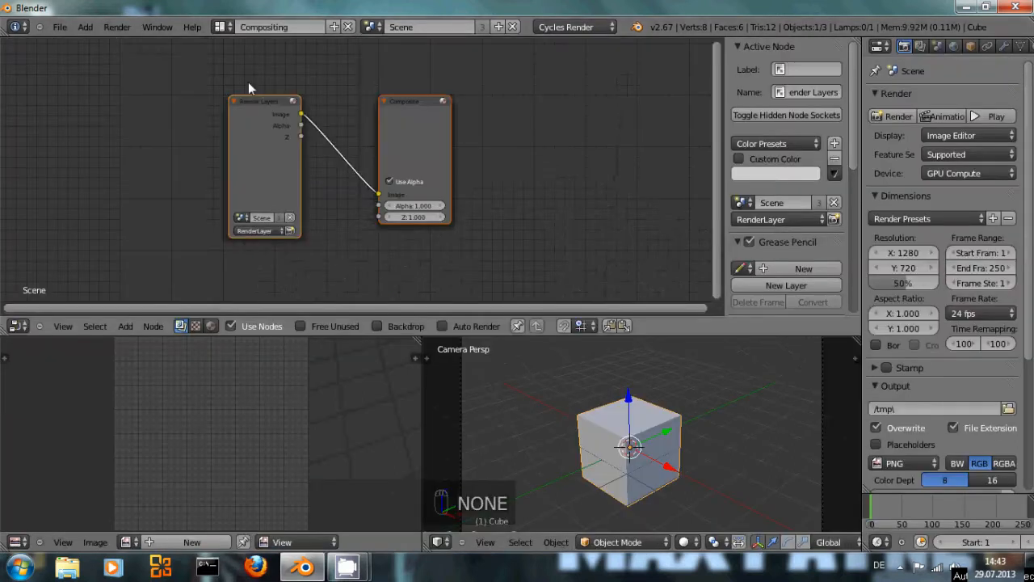
{"action": "mouse_move", "coordinate": [225, 31]}
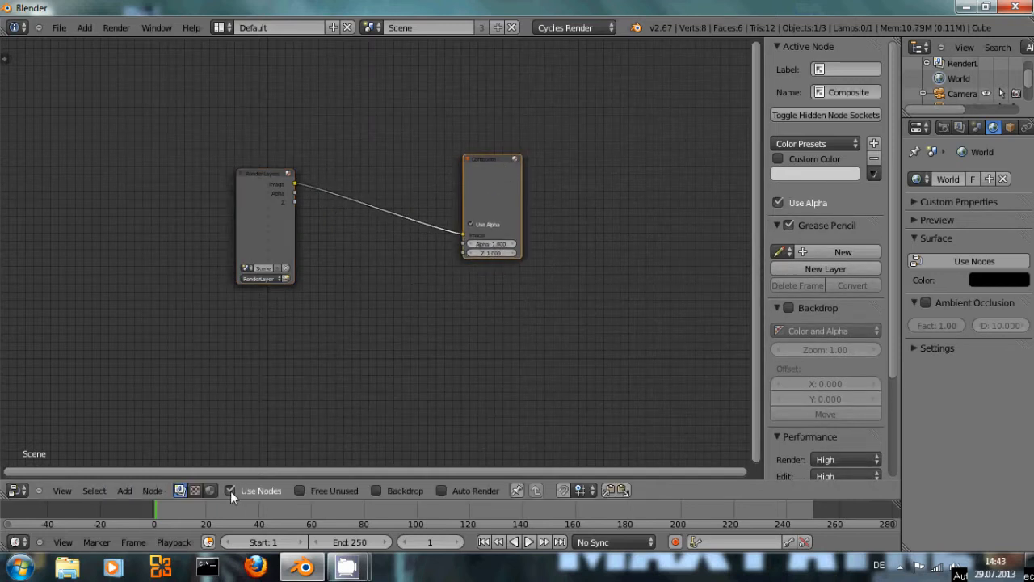
{"action": "mouse_move", "coordinate": [231, 491]}
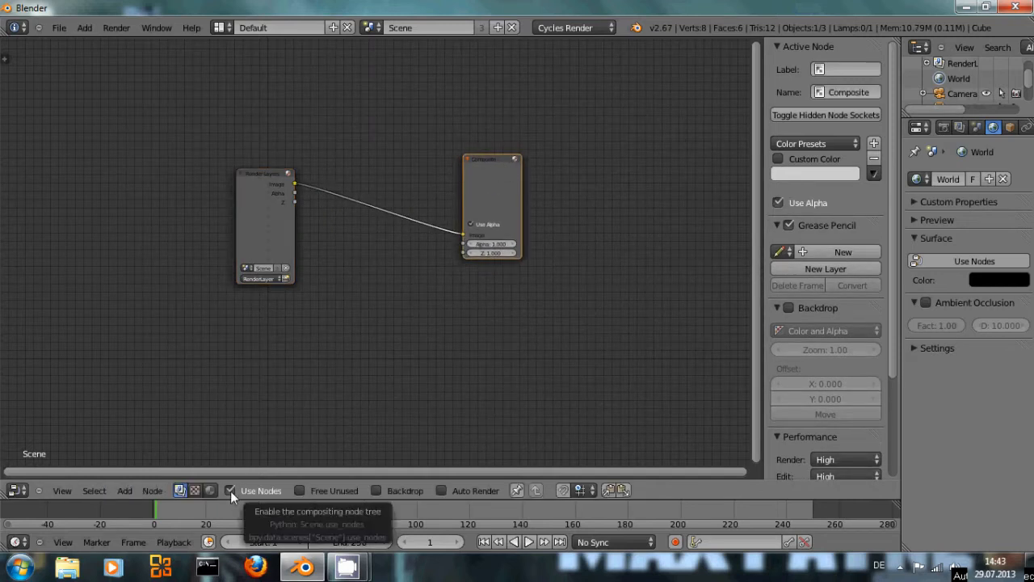
{"action": "mouse_move", "coordinate": [375, 471]}
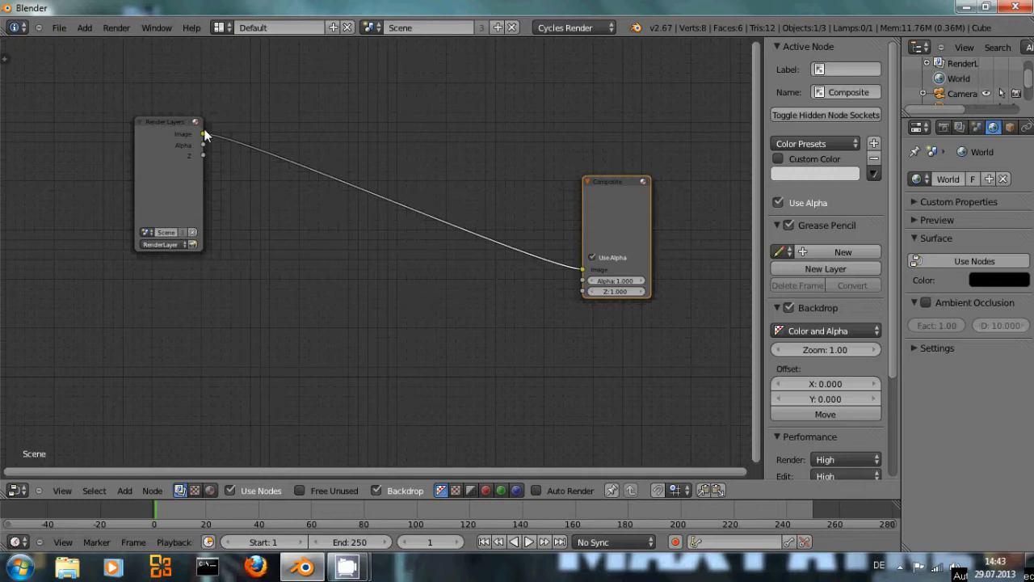
{"action": "mouse_move", "coordinate": [572, 259]}
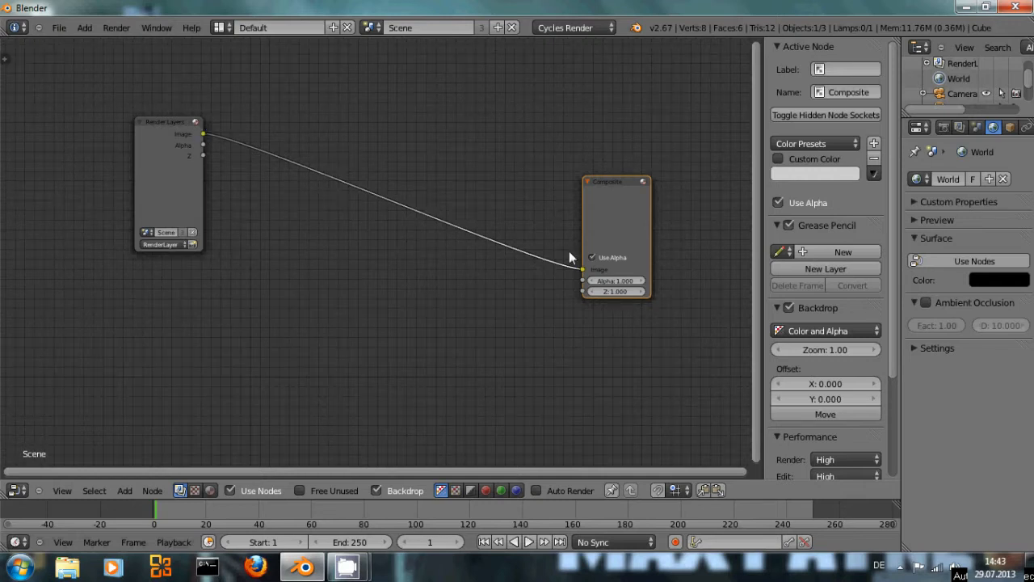
{"action": "mouse_move", "coordinate": [368, 204]}
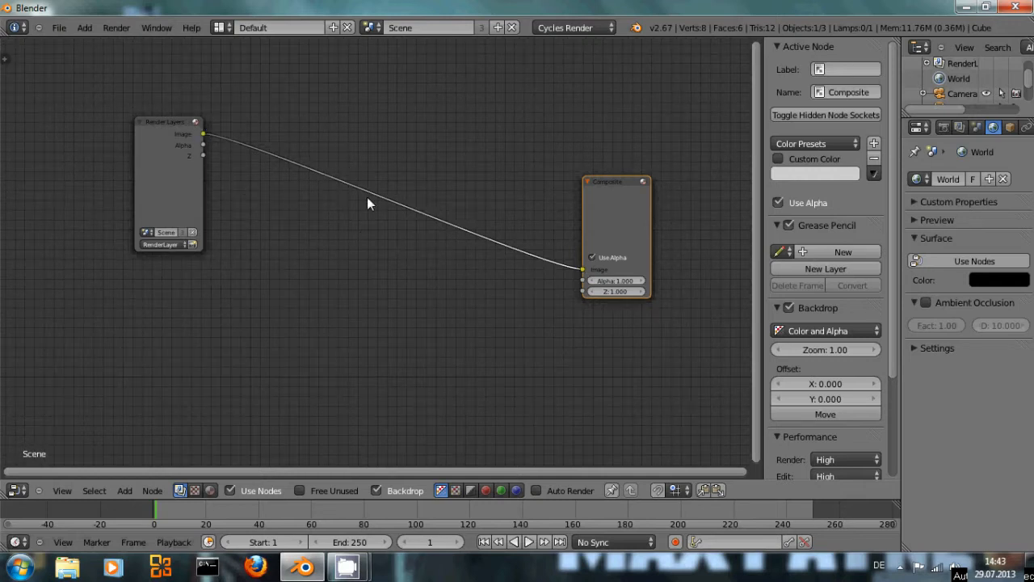
{"action": "mouse_move", "coordinate": [262, 200]}
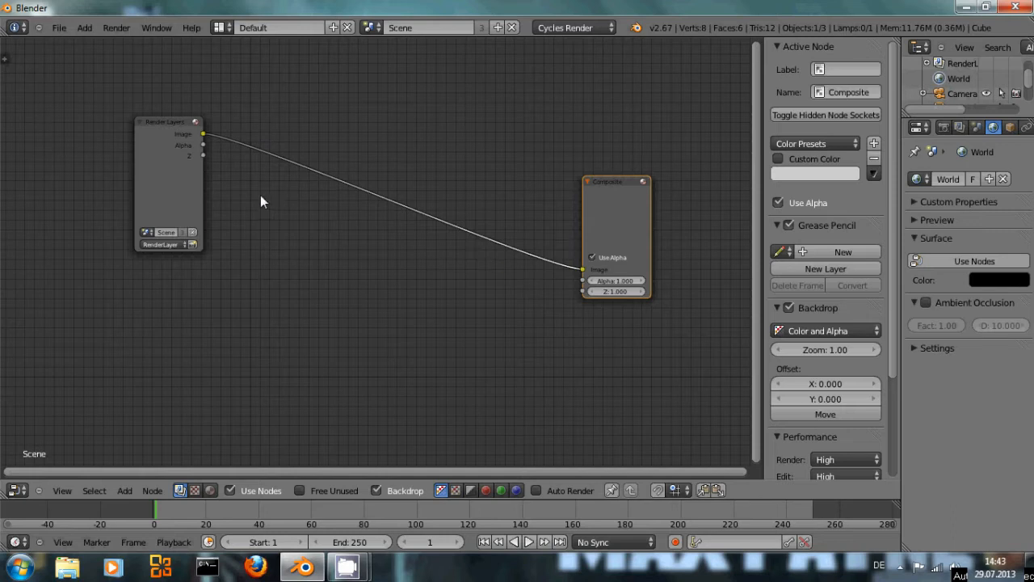
{"action": "mouse_move", "coordinate": [201, 116]}
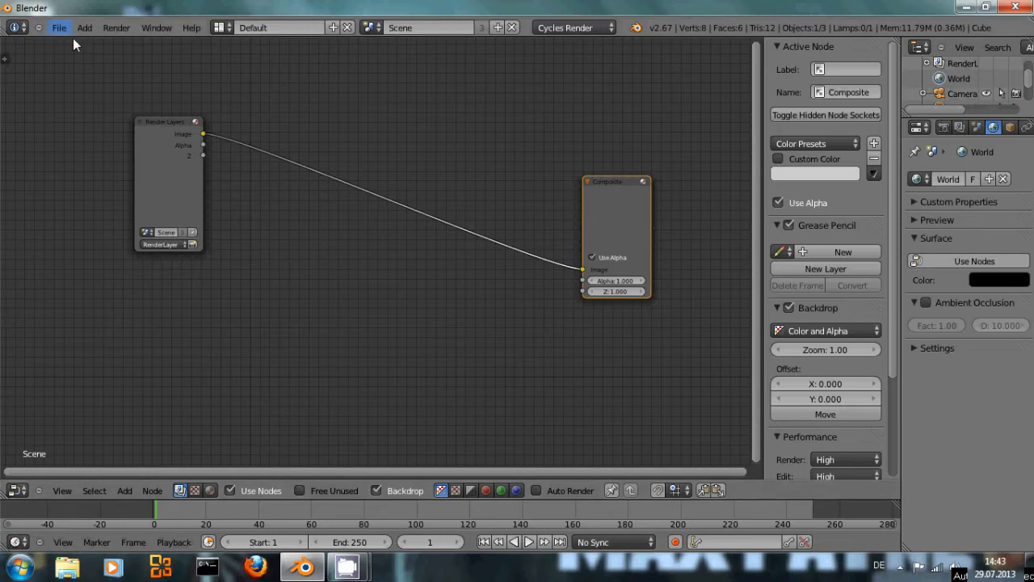
{"action": "mouse_move", "coordinate": [277, 117]}
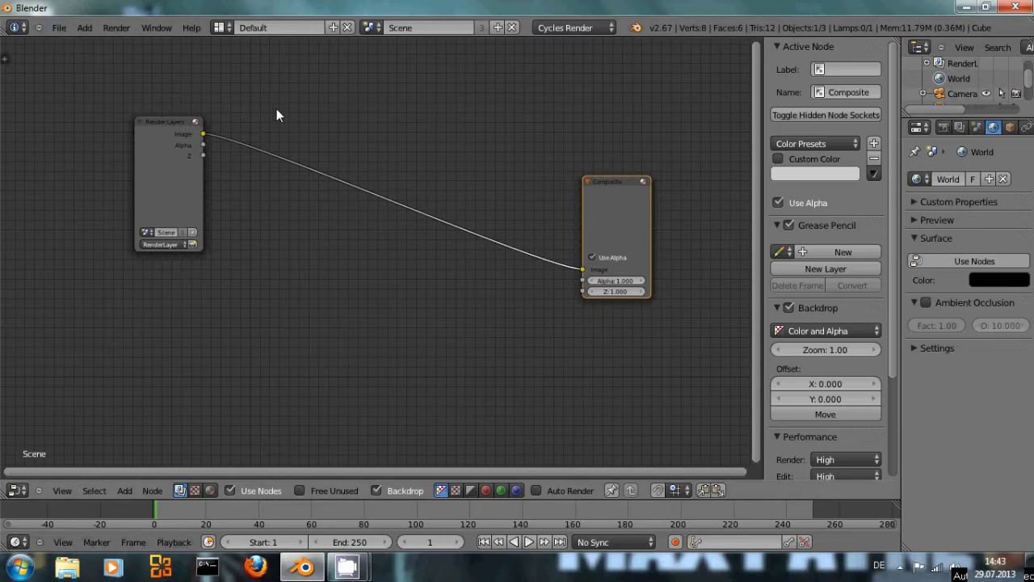
{"action": "mouse_move", "coordinate": [548, 260]}
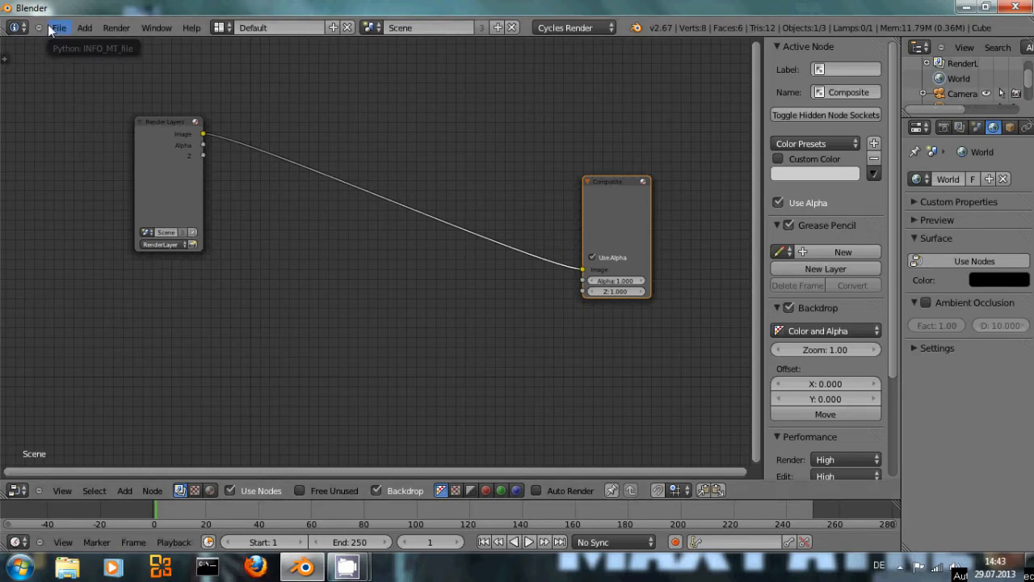
Bring up User Preferences on the Themes tab to reach the Node Editor noodle curving setting
{"action": "left_click", "coordinate": [58, 25]}
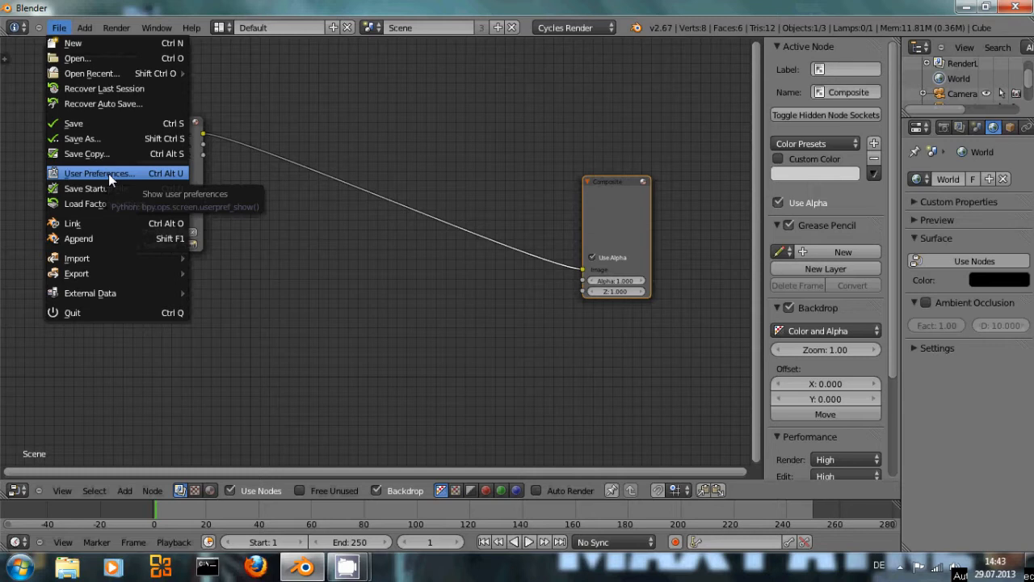
{"action": "left_click", "coordinate": [97, 173]}
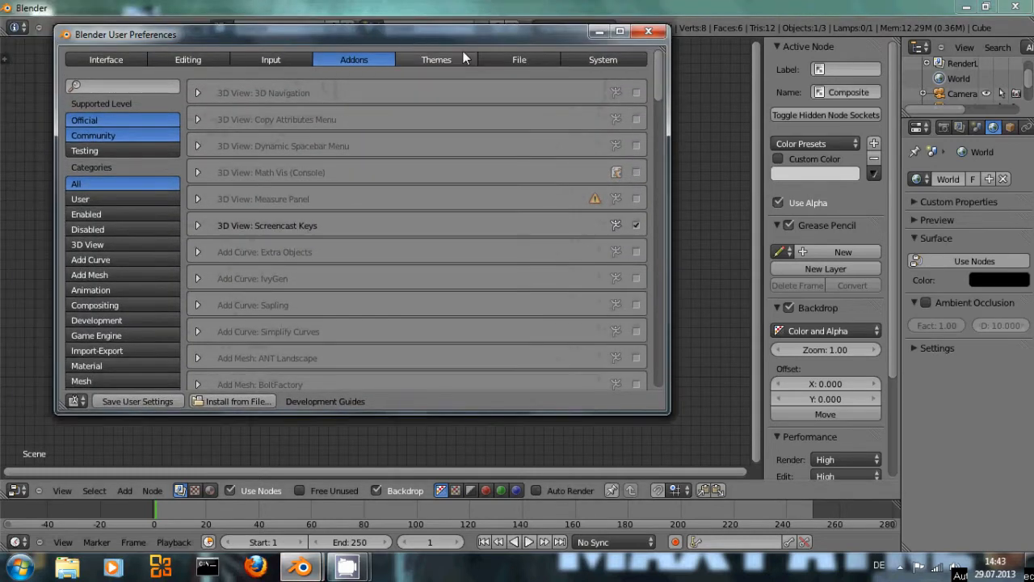
{"action": "left_click", "coordinate": [436, 58]}
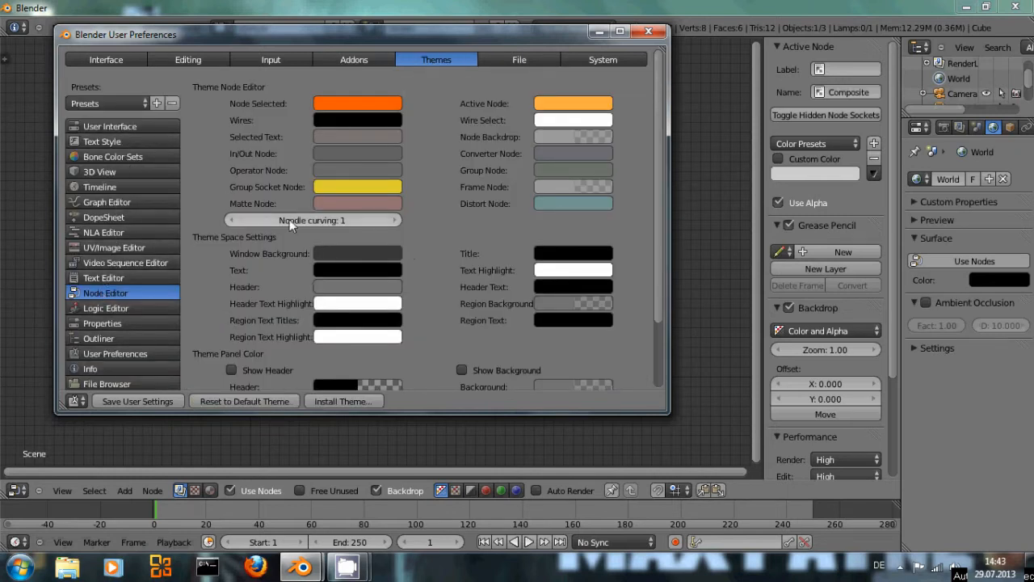
{"action": "mouse_move", "coordinate": [357, 225]}
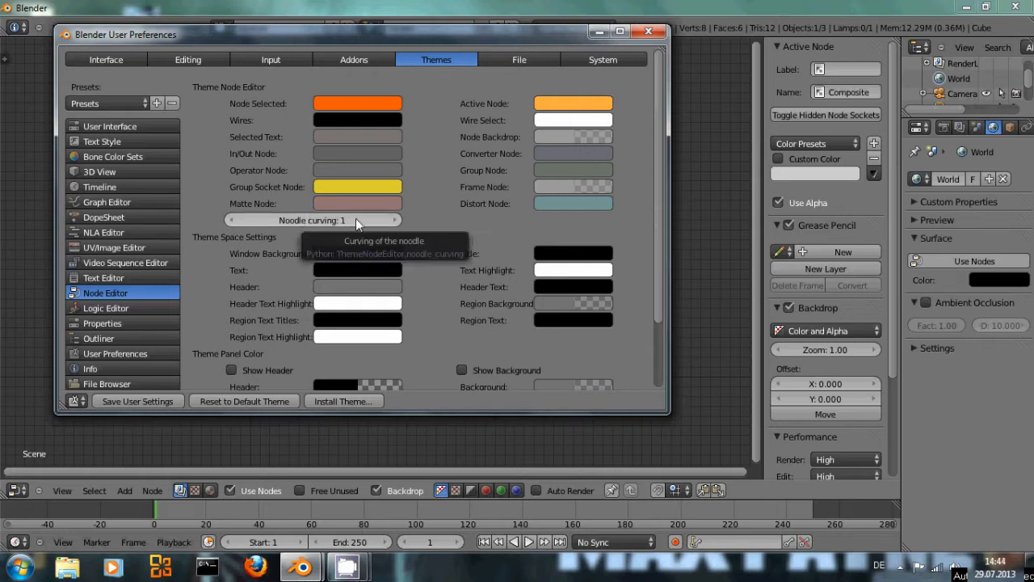
{"action": "mouse_move", "coordinate": [234, 225]}
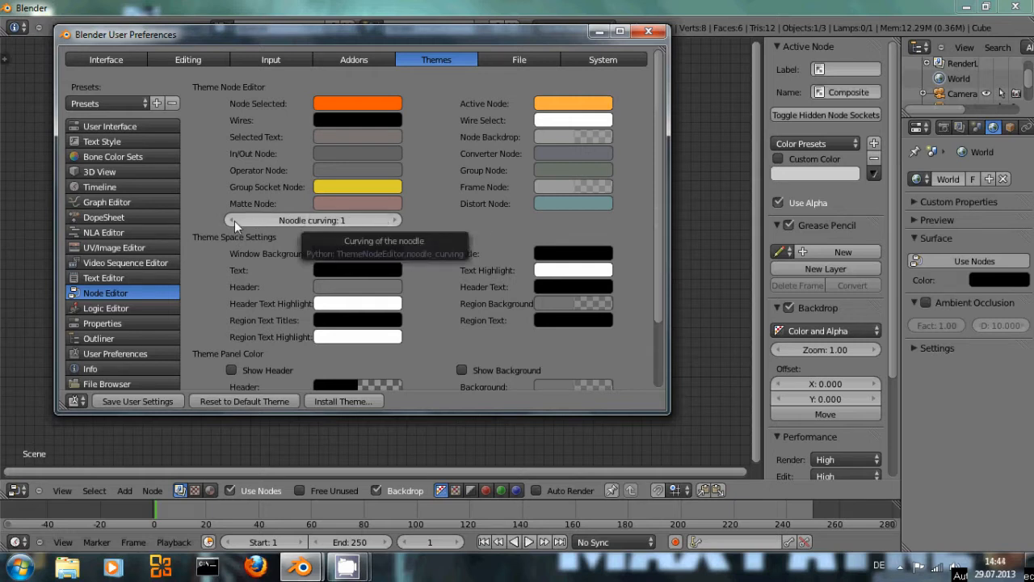
{"action": "mouse_move", "coordinate": [294, 222]}
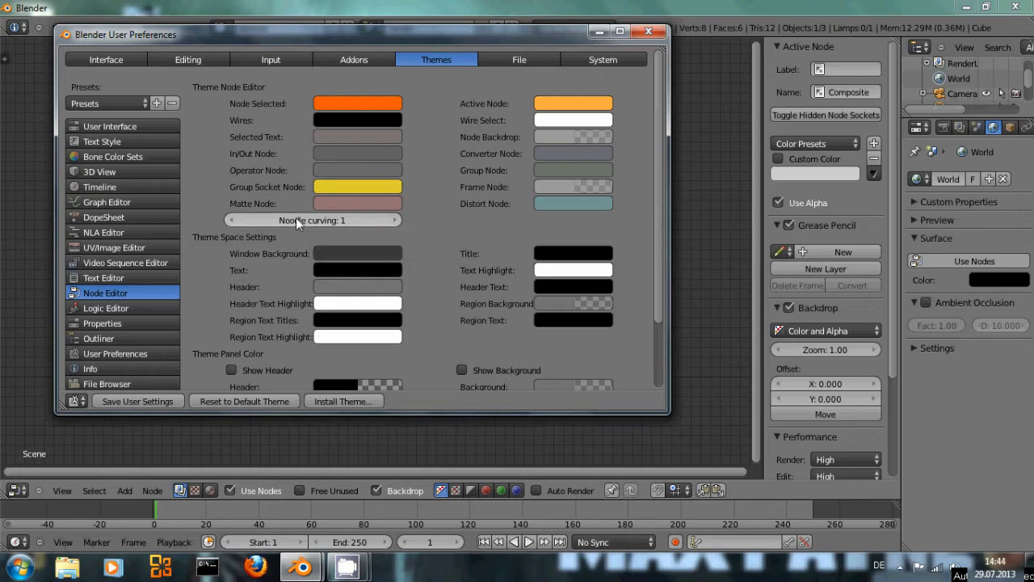
{"action": "mouse_move", "coordinate": [311, 219]}
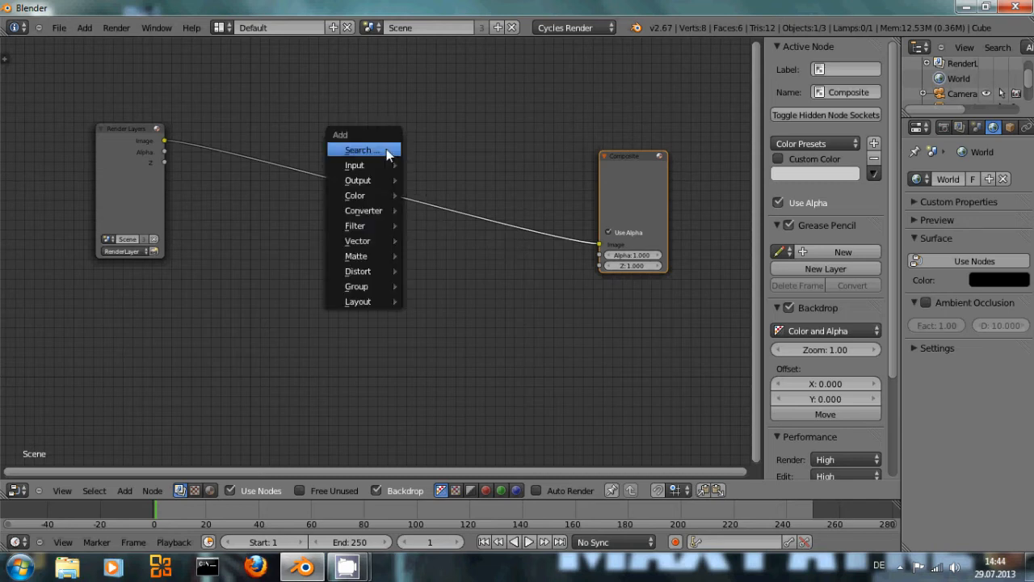
{"action": "mouse_move", "coordinate": [375, 179]}
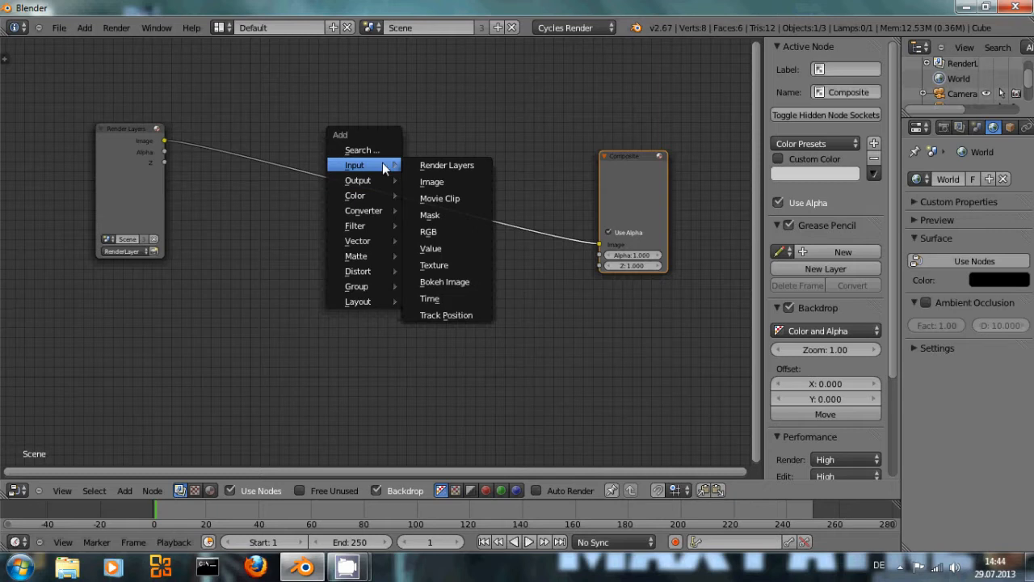
{"action": "mouse_move", "coordinate": [375, 245]}
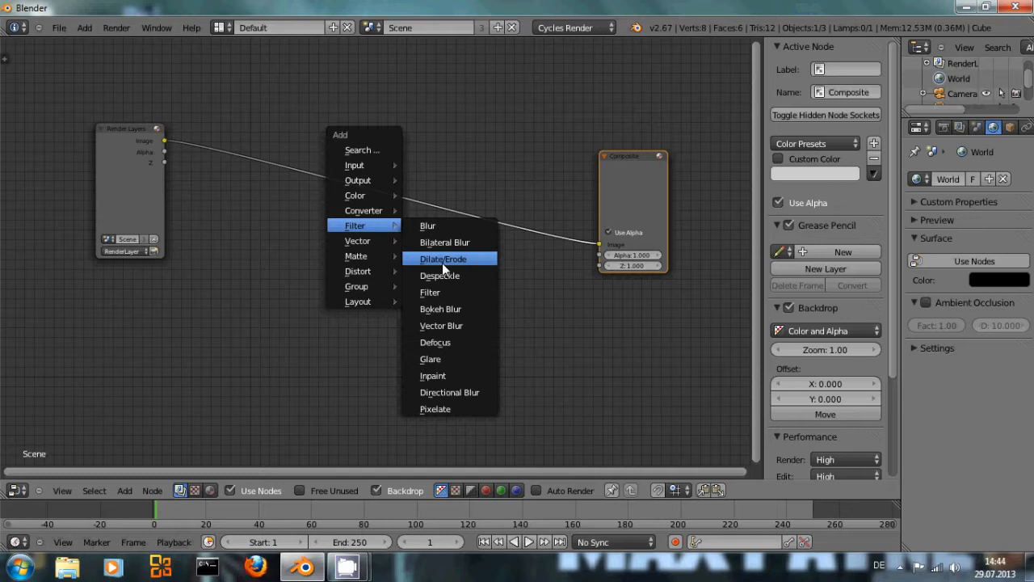
{"action": "mouse_move", "coordinate": [429, 291]}
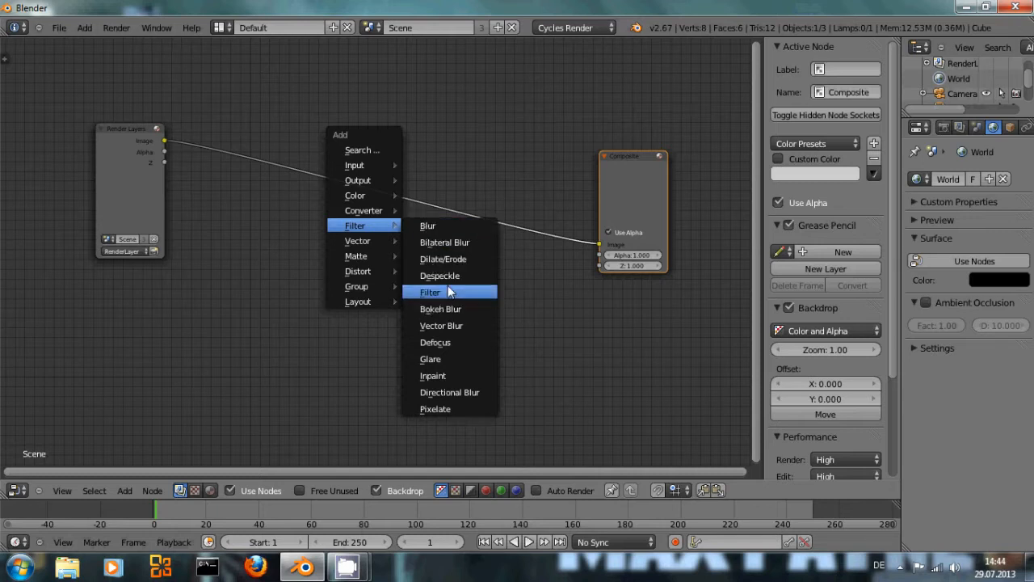
{"action": "mouse_move", "coordinate": [358, 271]}
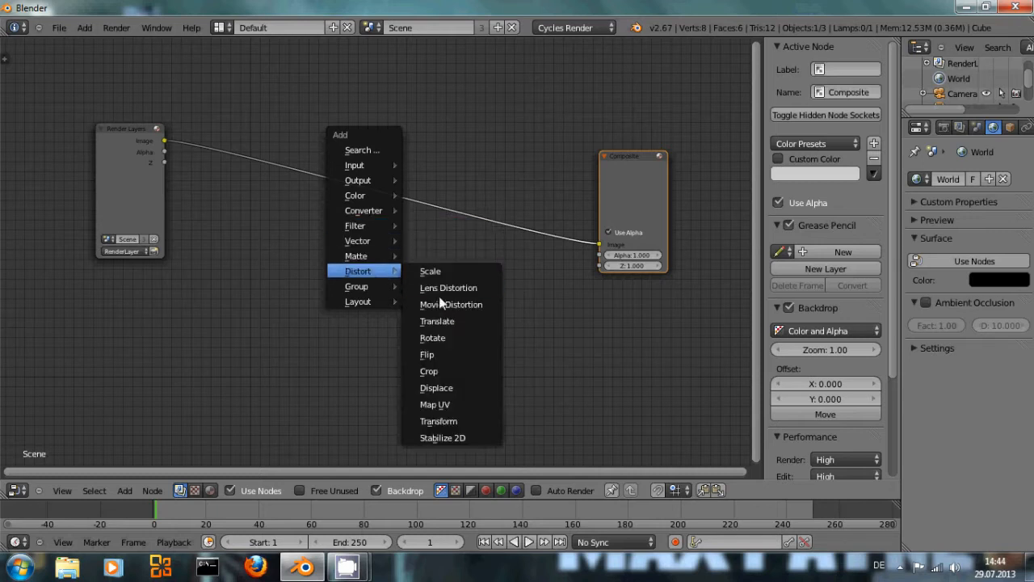
Select the Composite node, keeping the Render Layers image wired into it
{"action": "left_click", "coordinate": [194, 343]}
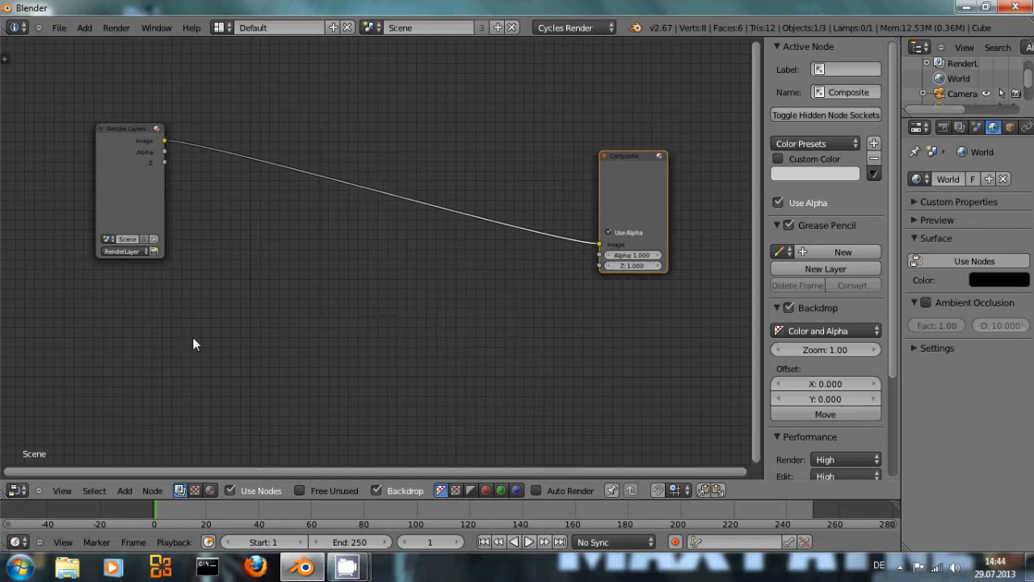
{"action": "mouse_move", "coordinate": [339, 262]}
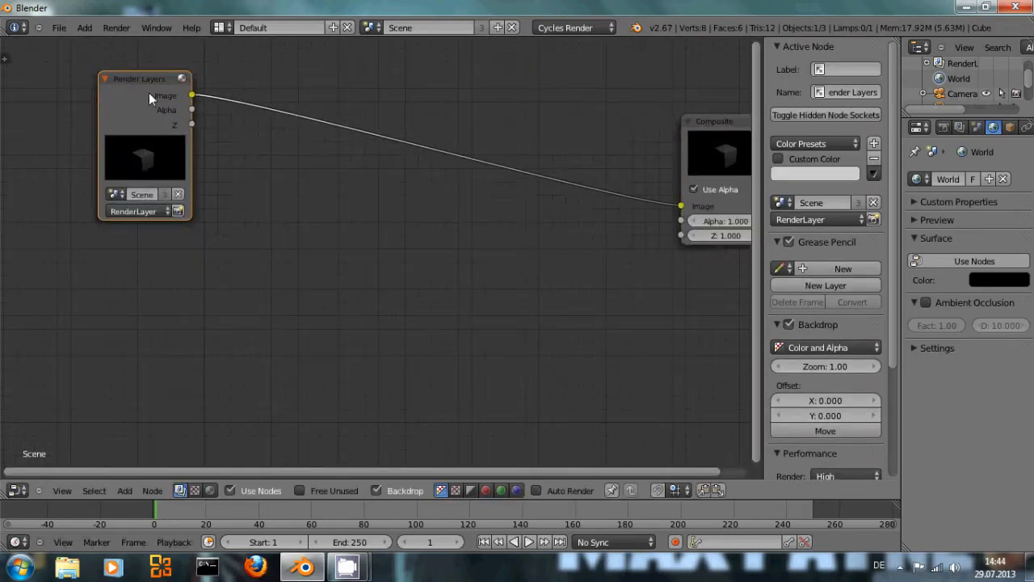
Nudge the Render Layers node after rendering so both nodes show the cube preview
{"action": "left_click_drag", "start_coordinate": [139, 78], "coordinate": [152, 98]}
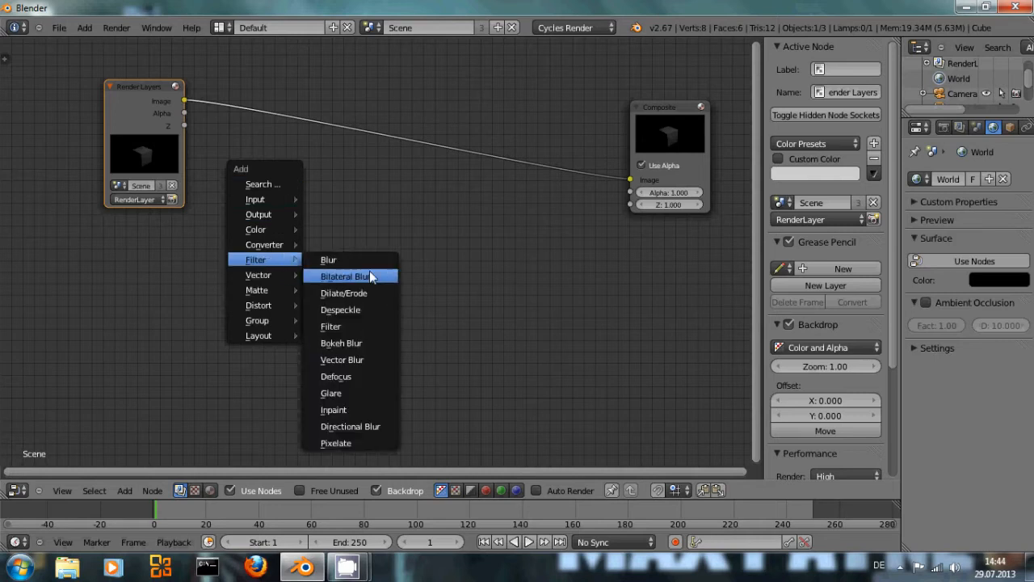
Drop a Blur node on the link and set it to Fast Gaussian with X and Y of 5
{"action": "left_click", "coordinate": [328, 258]}
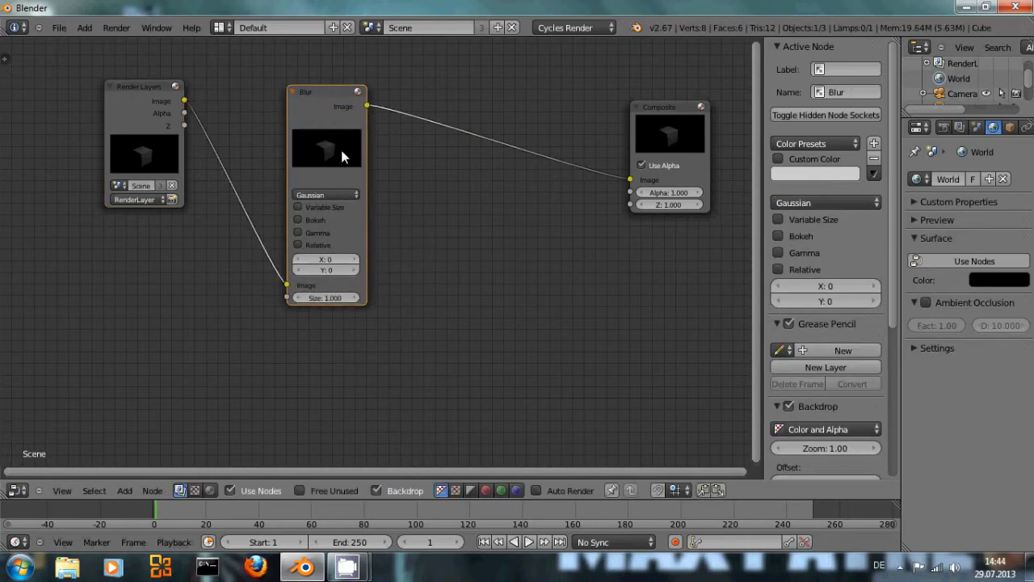
{"action": "left_click", "coordinate": [326, 194]}
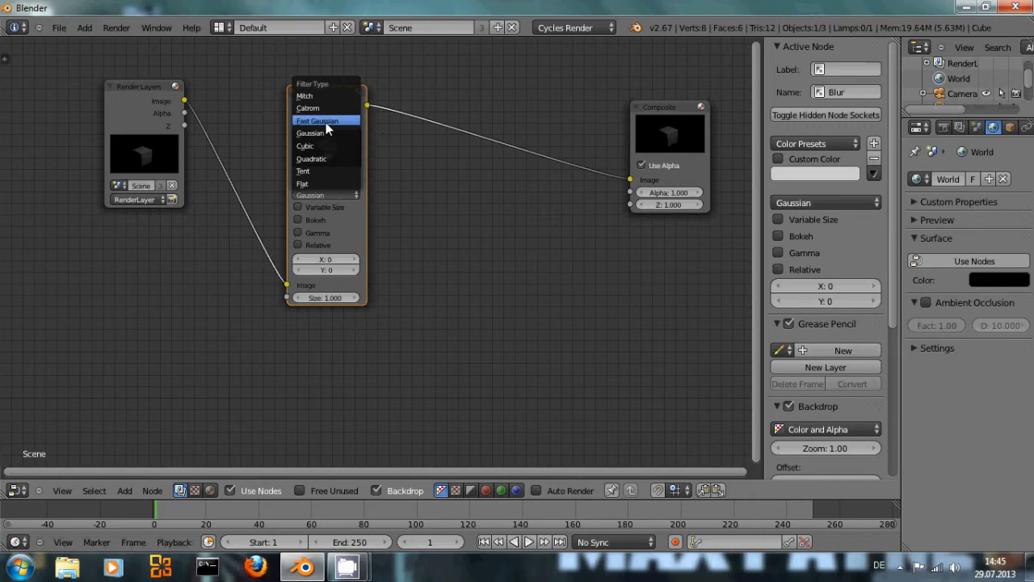
{"action": "left_click", "coordinate": [316, 120]}
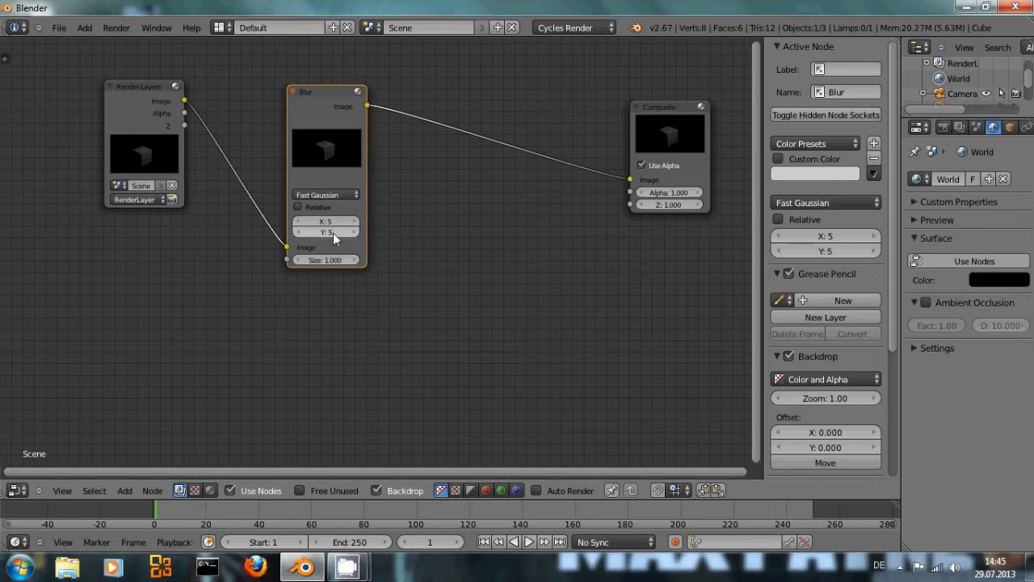
{"action": "left_click_drag", "start_coordinate": [326, 91], "coordinate": [370, 81]}
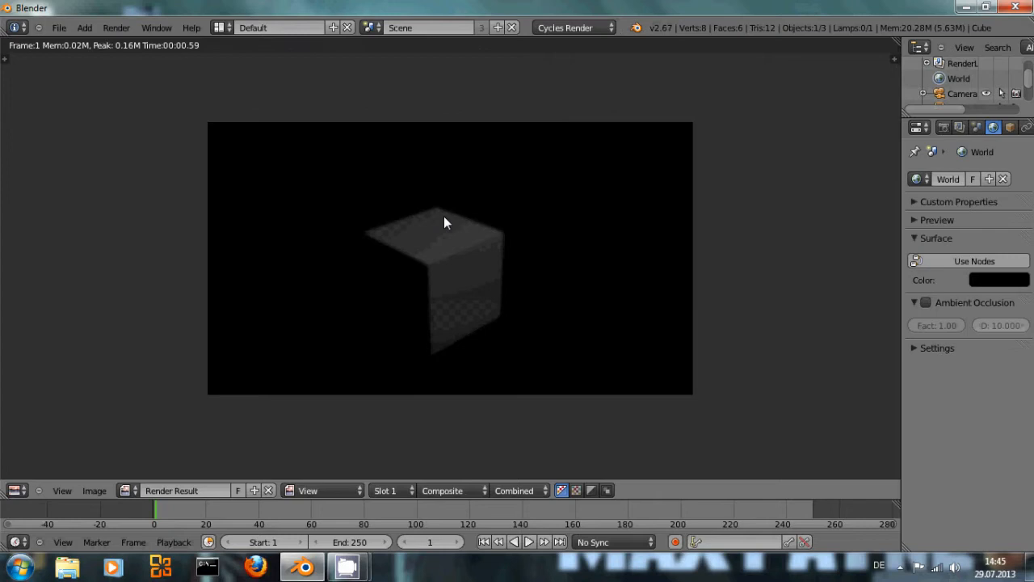
{"action": "mouse_move", "coordinate": [388, 268]}
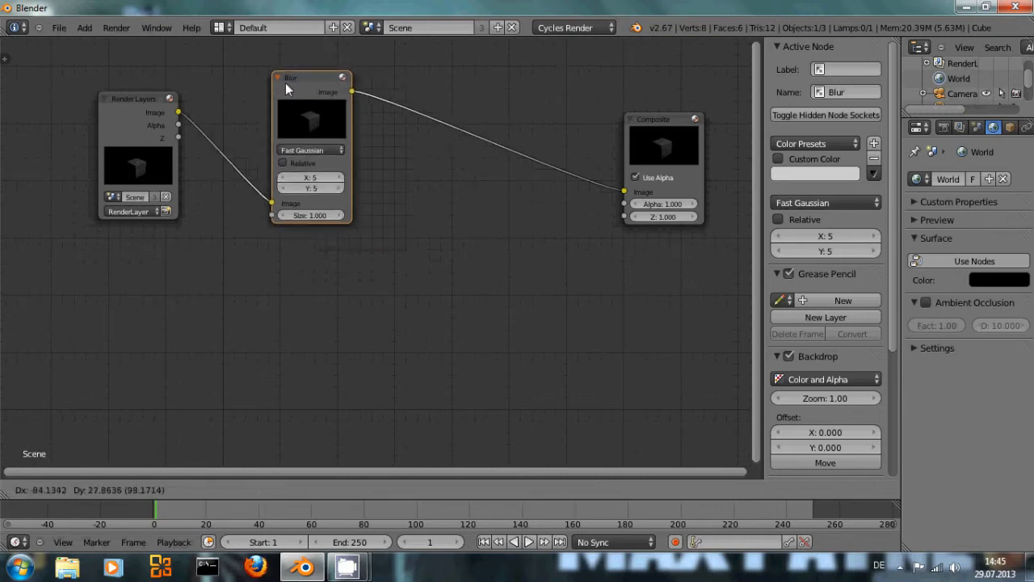
Move the Blur node up and left after re-rendering the blurred result
{"action": "left_click_drag", "start_coordinate": [290, 78], "coordinate": [281, 89]}
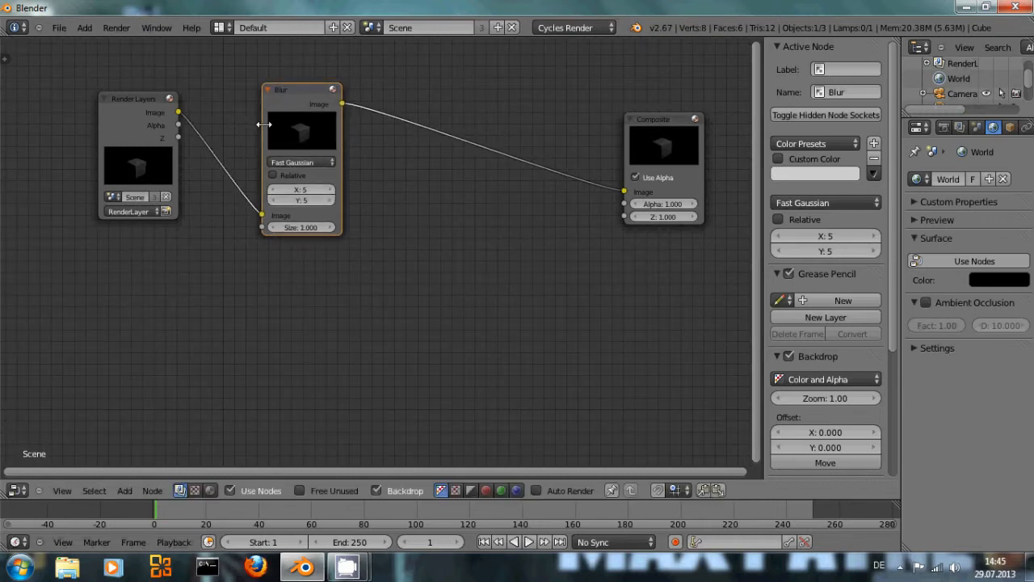
{"action": "mouse_move", "coordinate": [381, 234]}
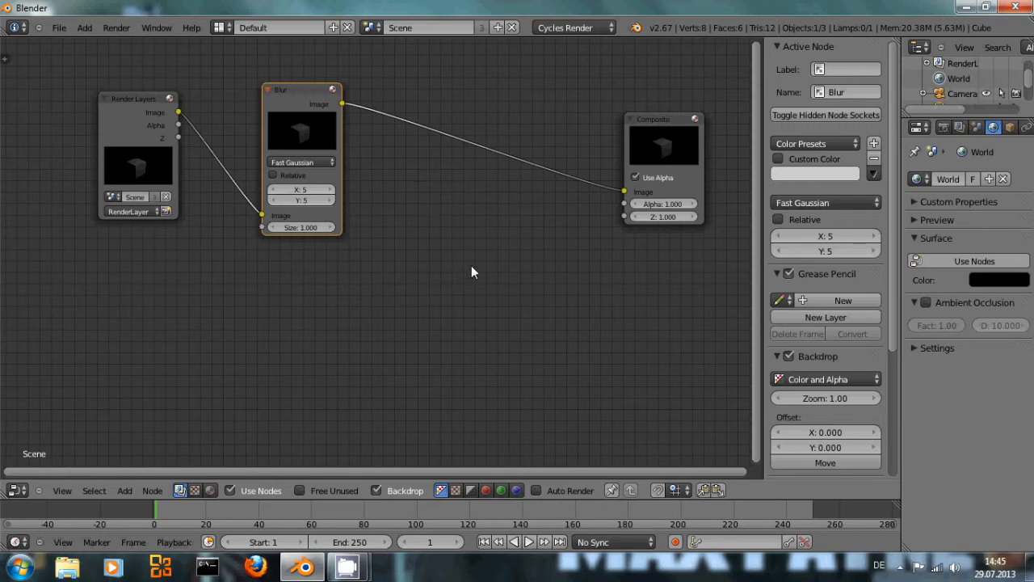
{"action": "mouse_move", "coordinate": [443, 239]}
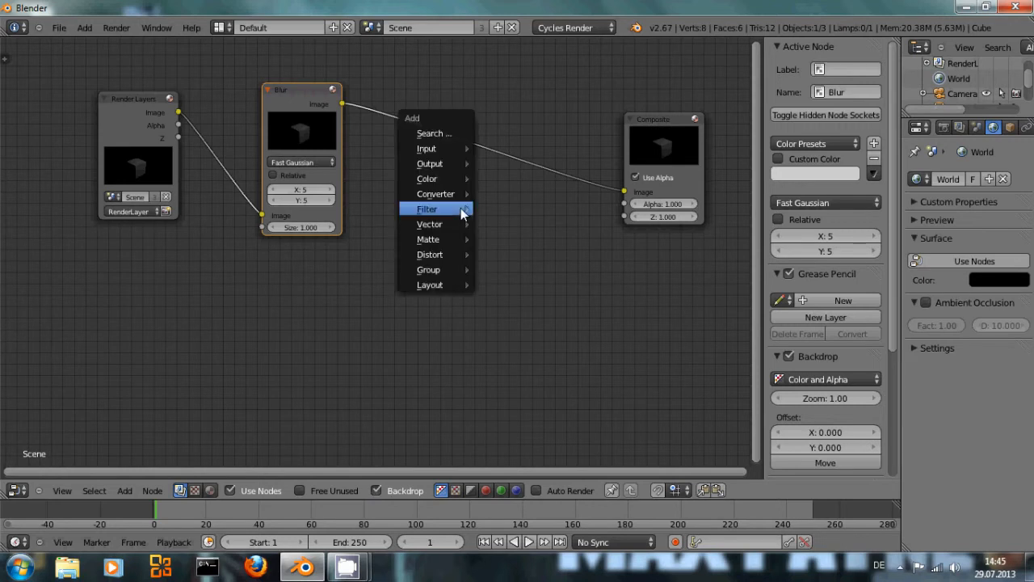
{"action": "mouse_move", "coordinate": [429, 163]}
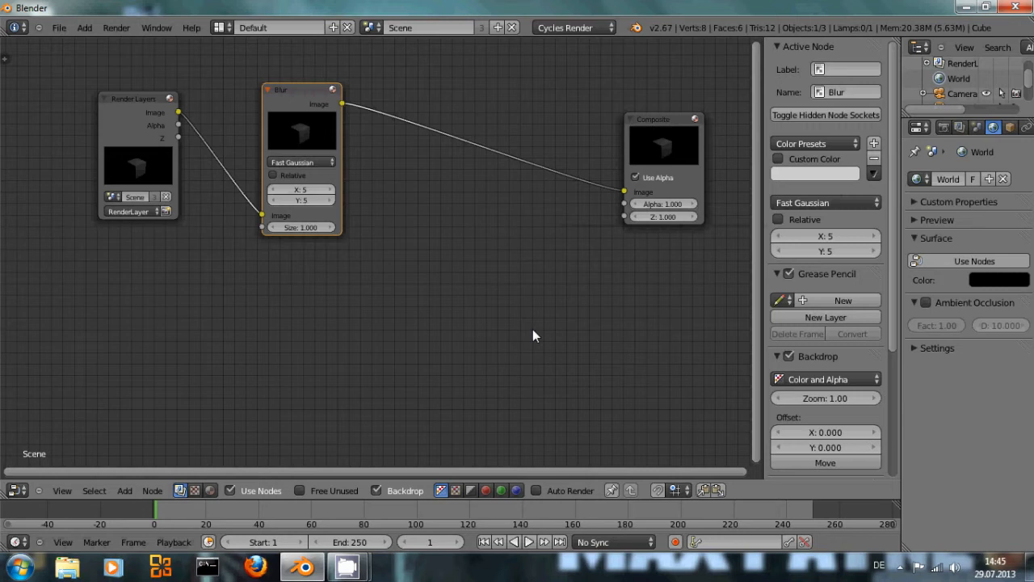
{"action": "mouse_move", "coordinate": [485, 314]}
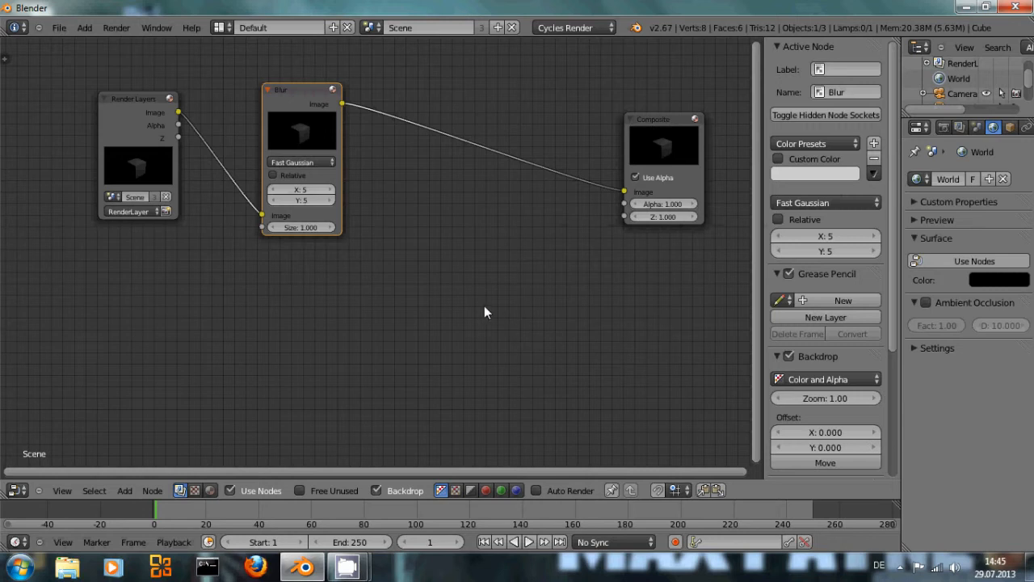
{"action": "mouse_move", "coordinate": [317, 135]}
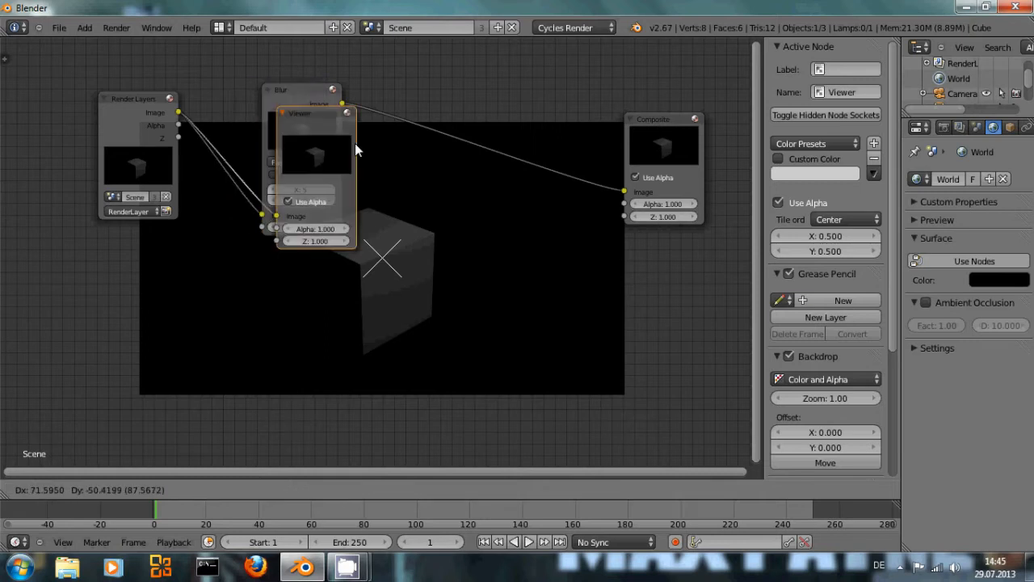
Place the Viewer node below Composite and show the Blur node's output in the backdrop
{"action": "left_click_drag", "start_coordinate": [339, 113], "coordinate": [671, 252]}
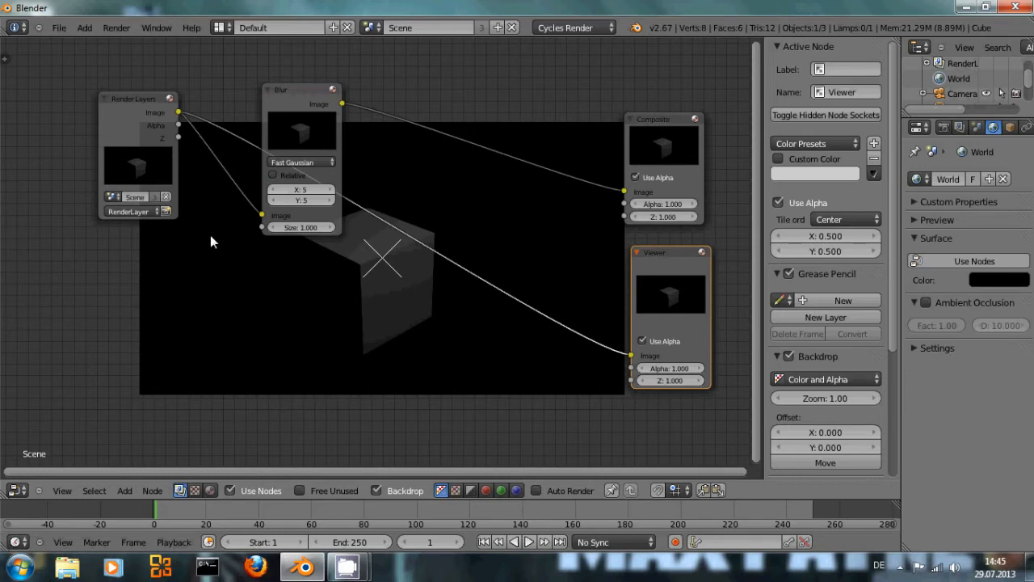
{"action": "mouse_move", "coordinate": [305, 107]}
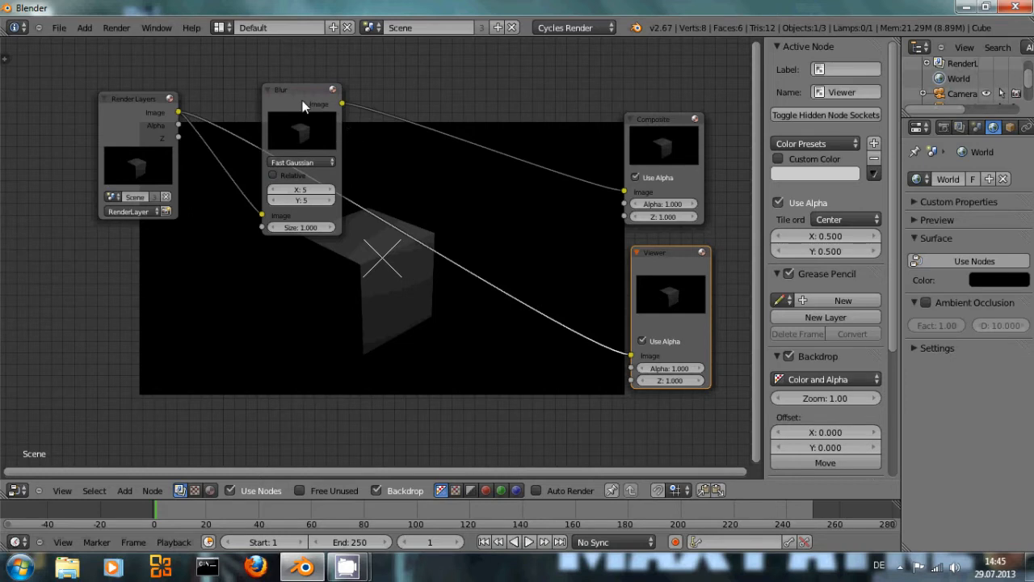
{"action": "left_click", "coordinate": [300, 90]}
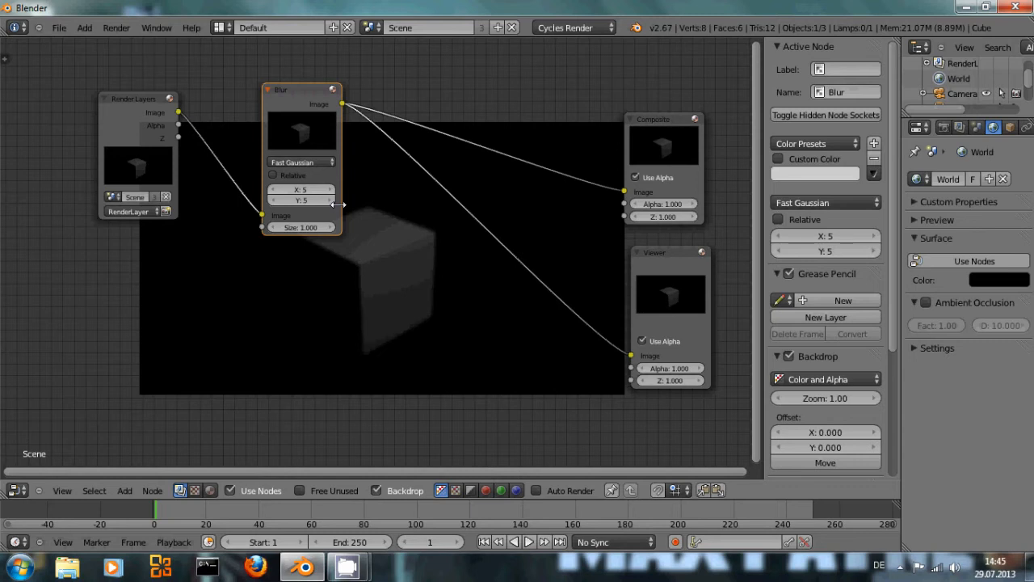
{"action": "mouse_move", "coordinate": [595, 288]}
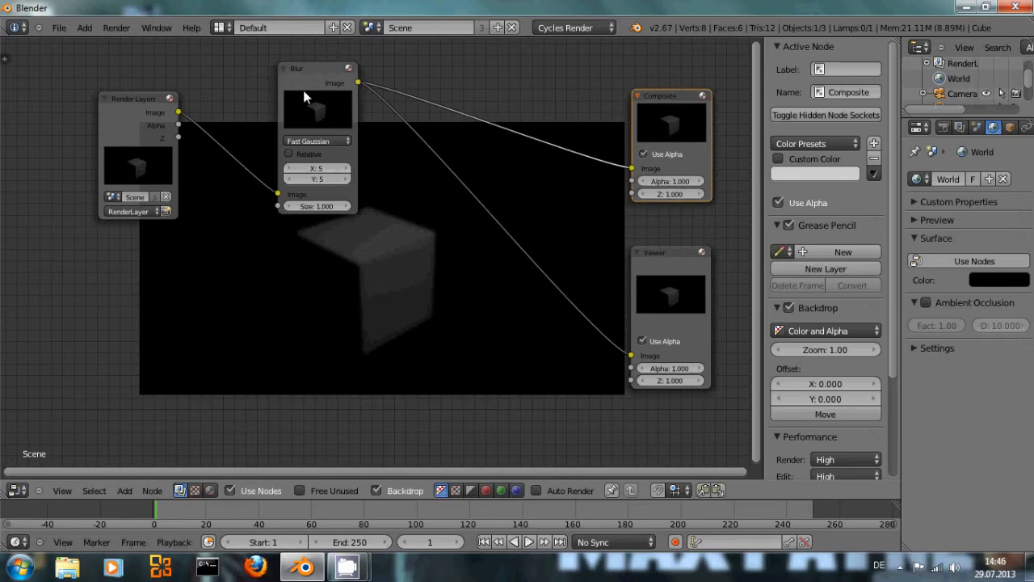
{"action": "mouse_move", "coordinate": [407, 255]}
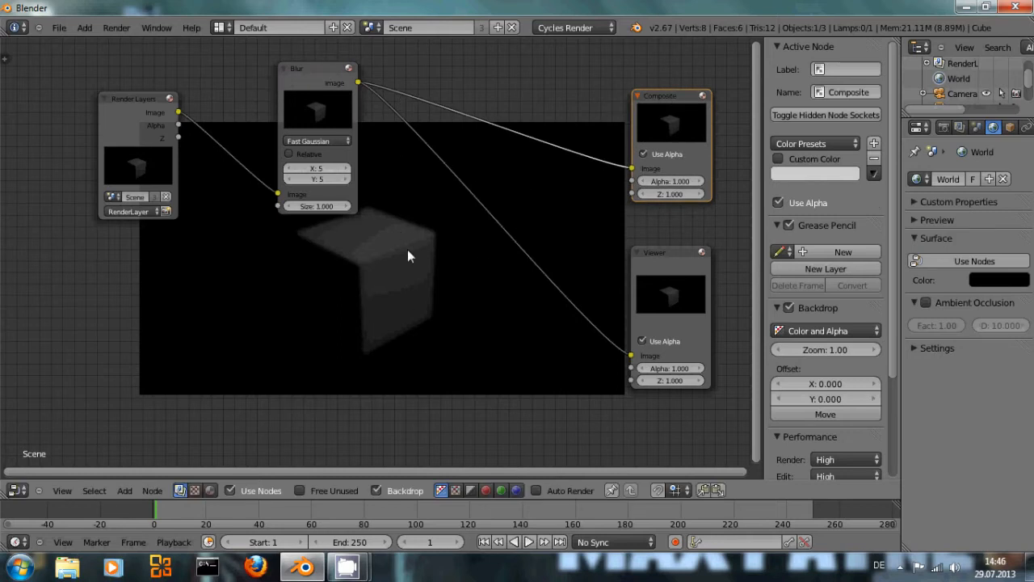
{"action": "mouse_move", "coordinate": [121, 116]}
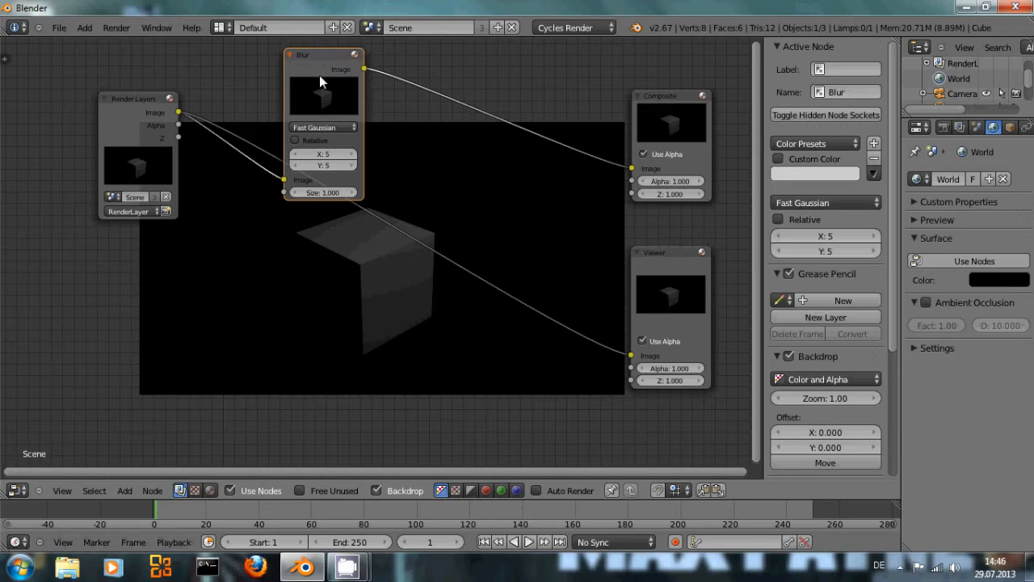
{"action": "mouse_move", "coordinate": [317, 58]}
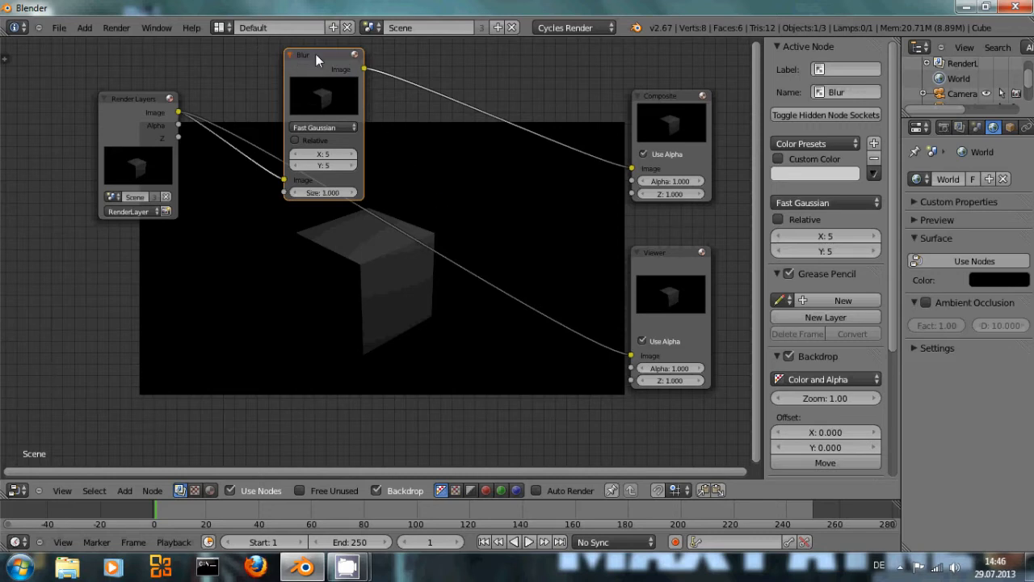
{"action": "mouse_move", "coordinate": [322, 63]}
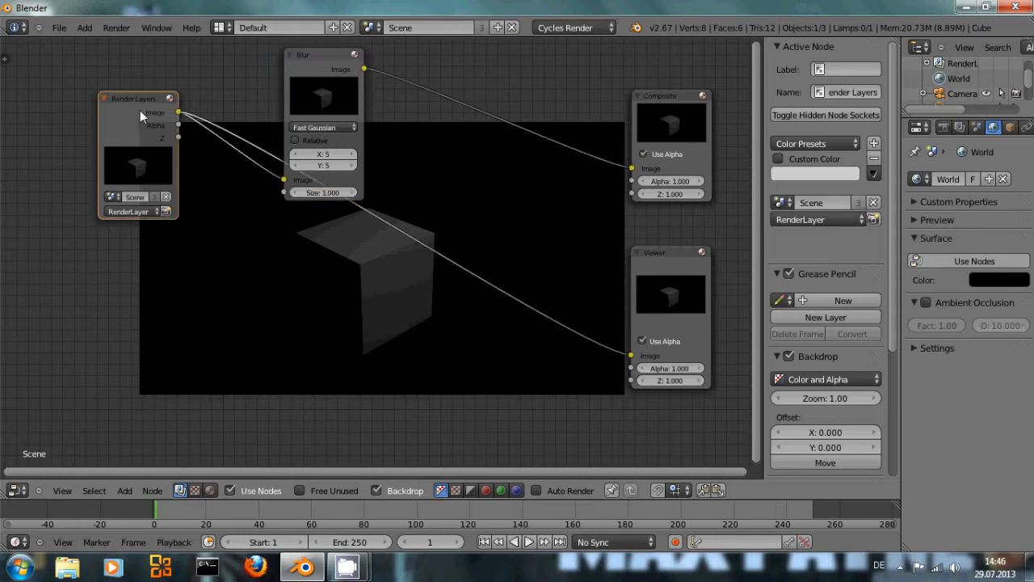
Feed the duplicated 50-size Fast Gaussian blur from Render Layers and preview it in the Viewer
{"action": "left_click", "coordinate": [322, 55]}
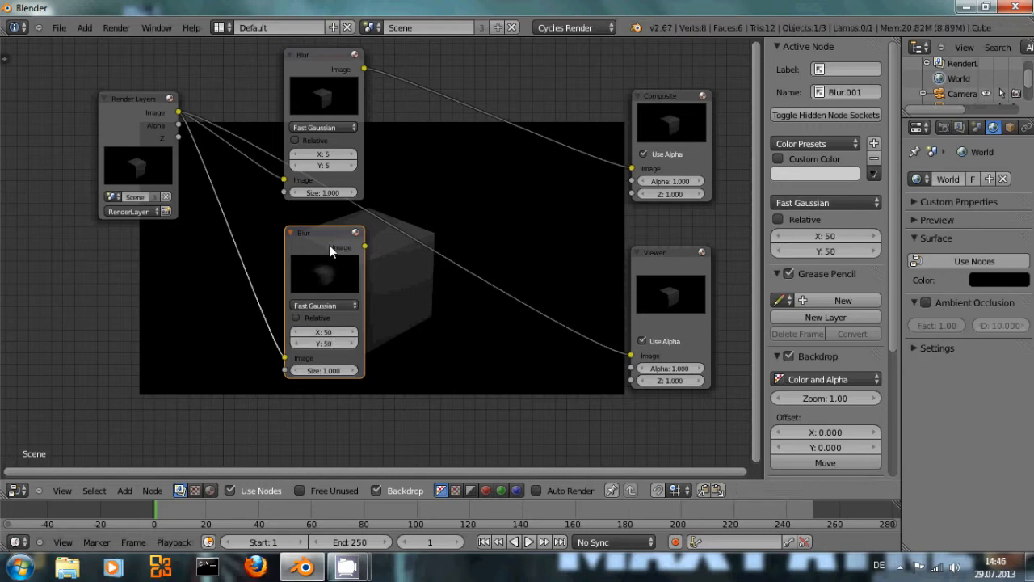
{"action": "left_click", "coordinate": [323, 55]}
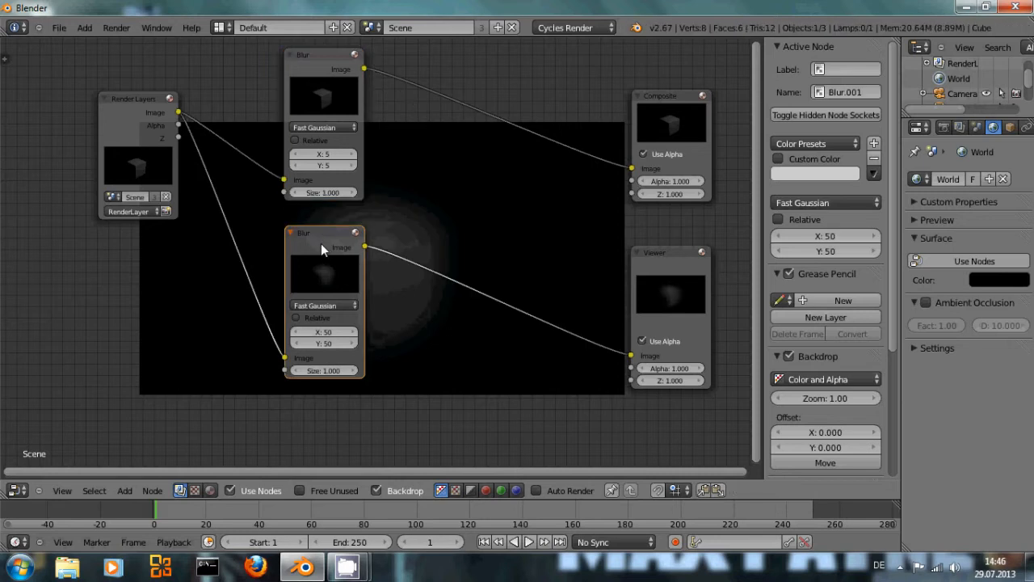
{"action": "mouse_move", "coordinate": [423, 217]}
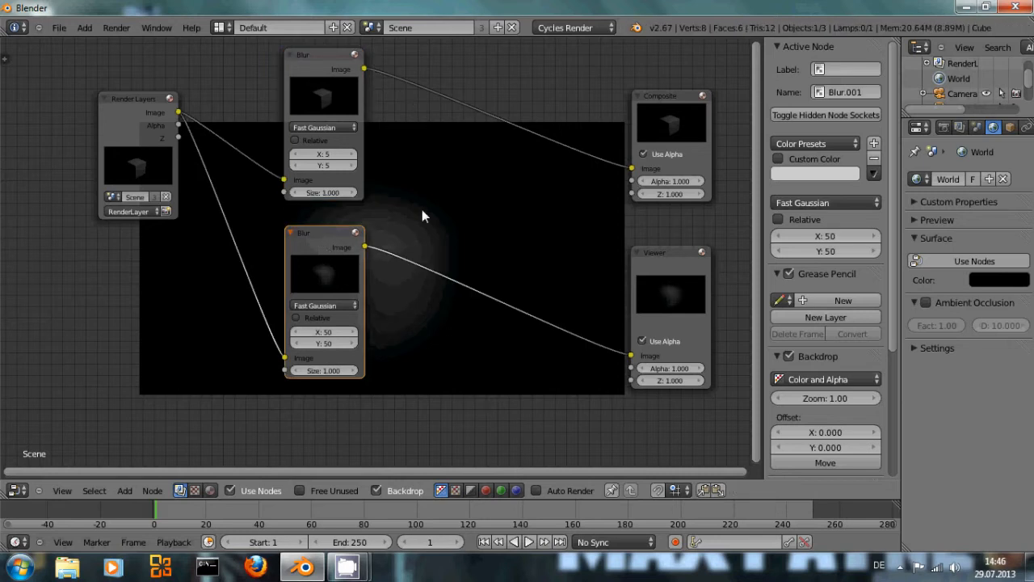
{"action": "mouse_move", "coordinate": [347, 87]}
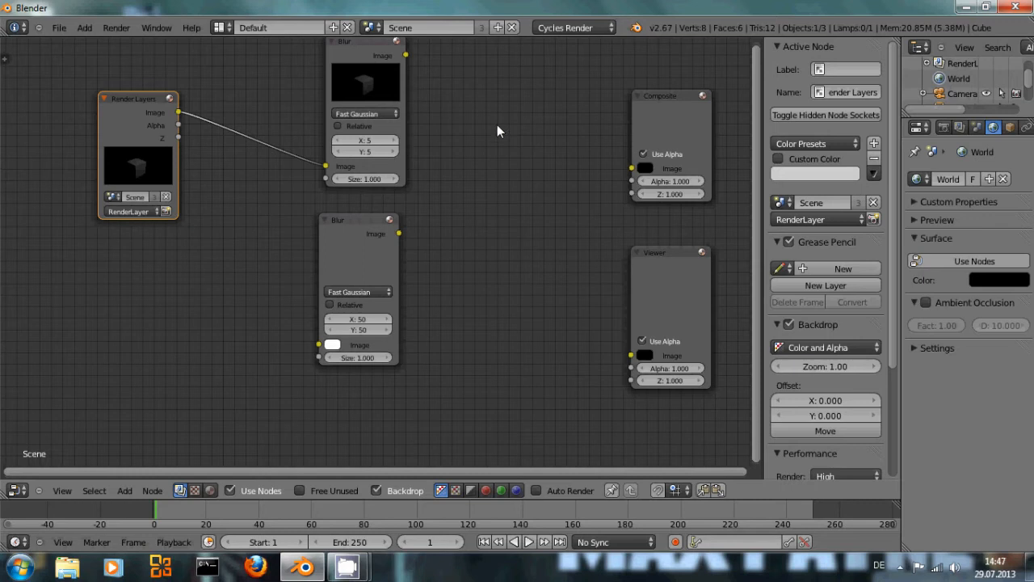
{"action": "mouse_move", "coordinate": [413, 81]}
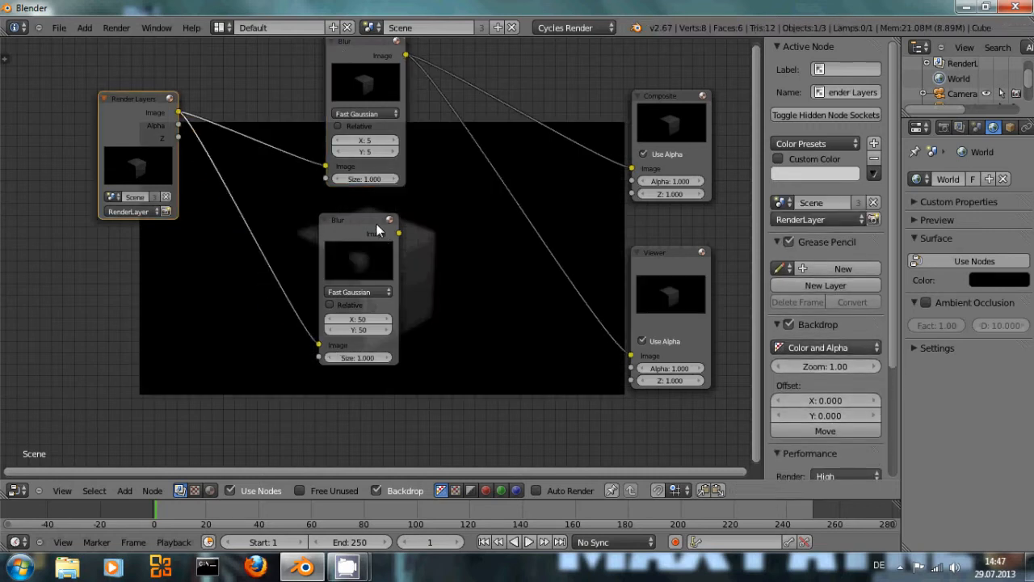
Preview Blur.001's wide glow in the Viewer and move that node slightly right
{"action": "left_click", "coordinate": [358, 220]}
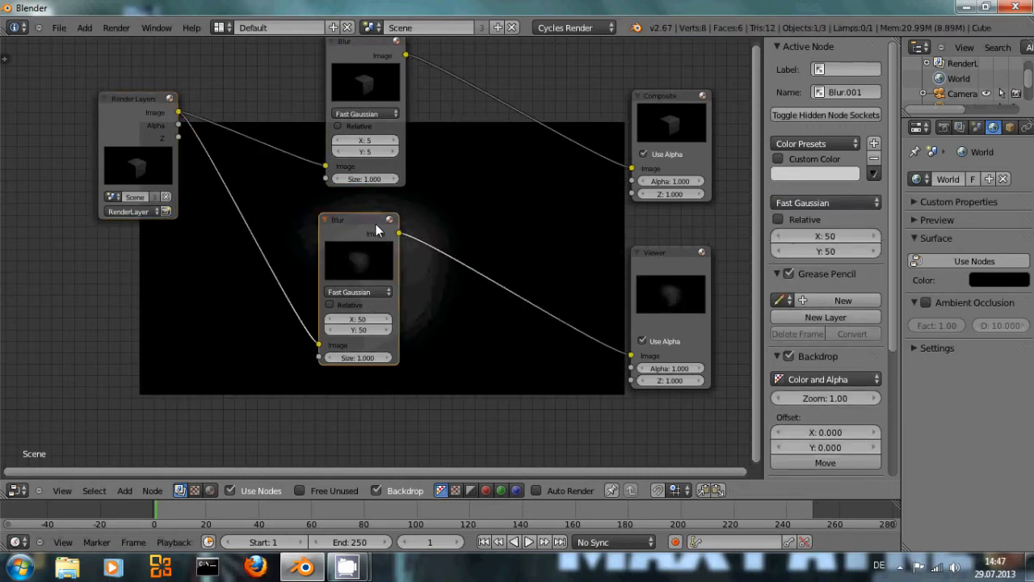
{"action": "left_click_drag", "start_coordinate": [359, 219], "coordinate": [381, 220]}
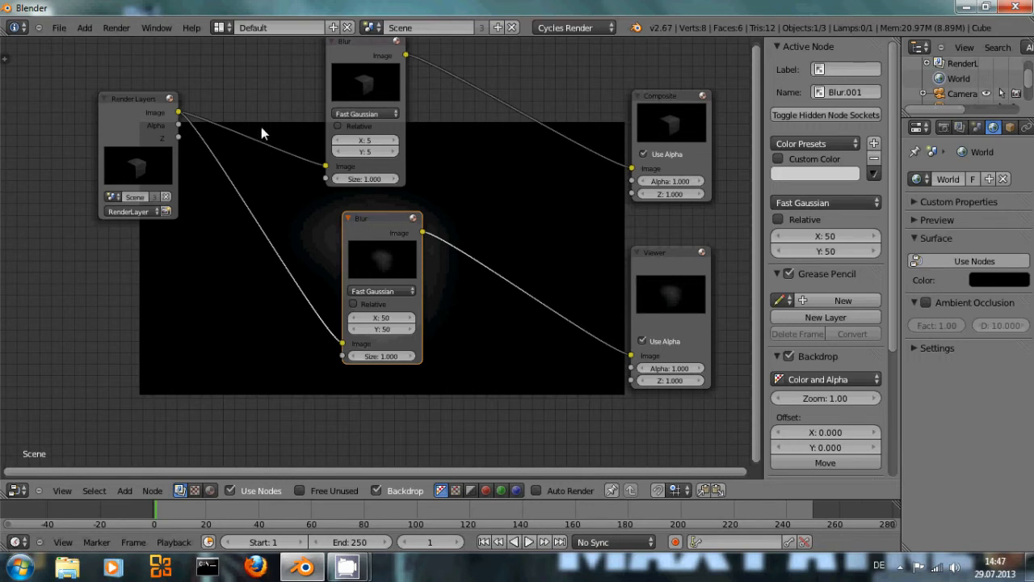
{"action": "mouse_move", "coordinate": [249, 145]}
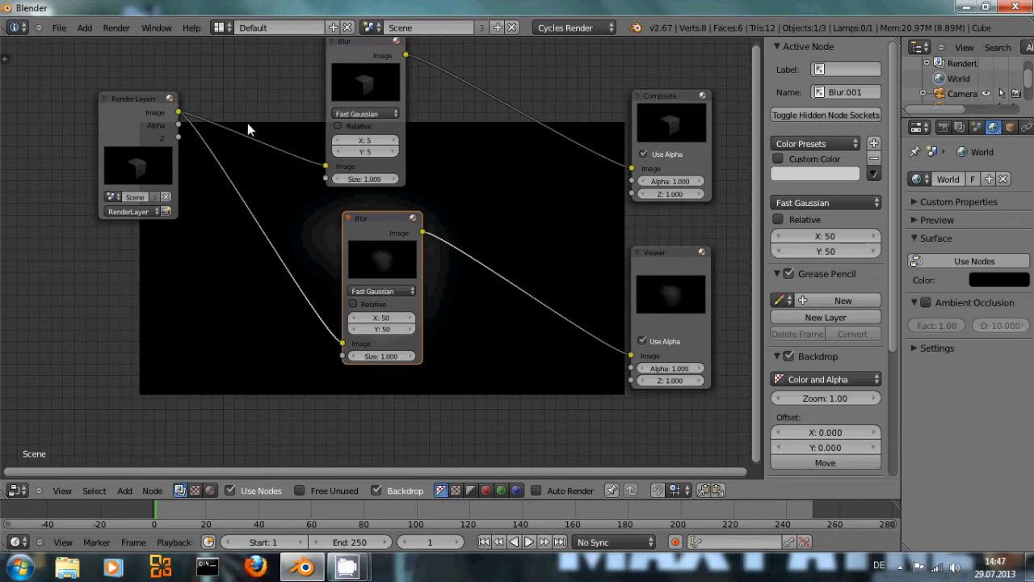
{"action": "mouse_move", "coordinate": [251, 170]}
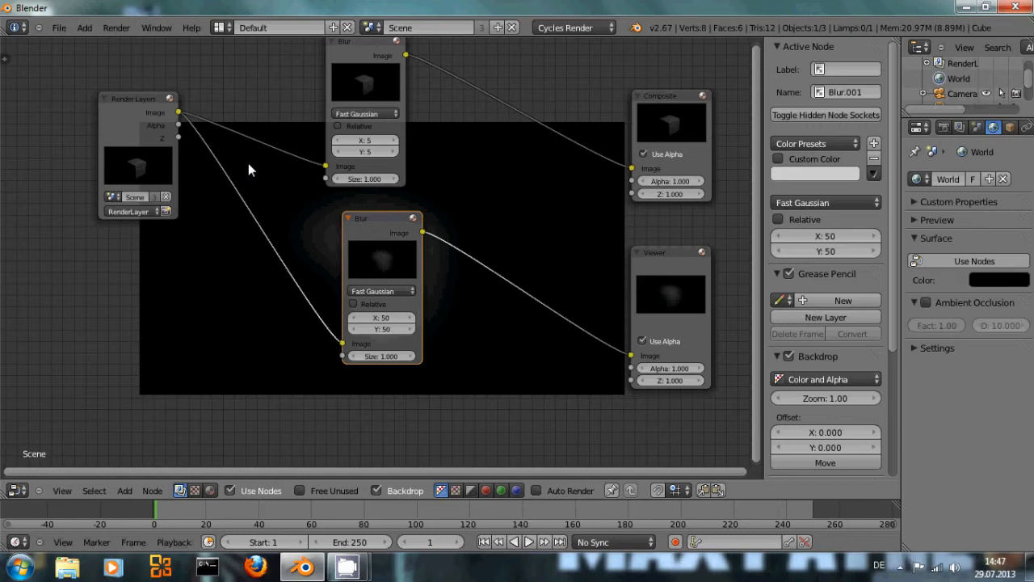
{"action": "mouse_move", "coordinate": [239, 93]}
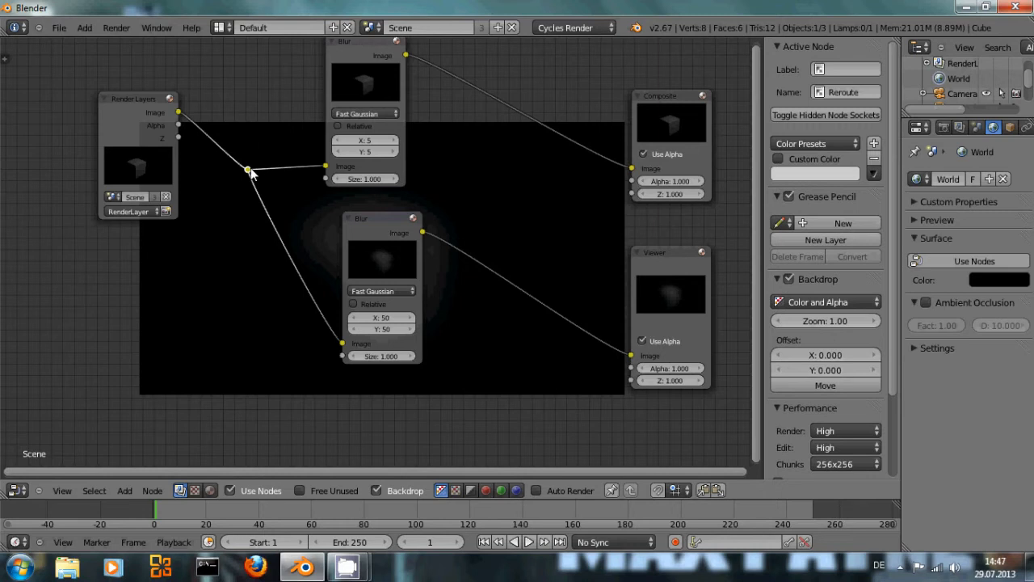
Reposition the reroute point branching the render image into the 5 and 50 blurs
{"action": "left_click_drag", "start_coordinate": [246, 169], "coordinate": [243, 188]}
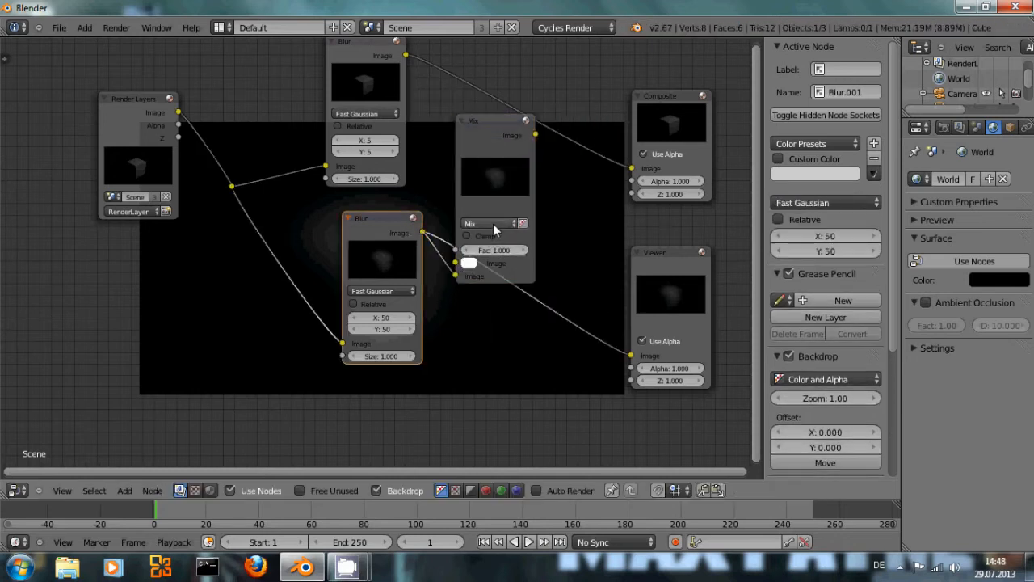
Set both Mix nodes' blend type to Add and place the second one in the chain
{"action": "left_click", "coordinate": [485, 223]}
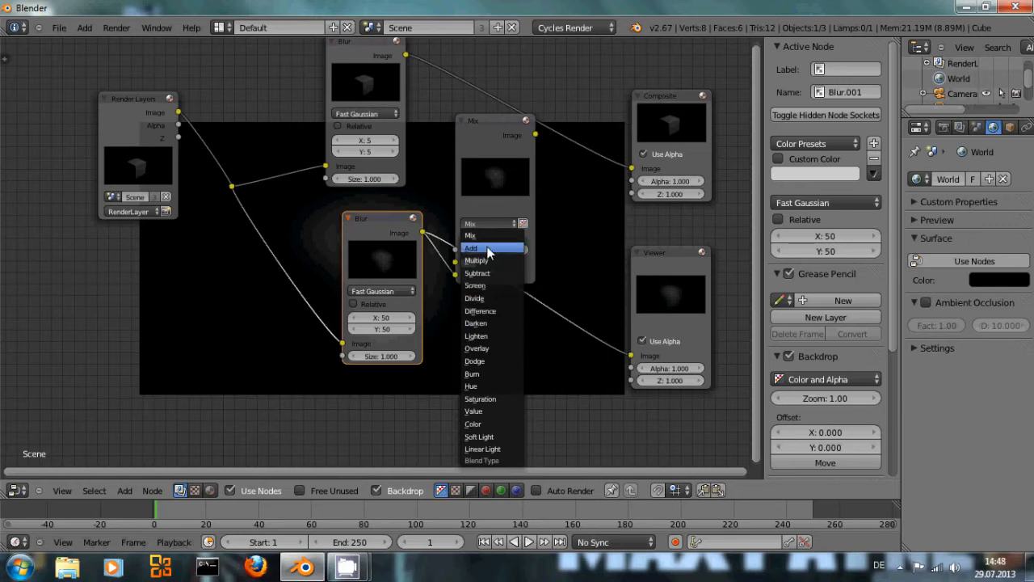
{"action": "left_click", "coordinate": [472, 249]}
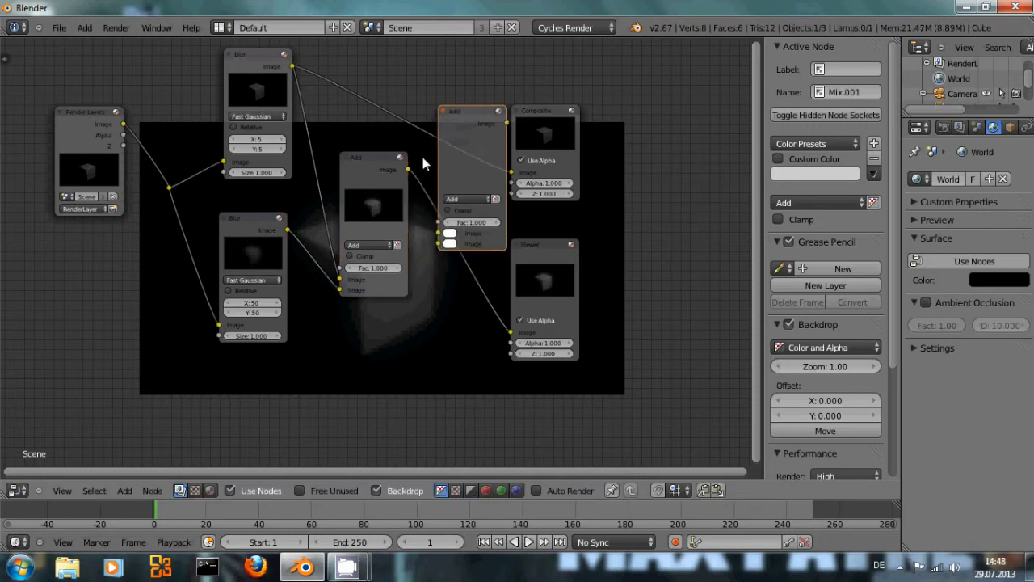
{"action": "left_click_drag", "start_coordinate": [407, 169], "coordinate": [444, 233]}
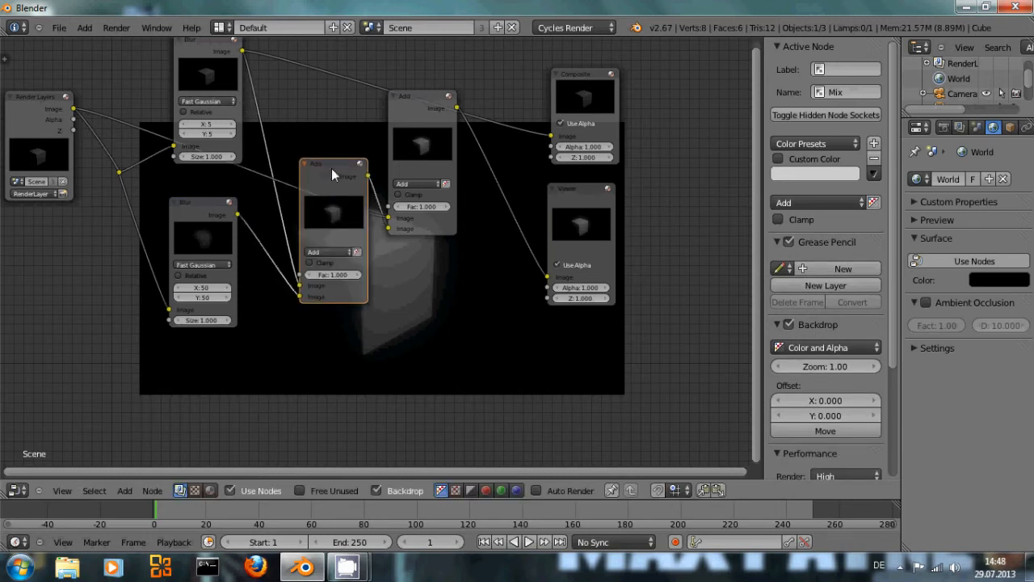
{"action": "mouse_move", "coordinate": [384, 126]}
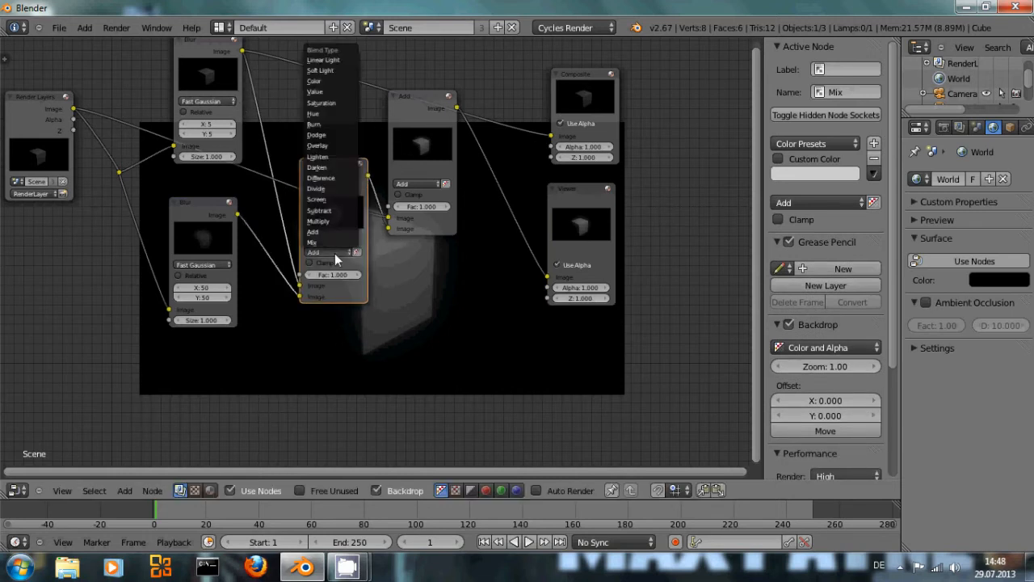
{"action": "left_click", "coordinate": [331, 242]}
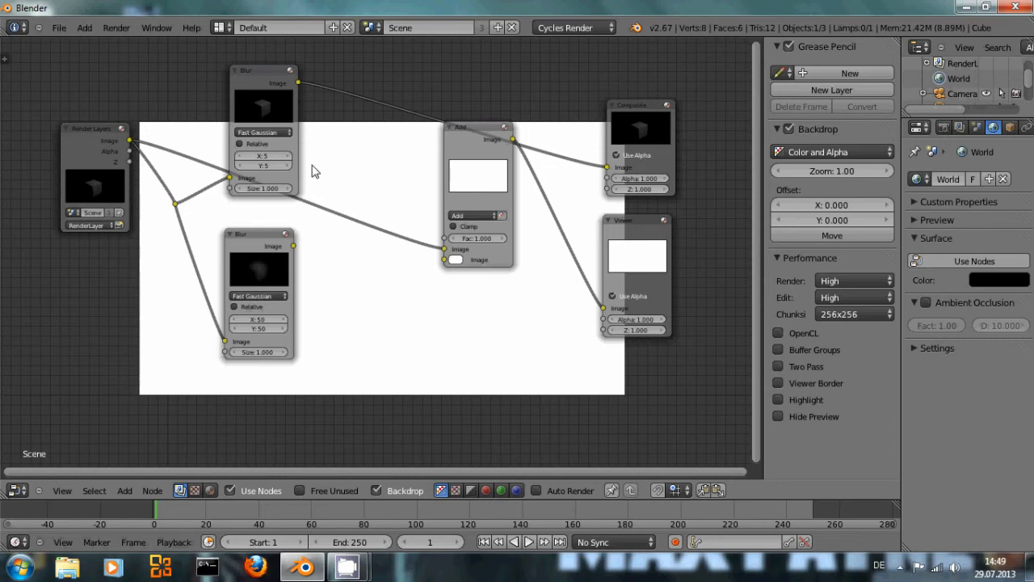
Link the Blur results and Render Layers image into the Add nodes feeding Composite and Viewer
{"action": "left_click", "coordinate": [372, 137]}
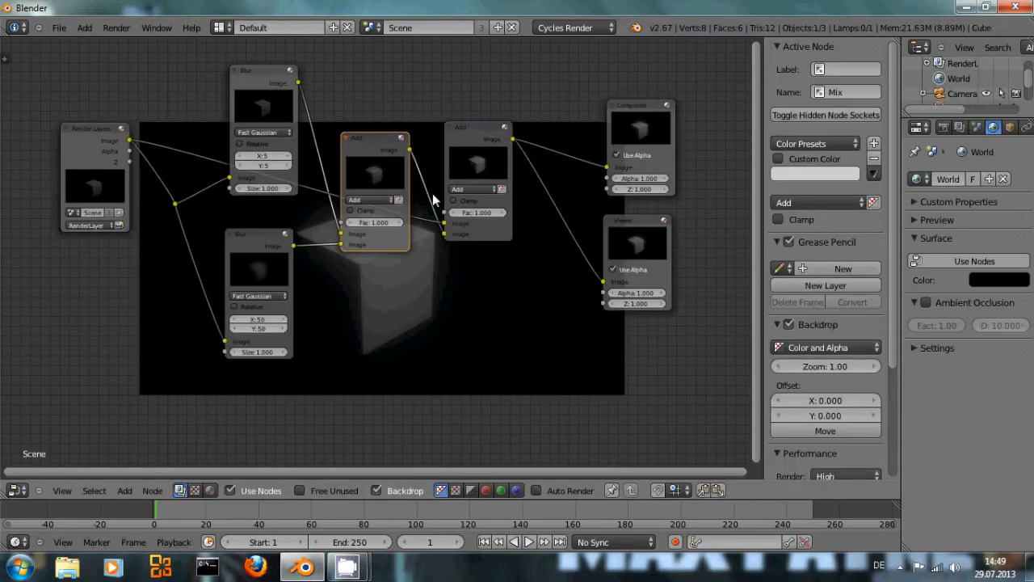
{"action": "left_click_drag", "start_coordinate": [477, 126], "coordinate": [493, 106]}
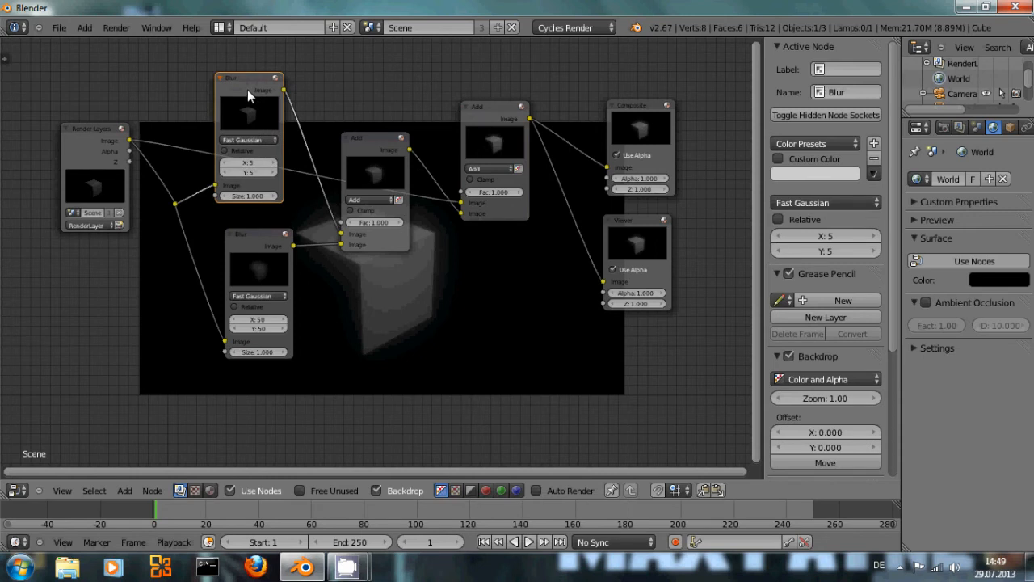
{"action": "mouse_move", "coordinate": [234, 179]}
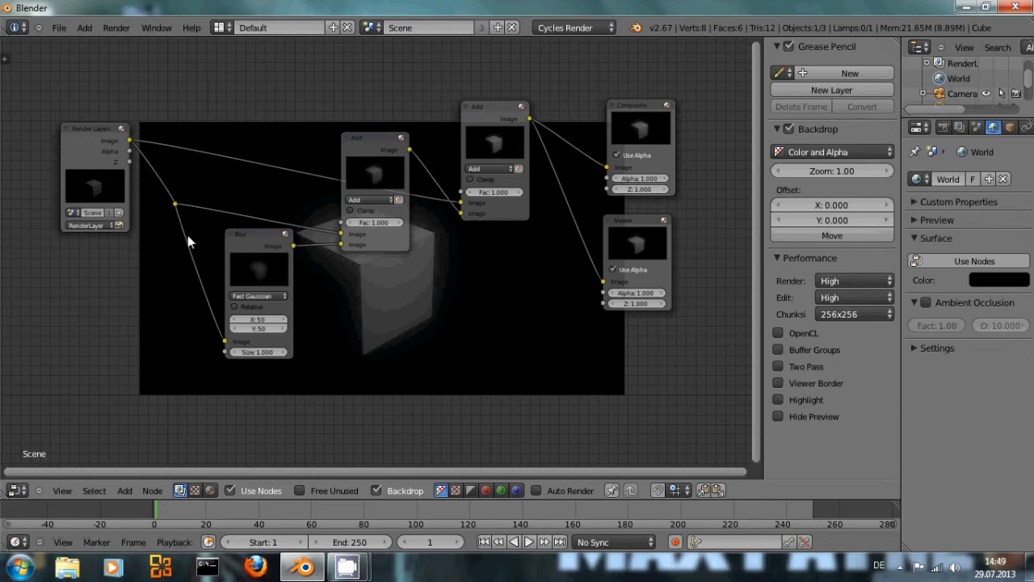
{"action": "mouse_move", "coordinate": [226, 218]}
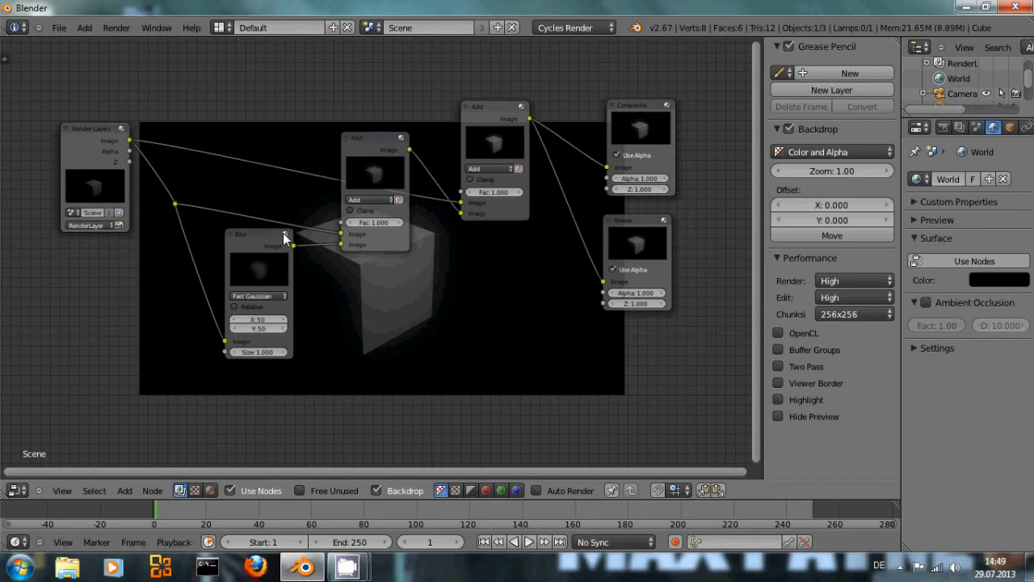
{"action": "mouse_move", "coordinate": [204, 206]}
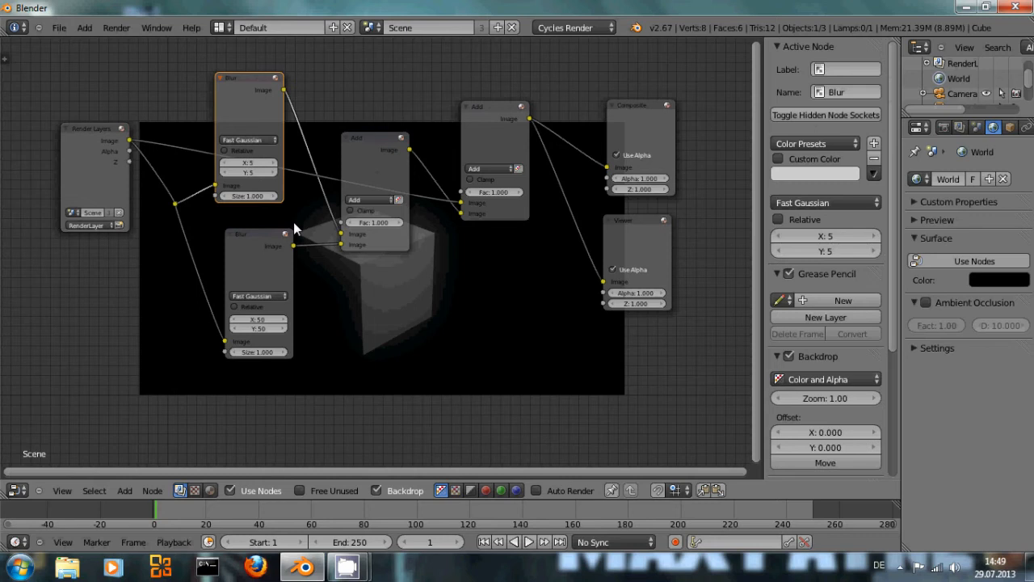
{"action": "mouse_move", "coordinate": [274, 99]}
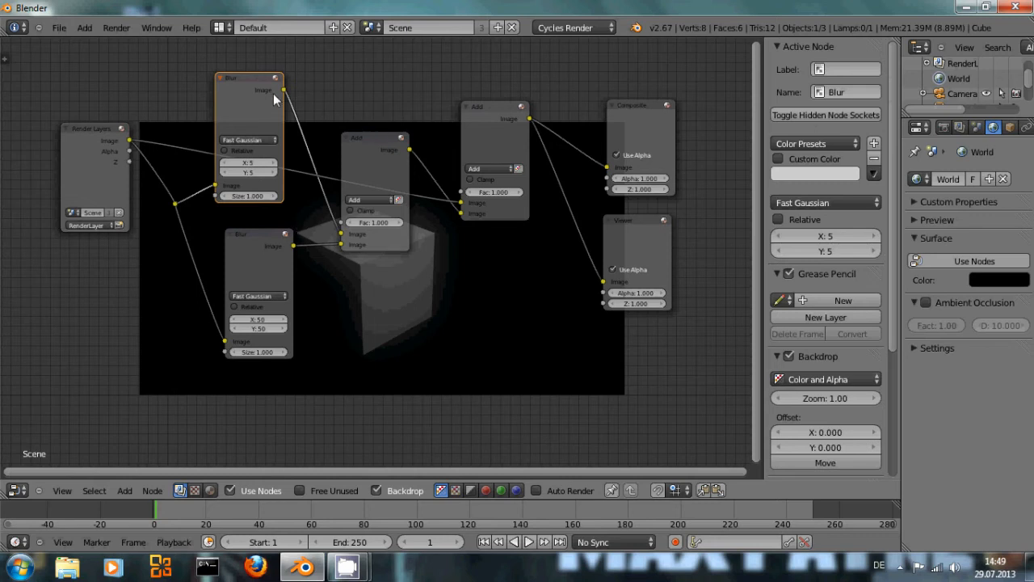
Box-select both Blur and both Add nodes and make them into a node group (Ctrl G)
{"action": "left_click_drag", "start_coordinate": [275, 100], "coordinate": [268, 73]}
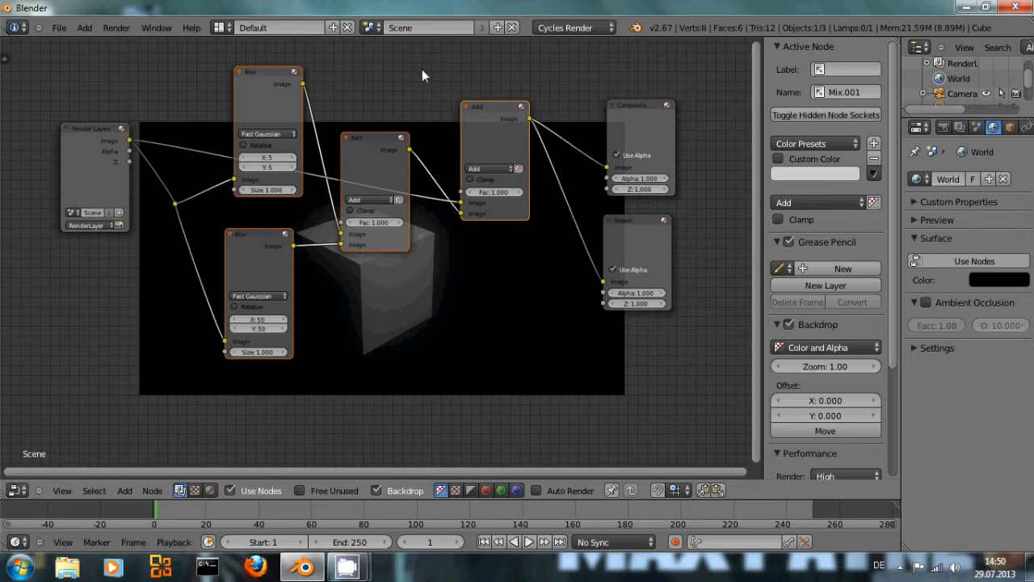
{"action": "mouse_move", "coordinate": [442, 226]}
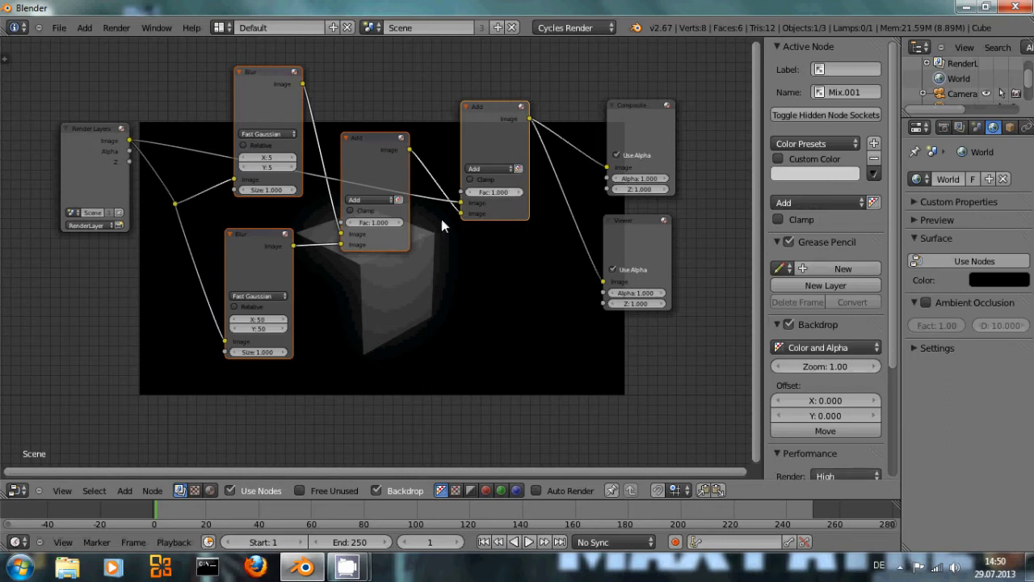
{"action": "mouse_move", "coordinate": [449, 323]}
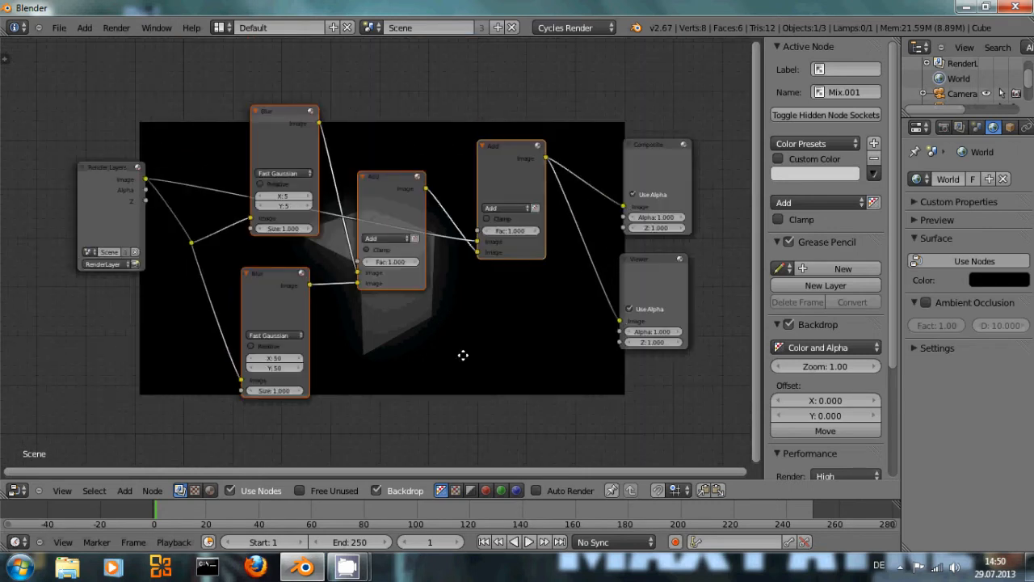
{"action": "mouse_move", "coordinate": [331, 341]}
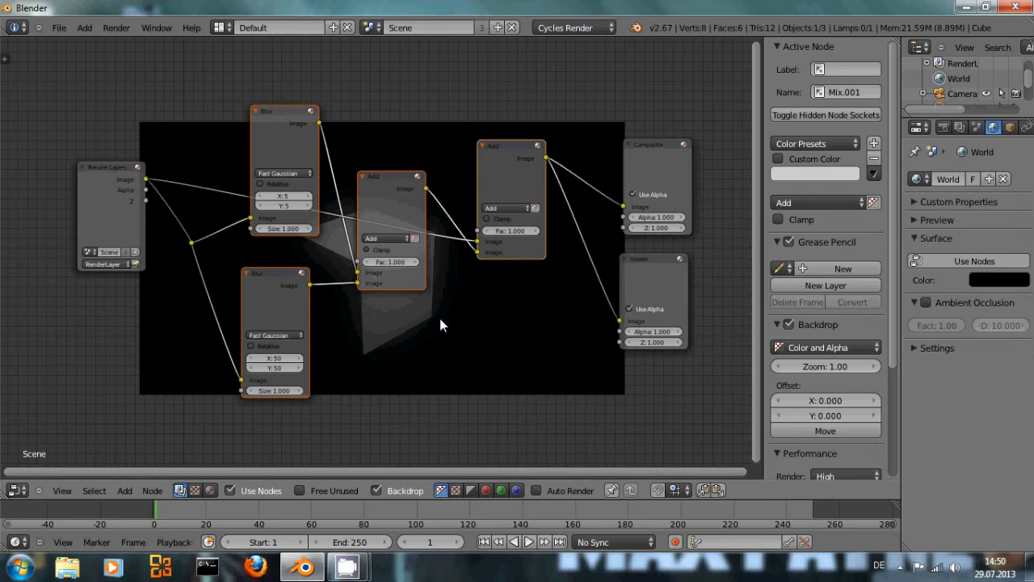
{"action": "mouse_move", "coordinate": [152, 491]}
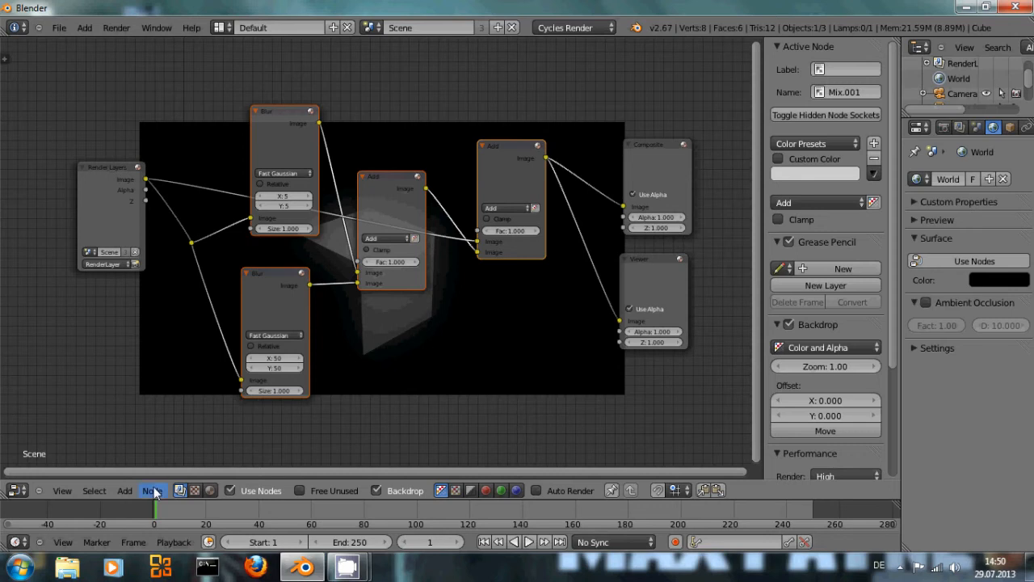
{"action": "left_click", "coordinate": [152, 491]}
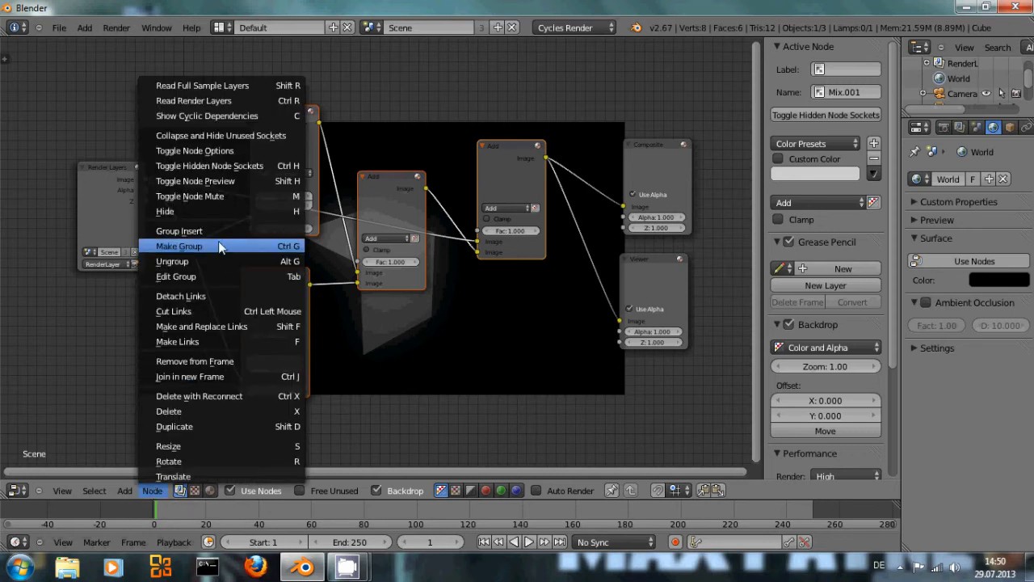
{"action": "mouse_move", "coordinate": [178, 229]}
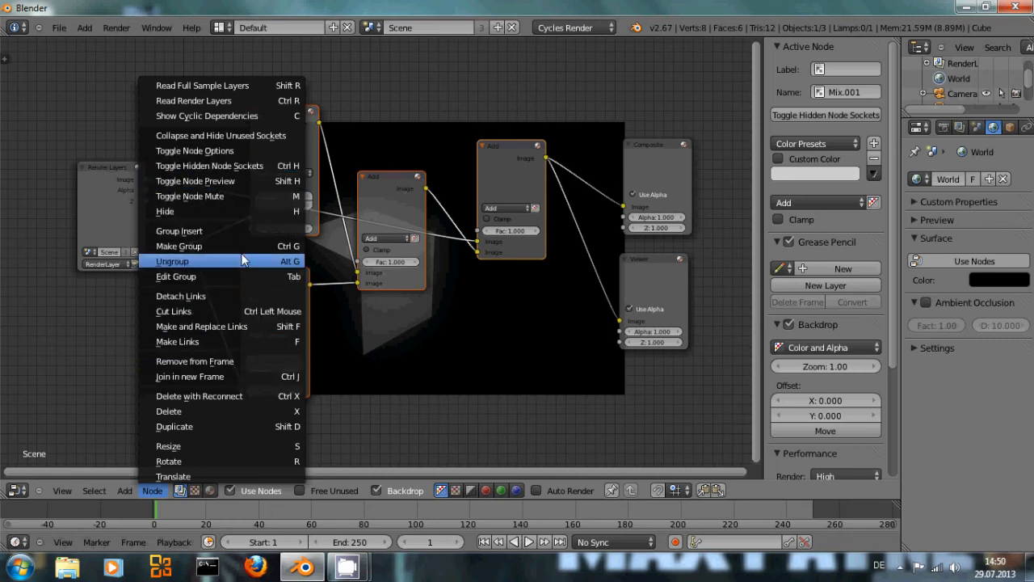
{"action": "left_click", "coordinate": [171, 262]}
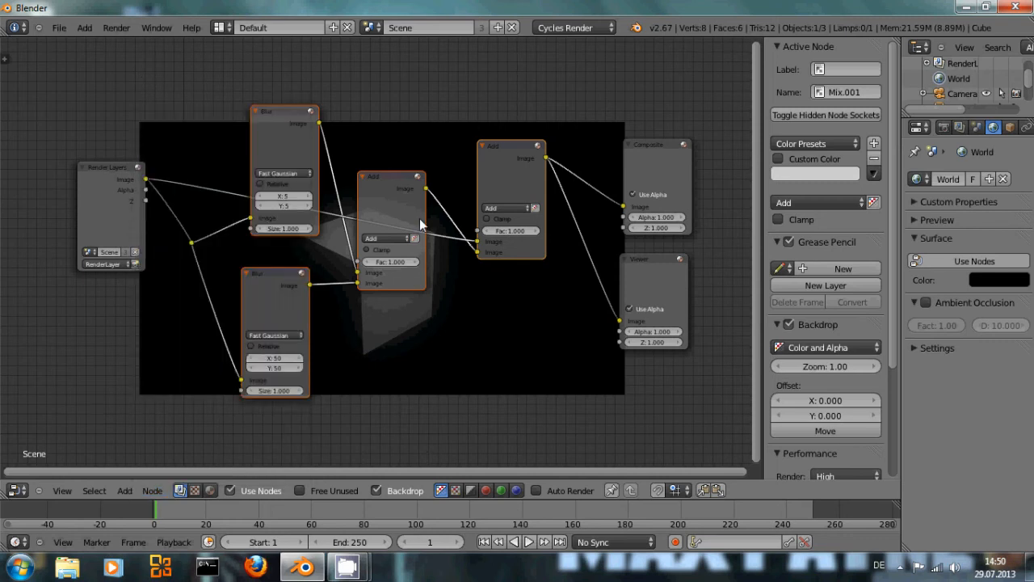
{"action": "mouse_move", "coordinate": [407, 190]}
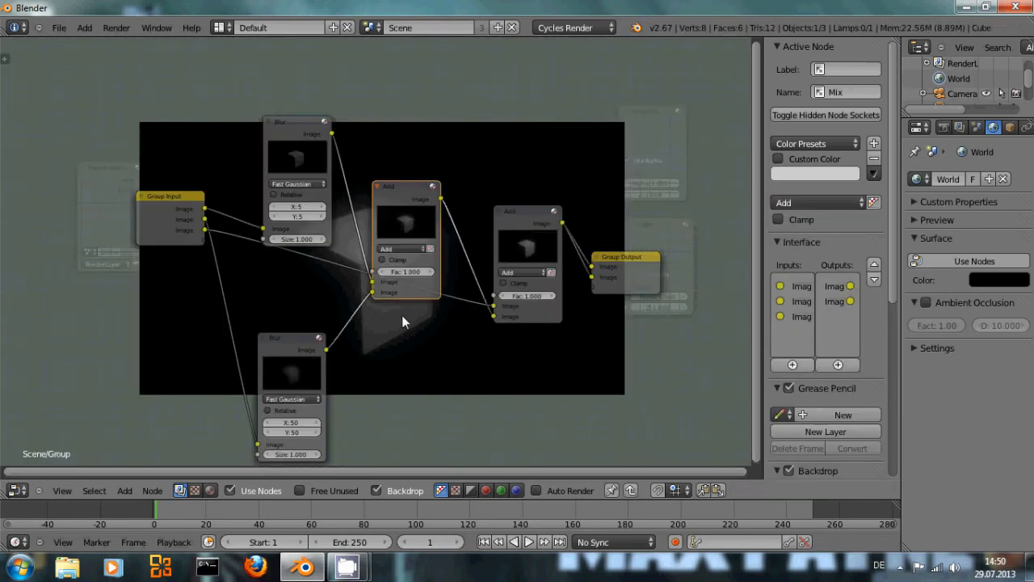
{"action": "mouse_move", "coordinate": [521, 213]}
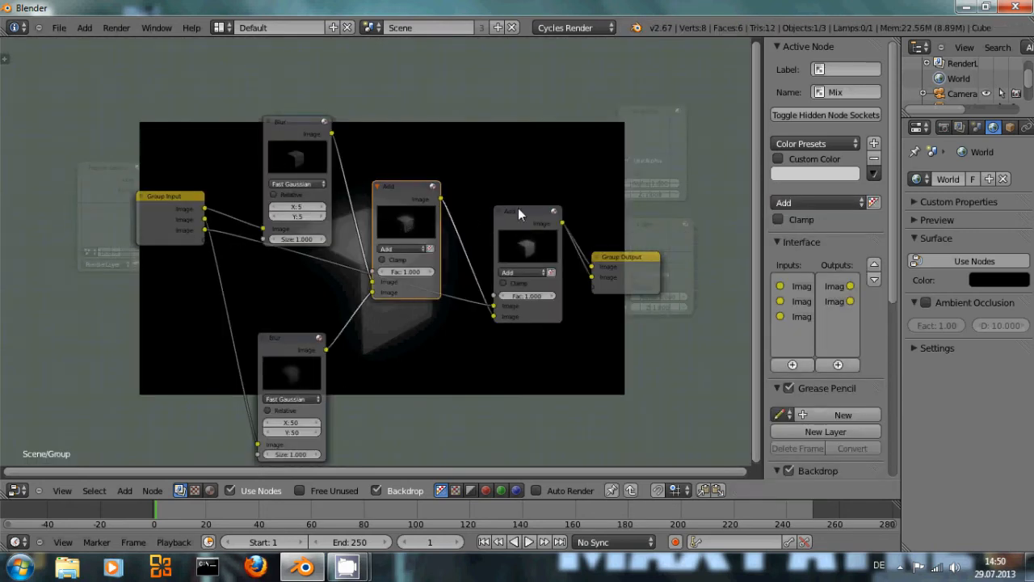
{"action": "mouse_move", "coordinate": [817, 202]}
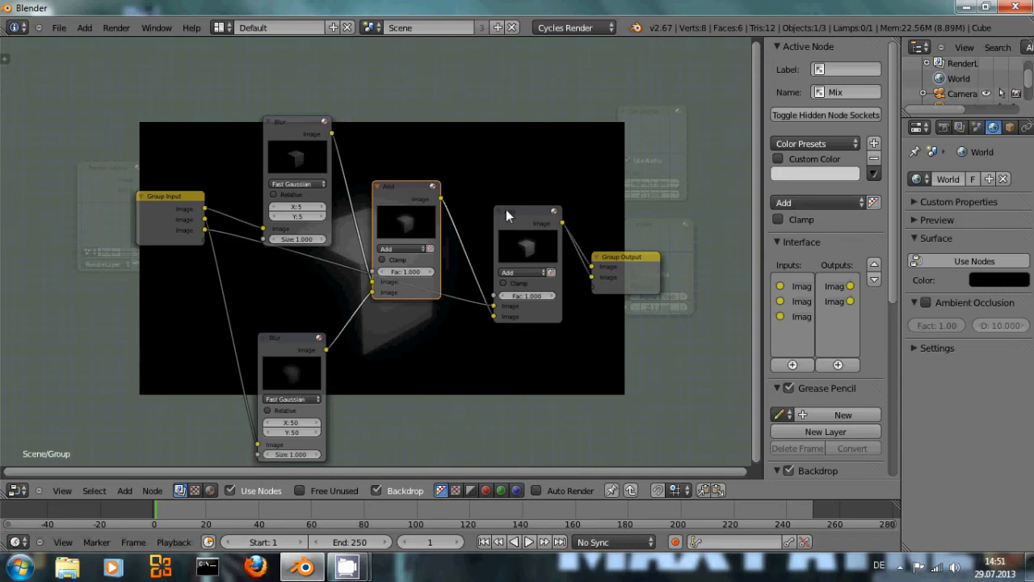
{"action": "scroll", "scroll_direction": "down", "scroll_amount": 3}
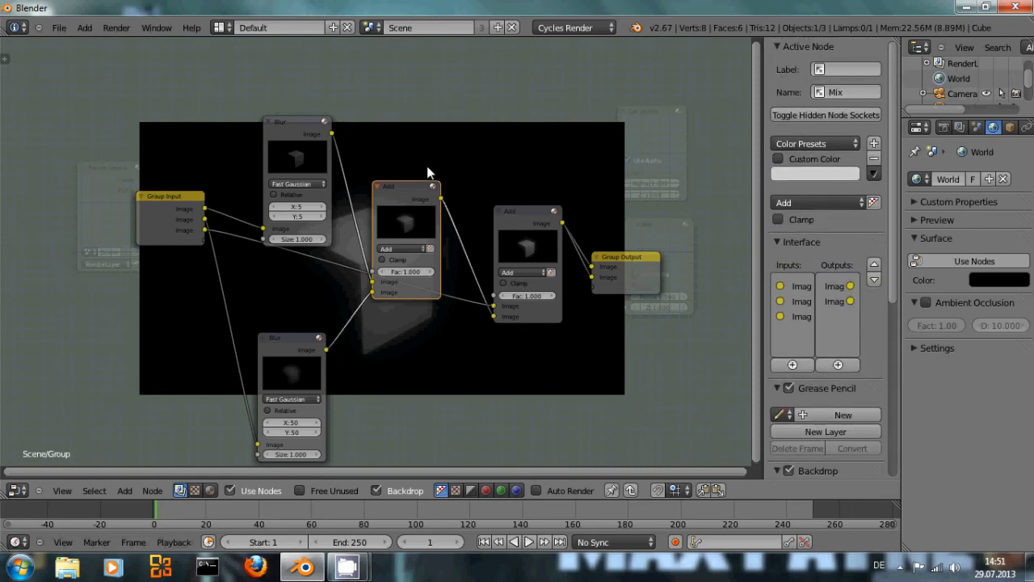
{"action": "mouse_move", "coordinate": [416, 182]}
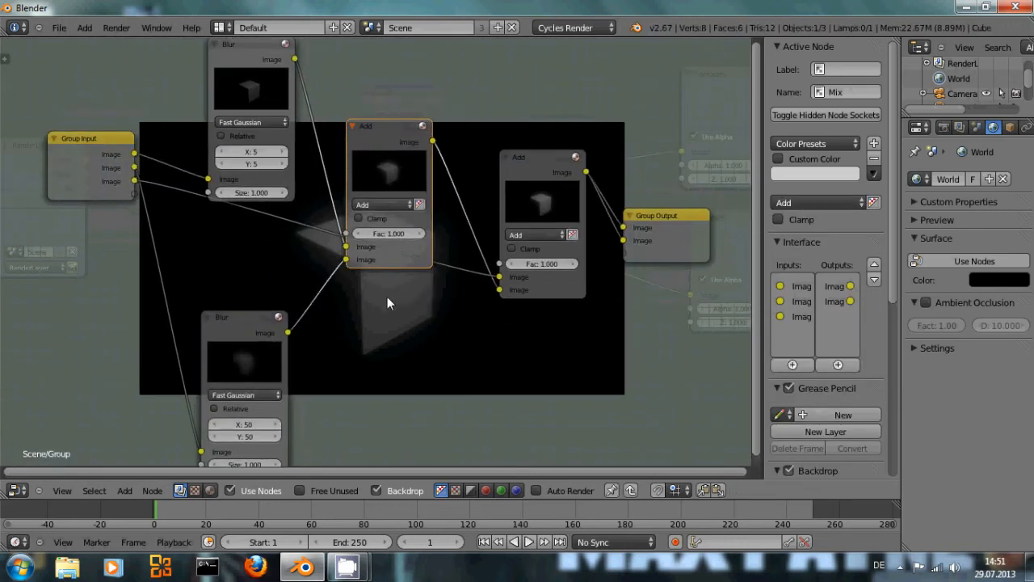
{"action": "left_click_drag", "start_coordinate": [79, 137], "coordinate": [59, 166]}
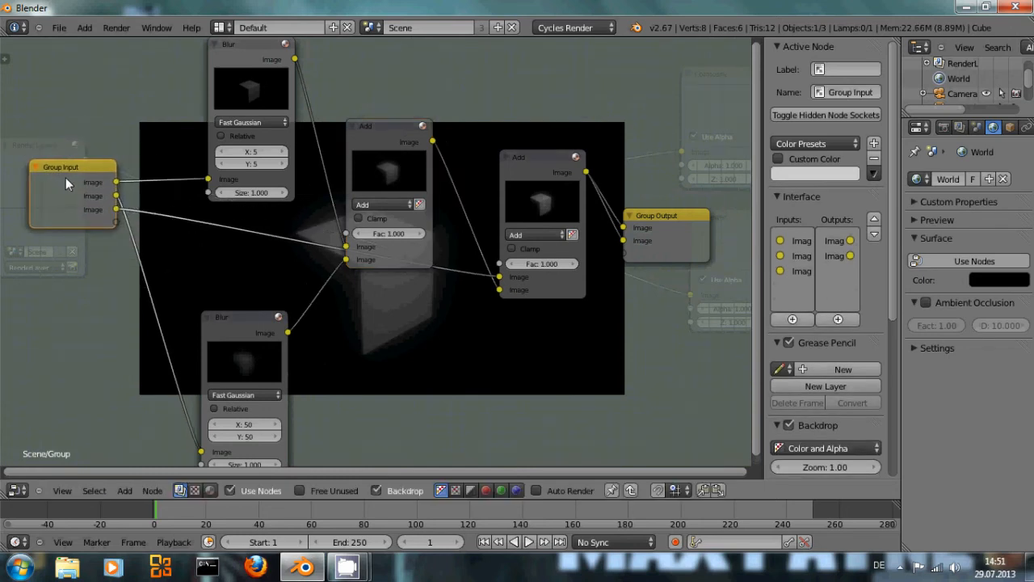
{"action": "mouse_move", "coordinate": [84, 181]}
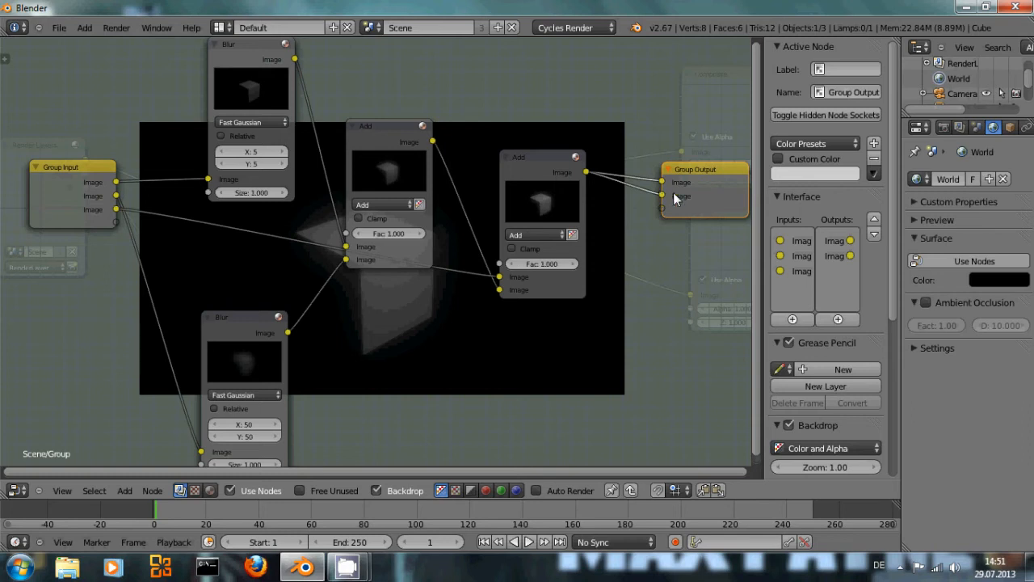
{"action": "mouse_move", "coordinate": [664, 200]}
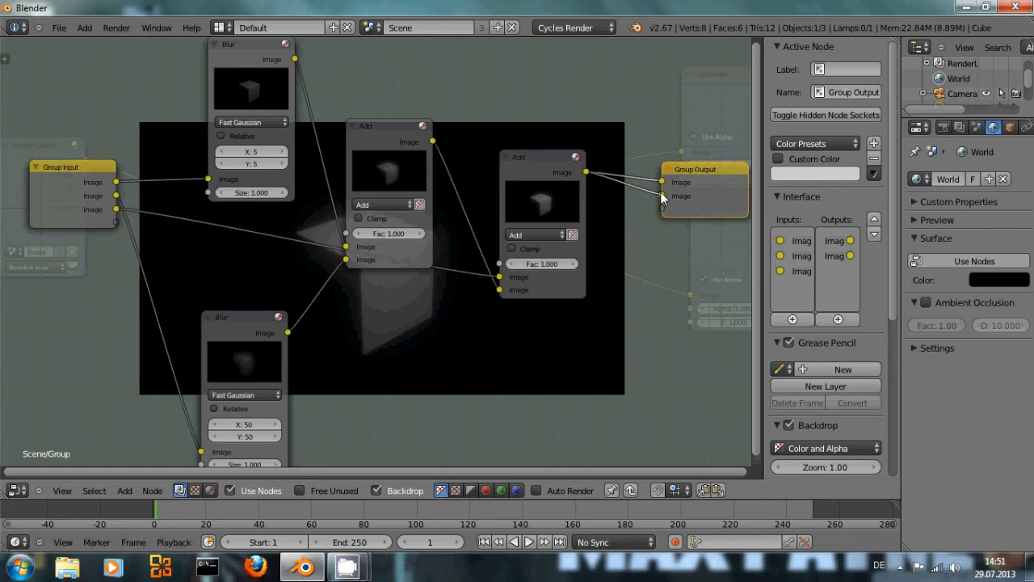
{"action": "left_click", "coordinate": [833, 256]}
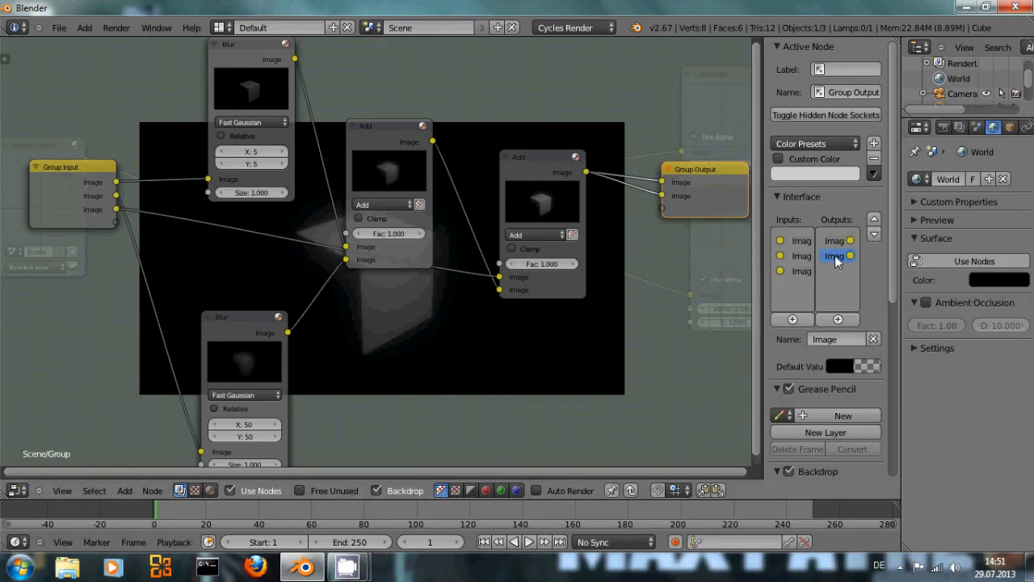
{"action": "left_click", "coordinate": [833, 255]}
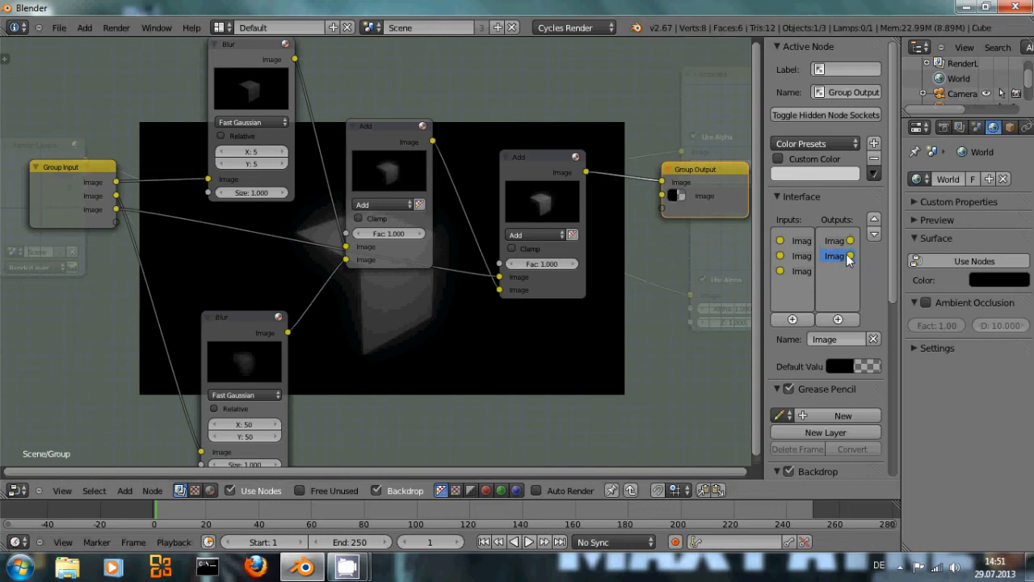
{"action": "right_click", "coordinate": [834, 255]}
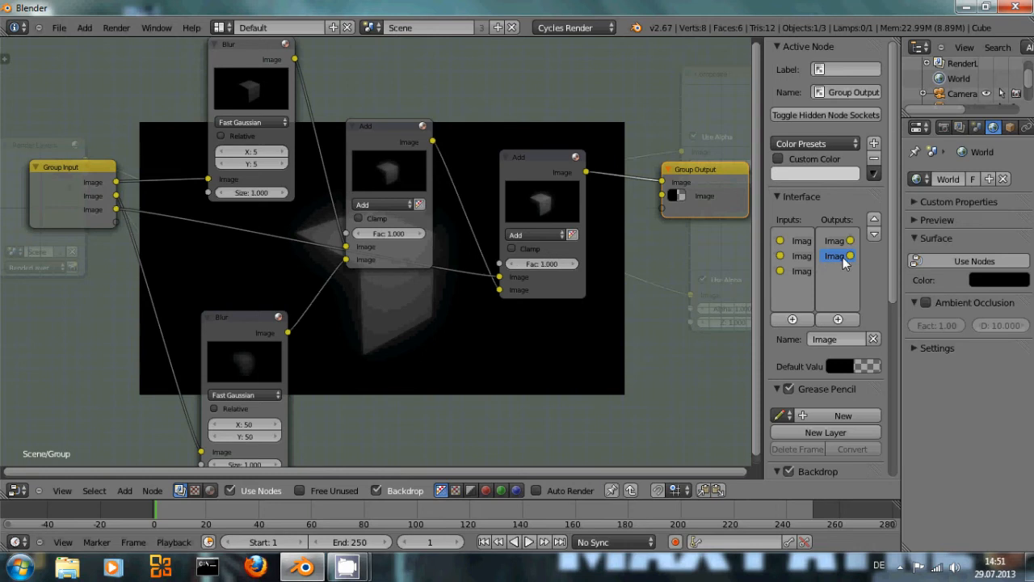
{"action": "right_click", "coordinate": [837, 255]}
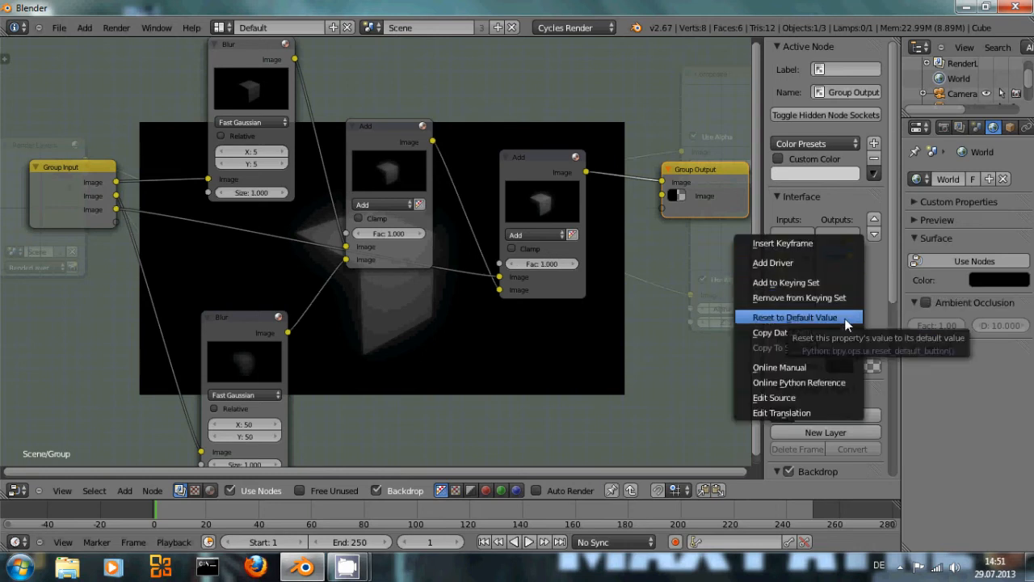
{"action": "mouse_move", "coordinate": [844, 381]}
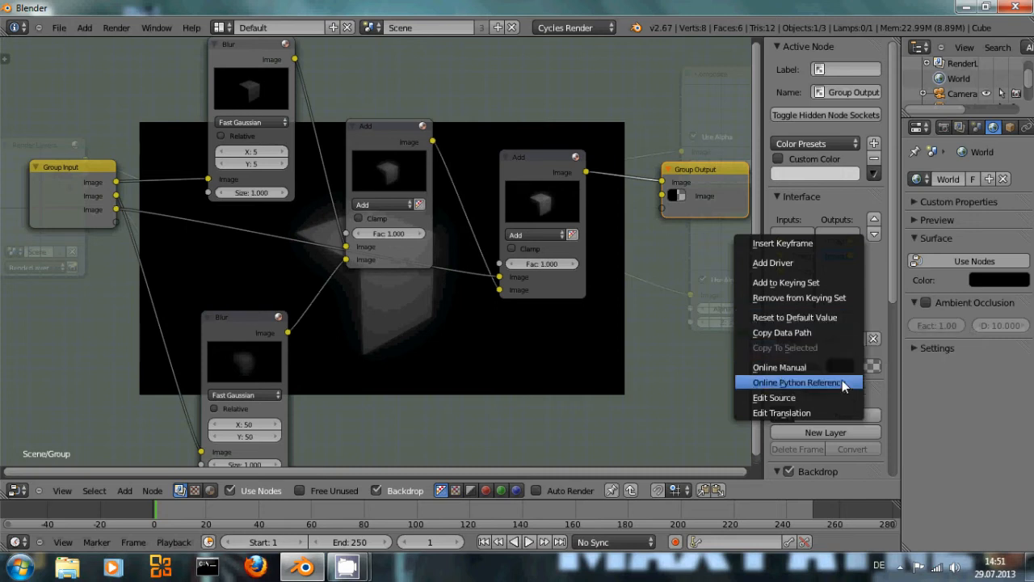
{"action": "mouse_move", "coordinate": [848, 354]}
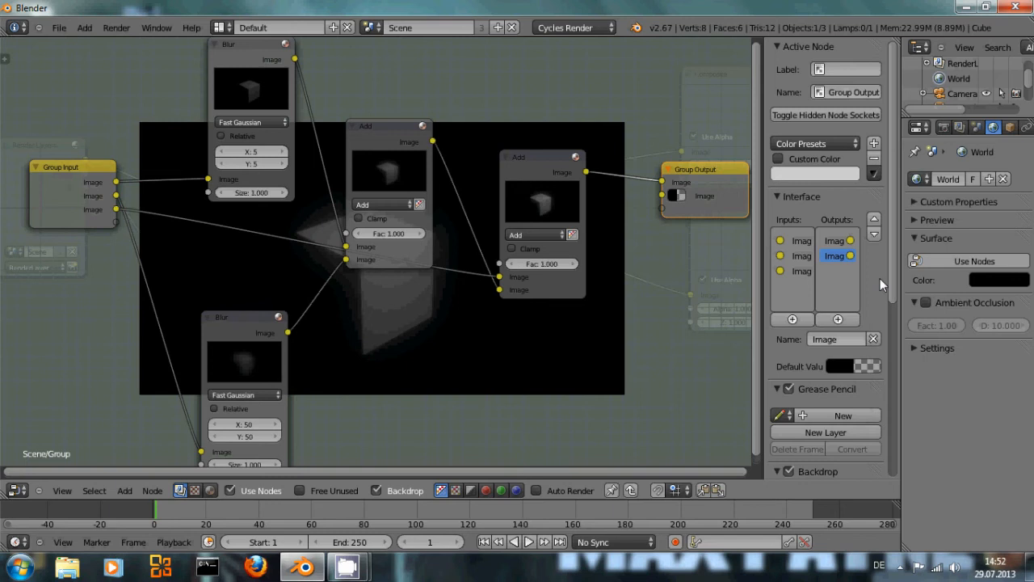
{"action": "mouse_move", "coordinate": [856, 364]}
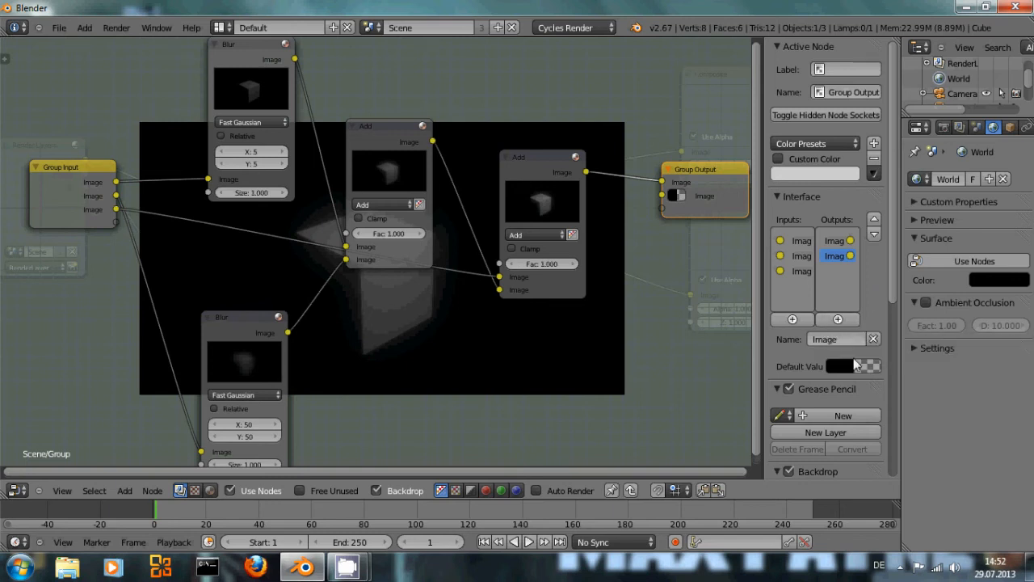
{"action": "left_click", "coordinate": [823, 339]}
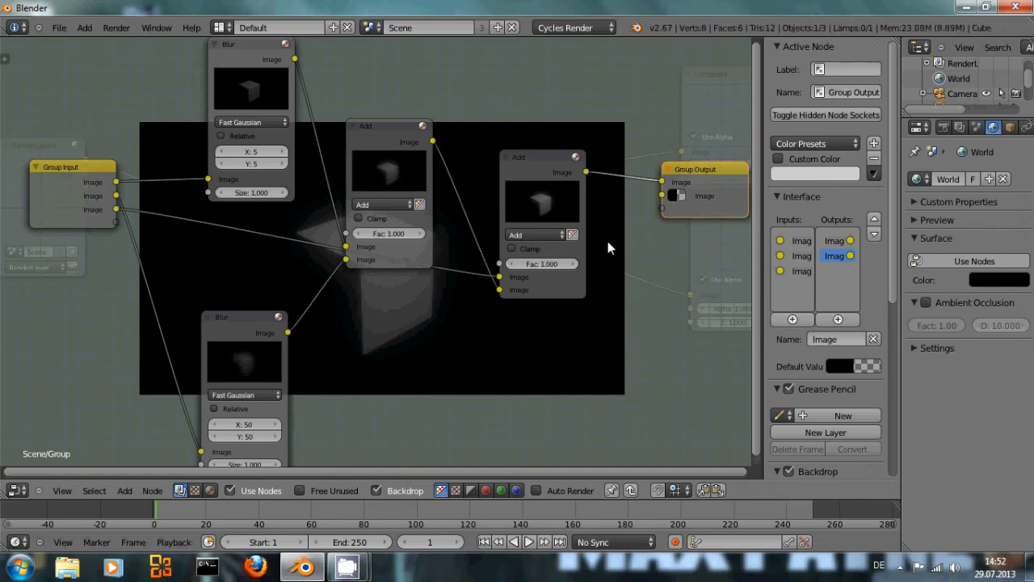
{"action": "mouse_move", "coordinate": [659, 278]}
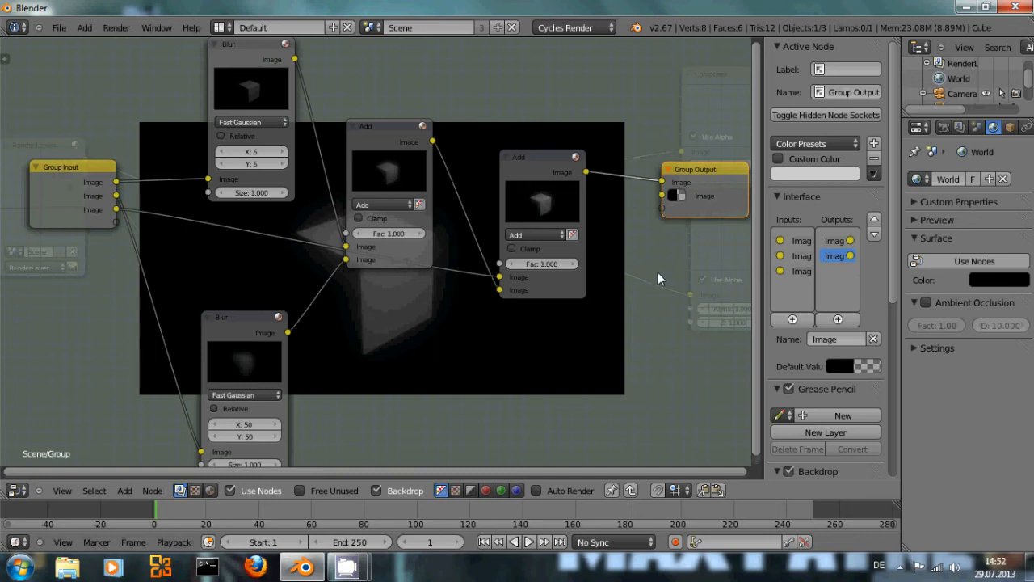
{"action": "mouse_move", "coordinate": [578, 375]}
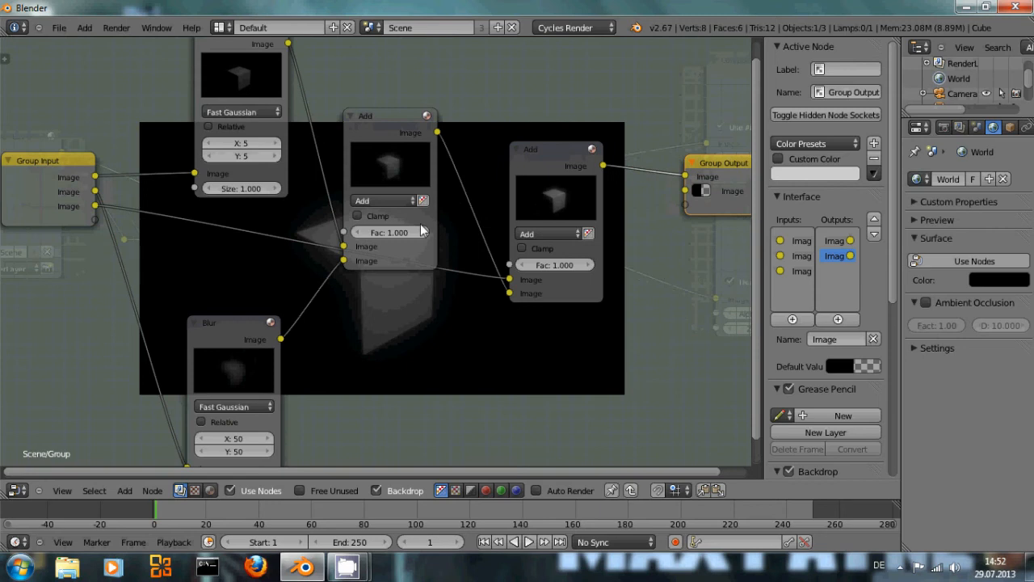
{"action": "mouse_move", "coordinate": [675, 200]}
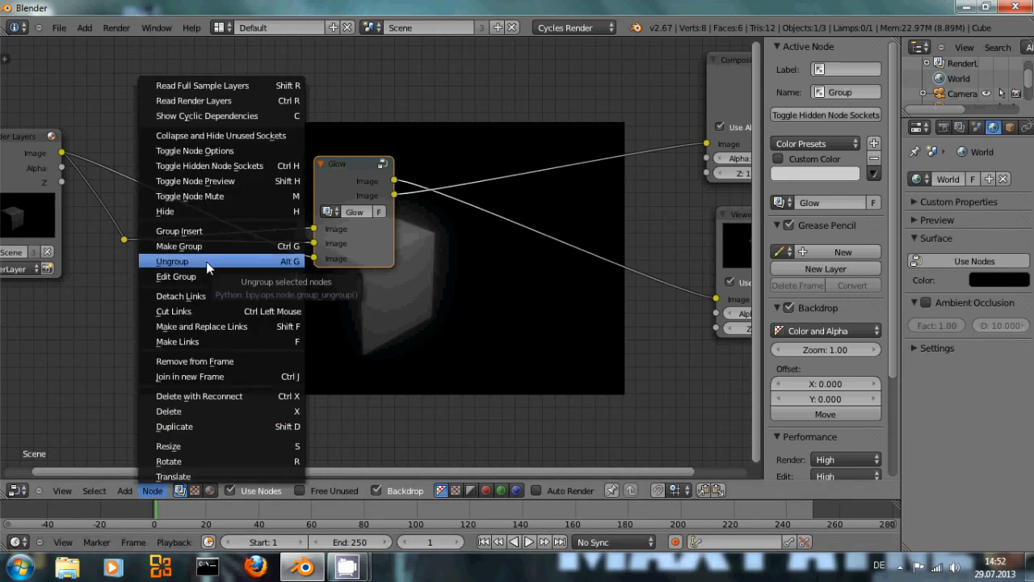
Ungroup the Glow node group via Node > Ungroup
{"action": "left_click", "coordinate": [171, 260]}
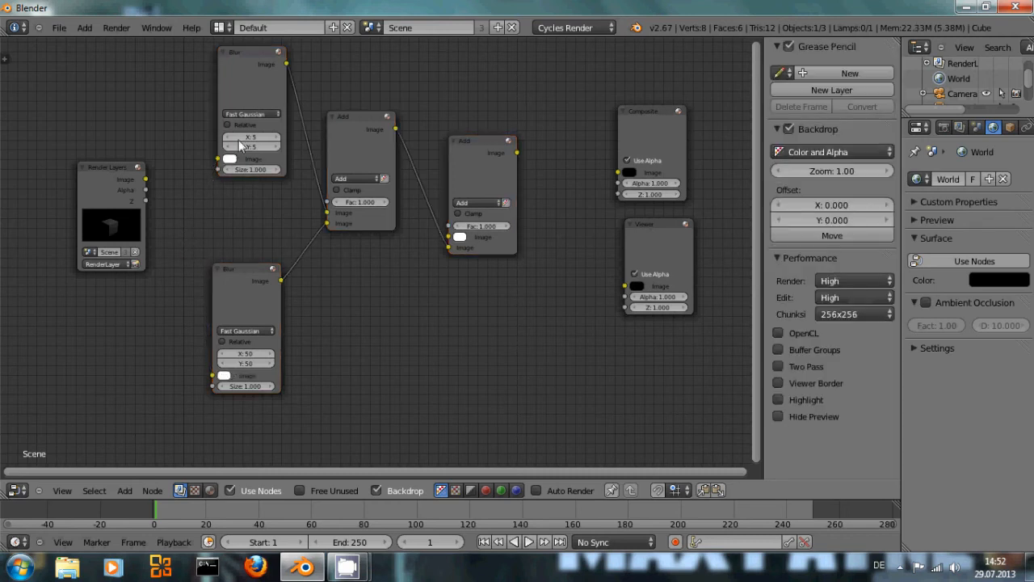
Make a new group, link the last Add to Group Output and the group image input to the lower Blur
{"action": "left_click", "coordinate": [252, 52]}
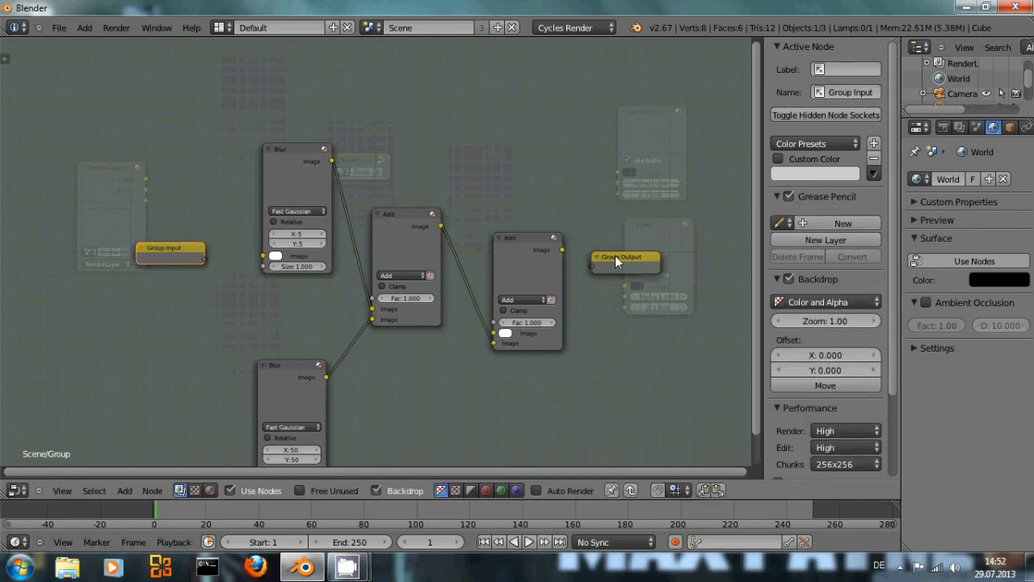
{"action": "left_click_drag", "start_coordinate": [623, 257], "coordinate": [639, 246]}
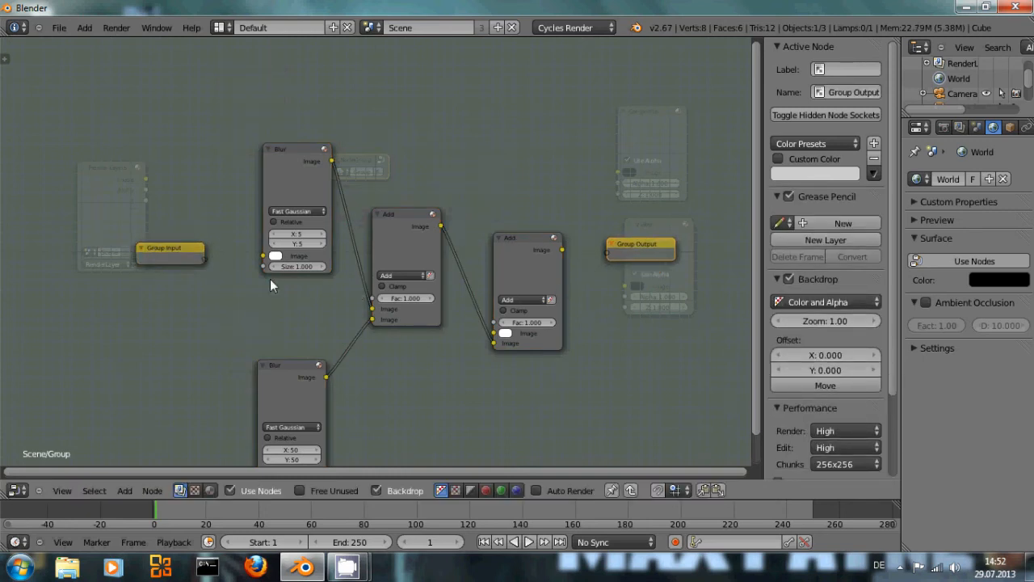
{"action": "mouse_move", "coordinate": [562, 255]}
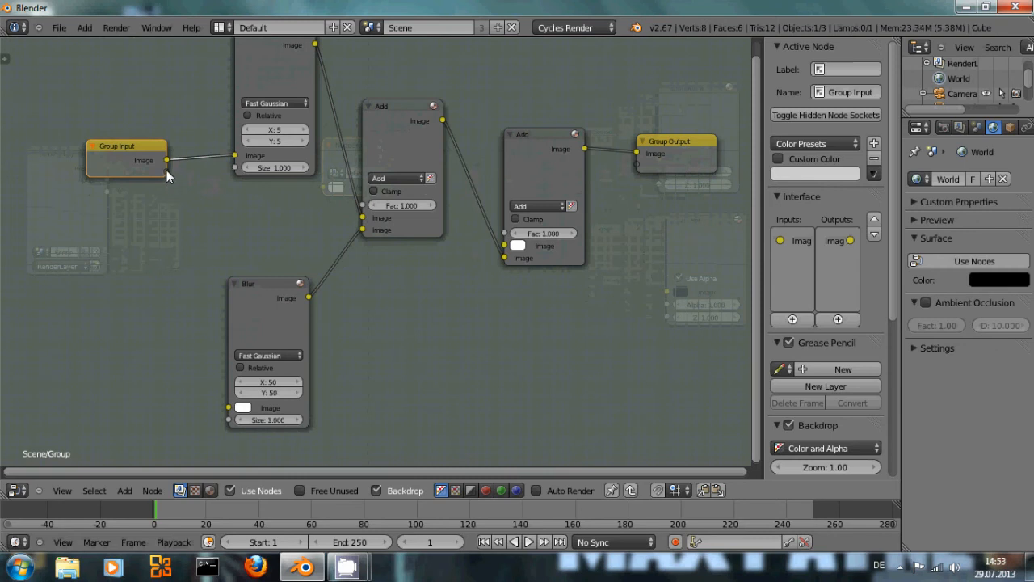
{"action": "left_click_drag", "start_coordinate": [168, 160], "coordinate": [181, 291]}
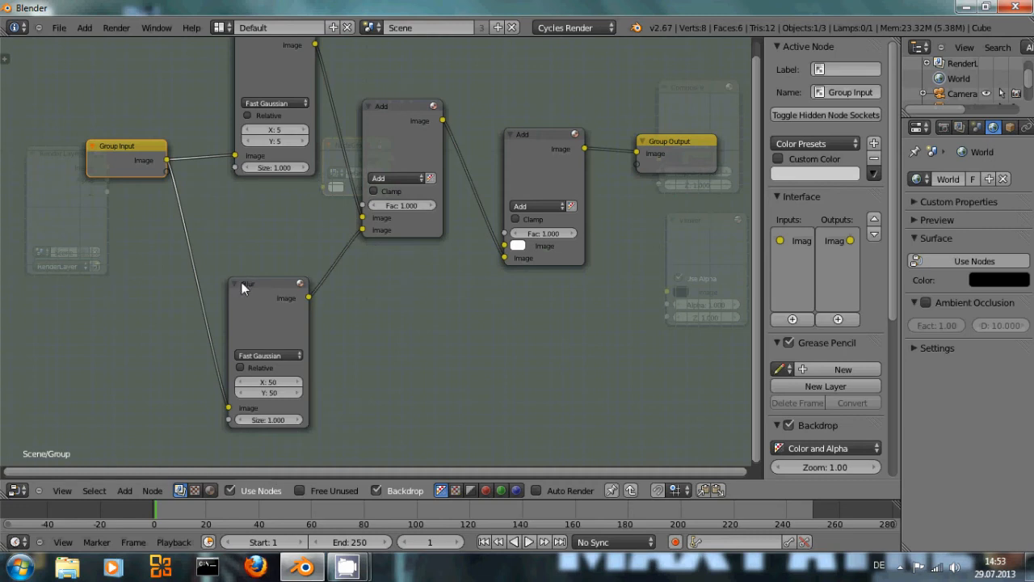
{"action": "mouse_move", "coordinate": [170, 176]}
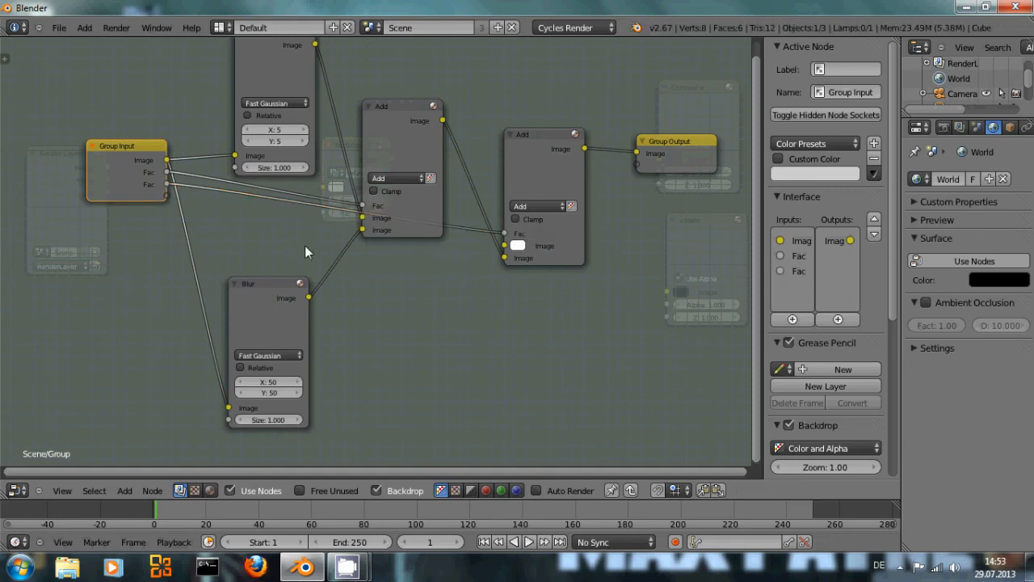
Name the group's Fac inputs 'FacFirst' and 'FacSecond' in the Interface panel
{"action": "left_click", "coordinate": [798, 255]}
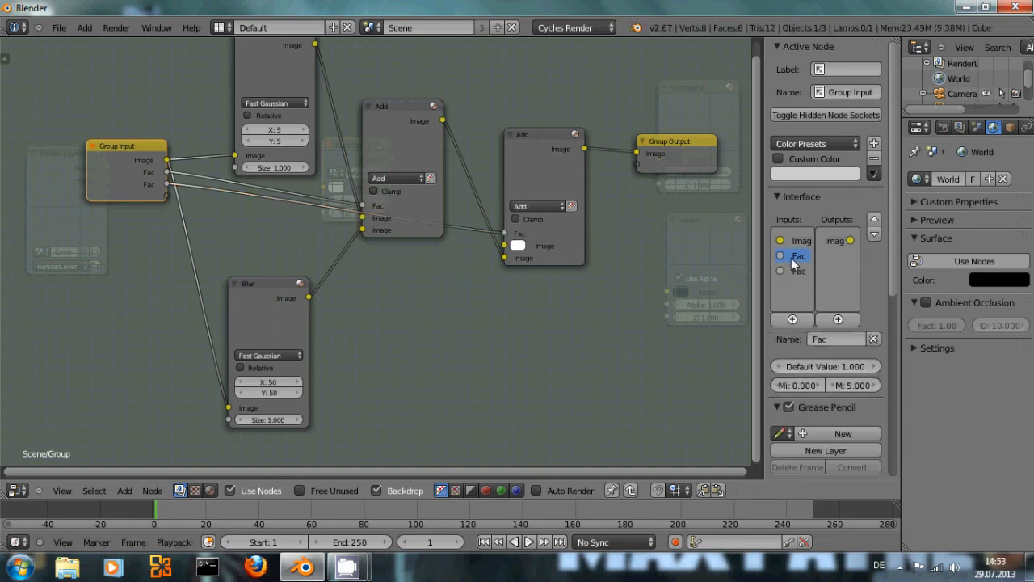
{"action": "left_click", "coordinate": [798, 255]}
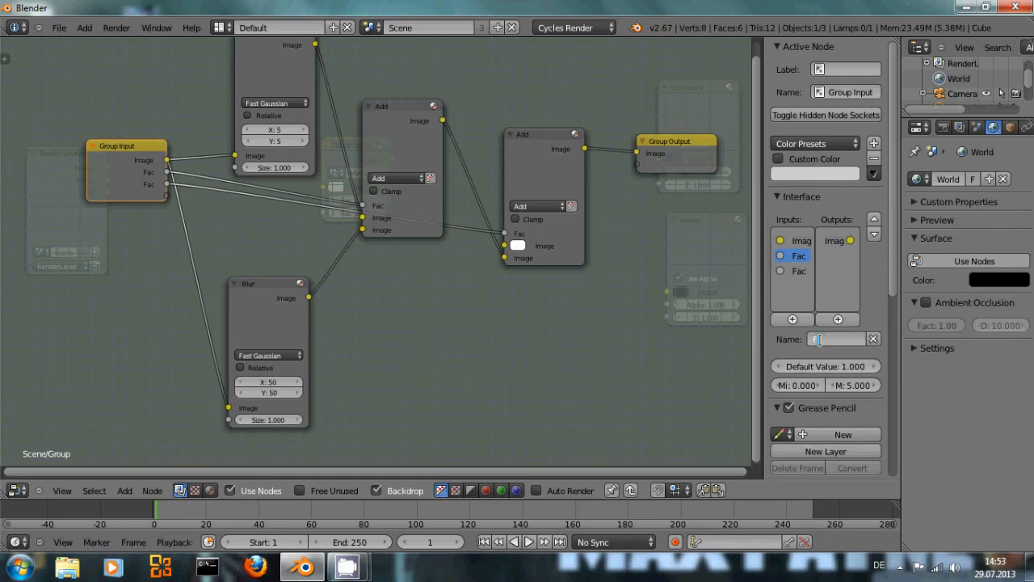
{"action": "type", "text": "Fi"}
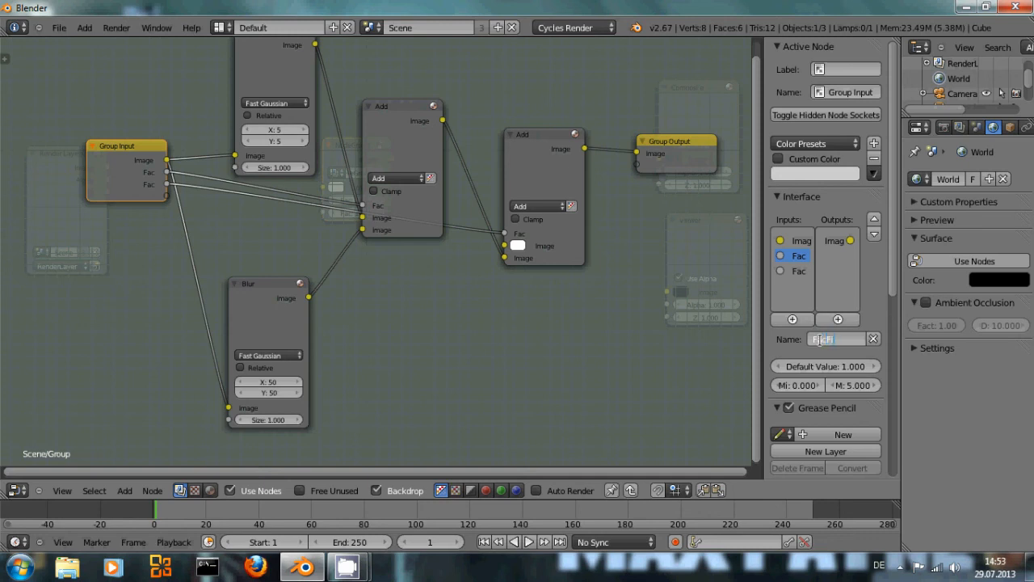
{"action": "type", "text": "FacFirst"}
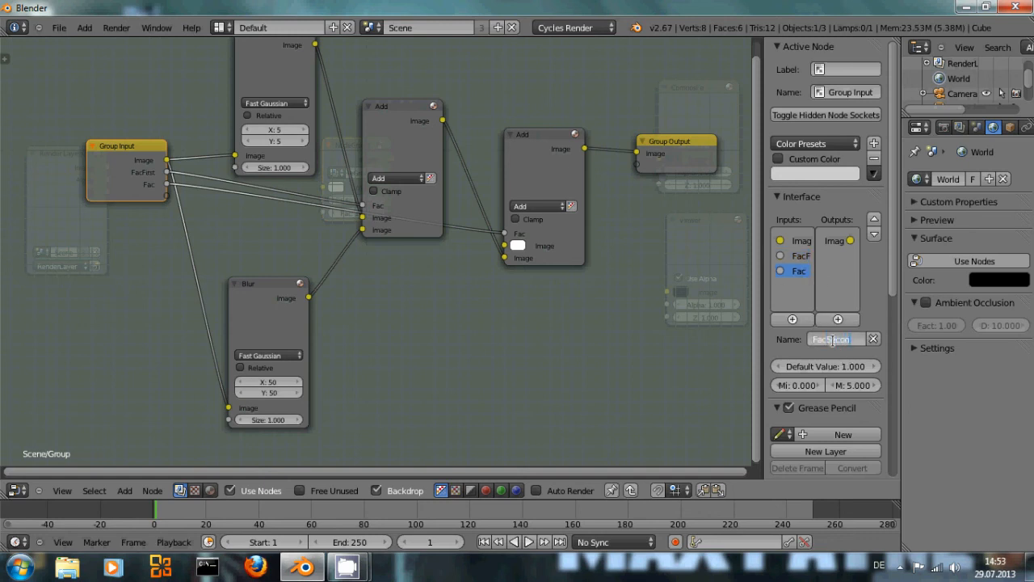
{"action": "type", "text": "FacSecond"}
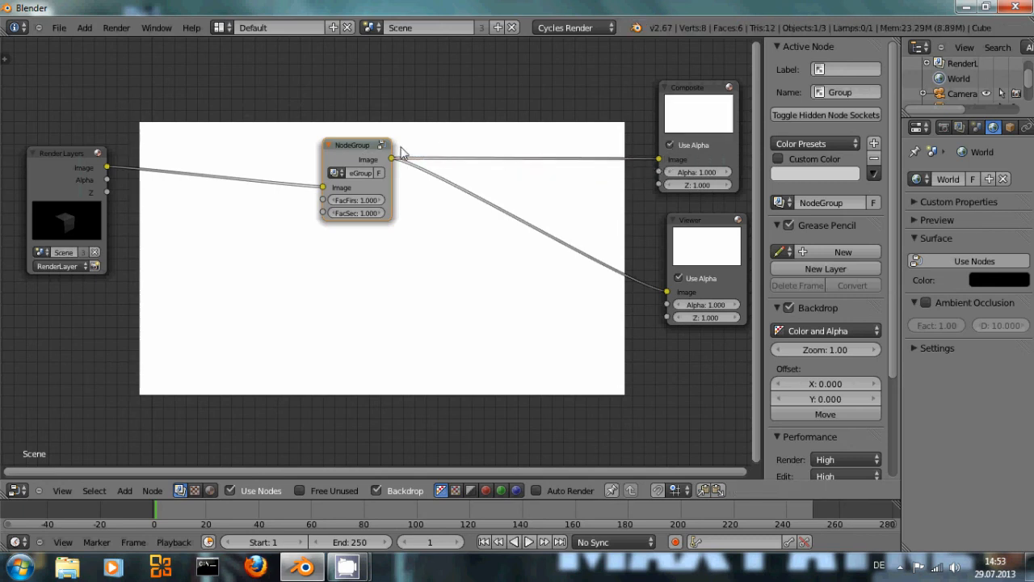
{"action": "mouse_move", "coordinate": [343, 160]}
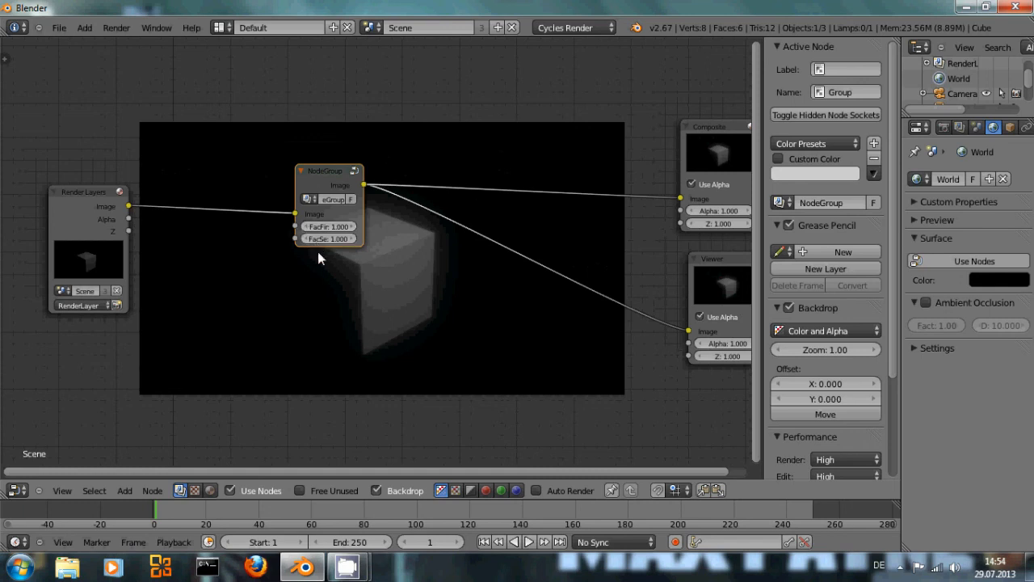
{"action": "mouse_move", "coordinate": [326, 239]}
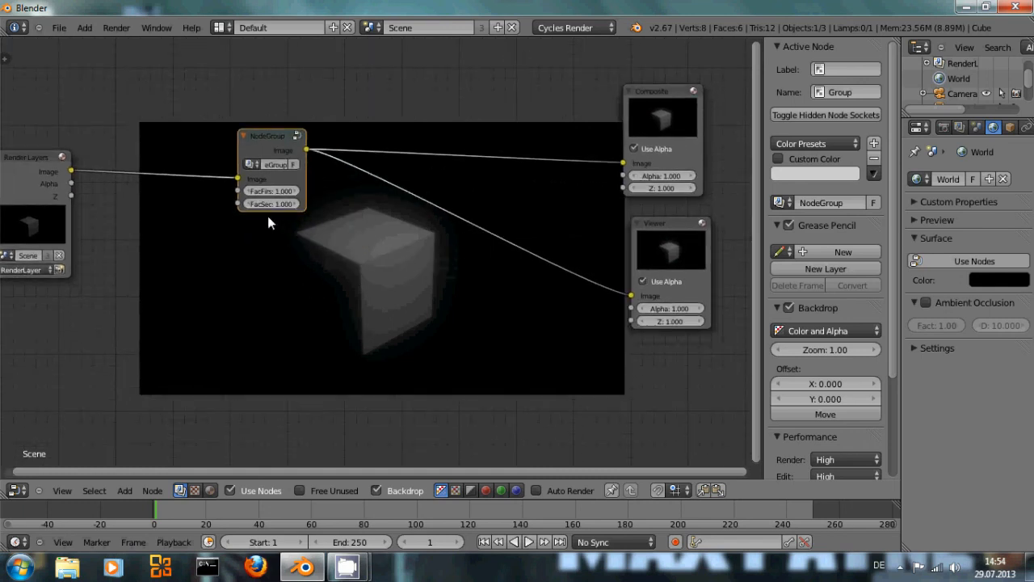
Drag the NodeGroup's FacFirst and FacSecond fields to test different glow strengths
{"action": "left_click_drag", "start_coordinate": [291, 203], "coordinate": [242, 204]}
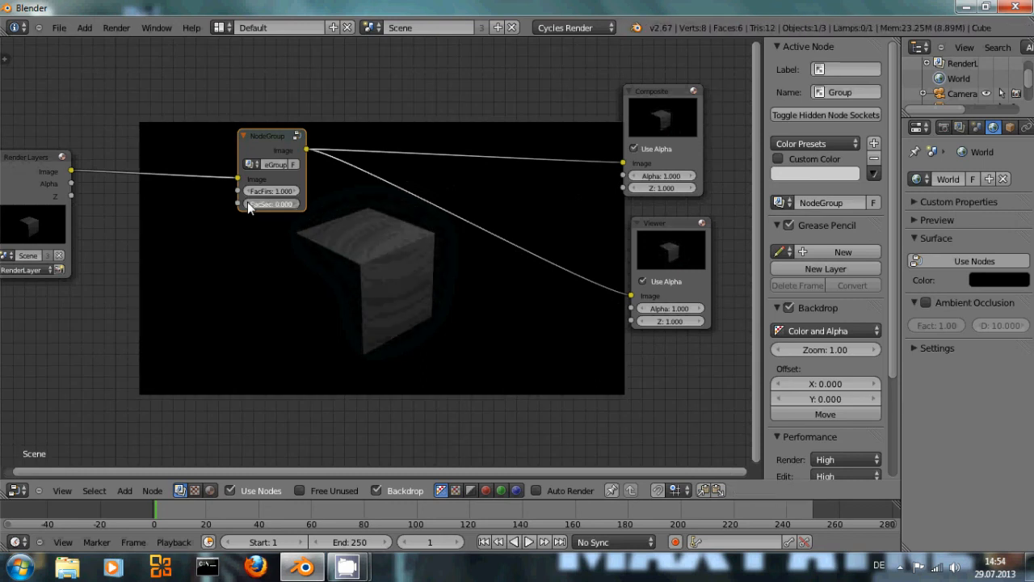
{"action": "left_click_drag", "start_coordinate": [275, 204], "coordinate": [294, 204]}
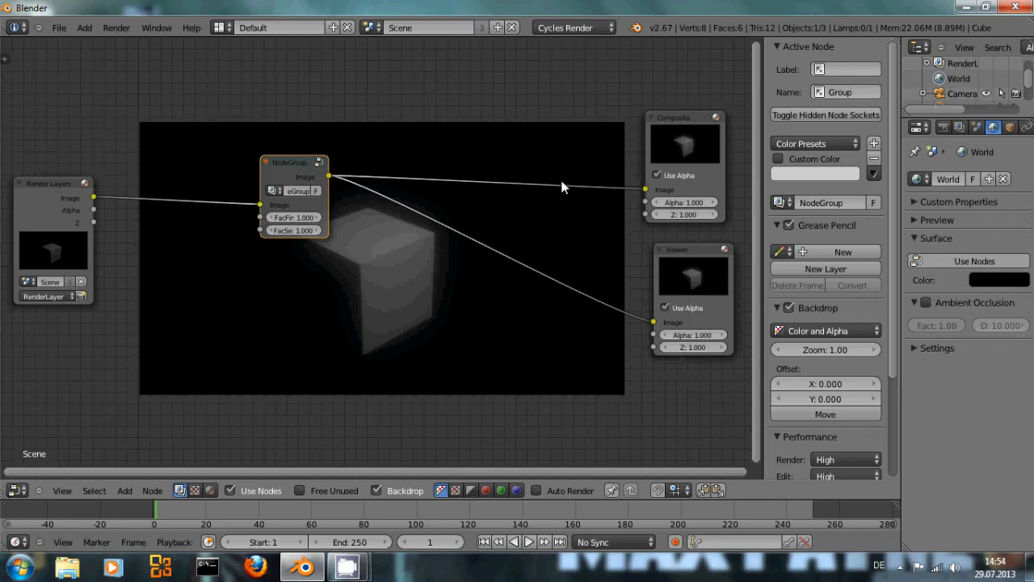
{"action": "mouse_move", "coordinate": [485, 206]}
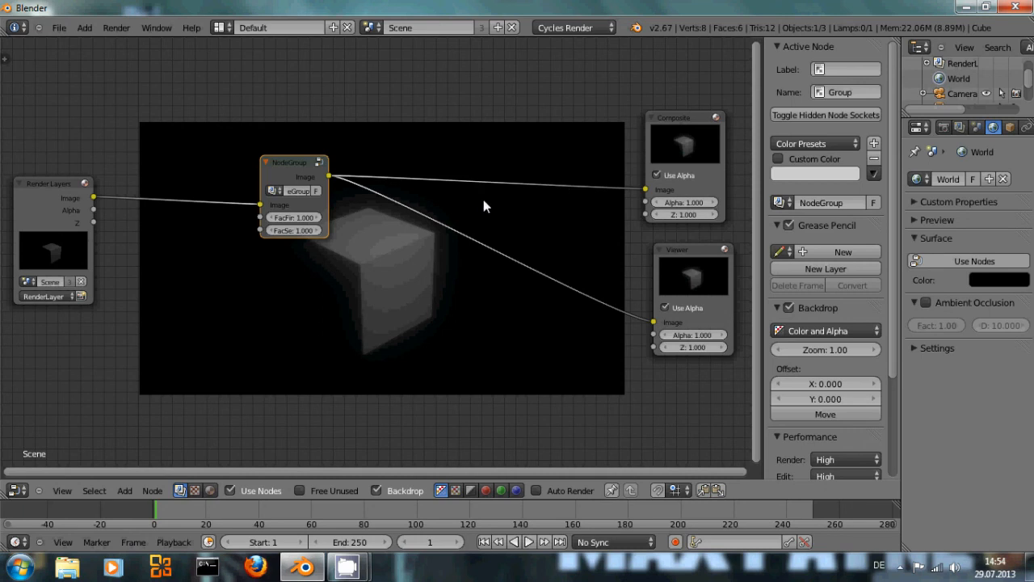
{"action": "mouse_move", "coordinate": [338, 184]}
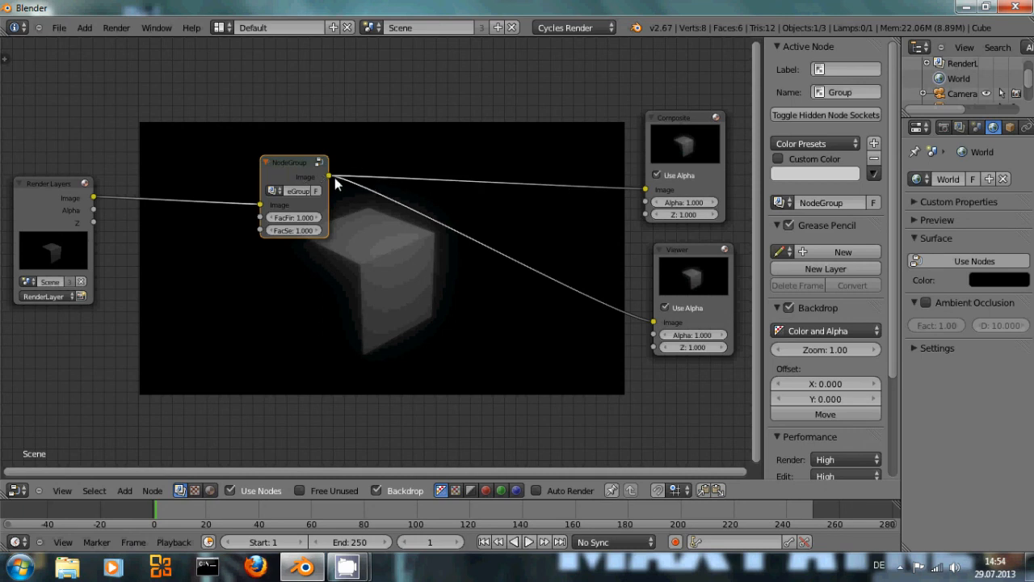
{"action": "mouse_move", "coordinate": [330, 178]}
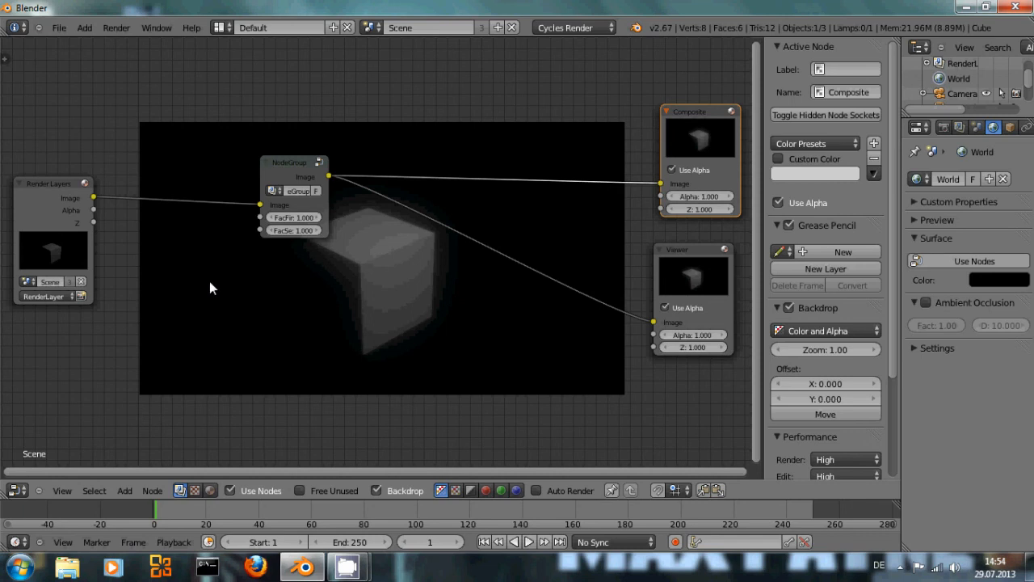
{"action": "mouse_move", "coordinate": [365, 218]}
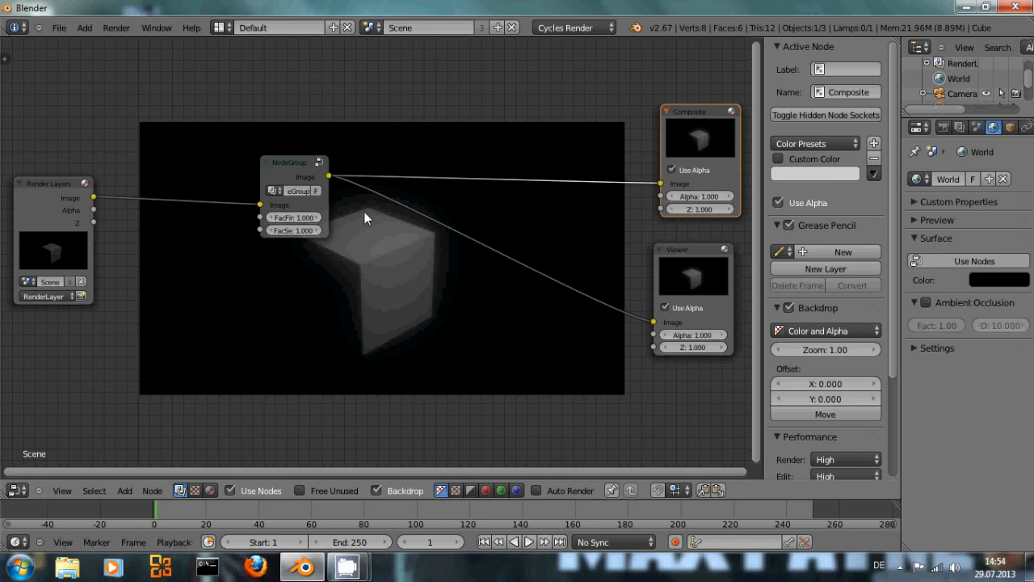
{"action": "mouse_move", "coordinate": [467, 160]}
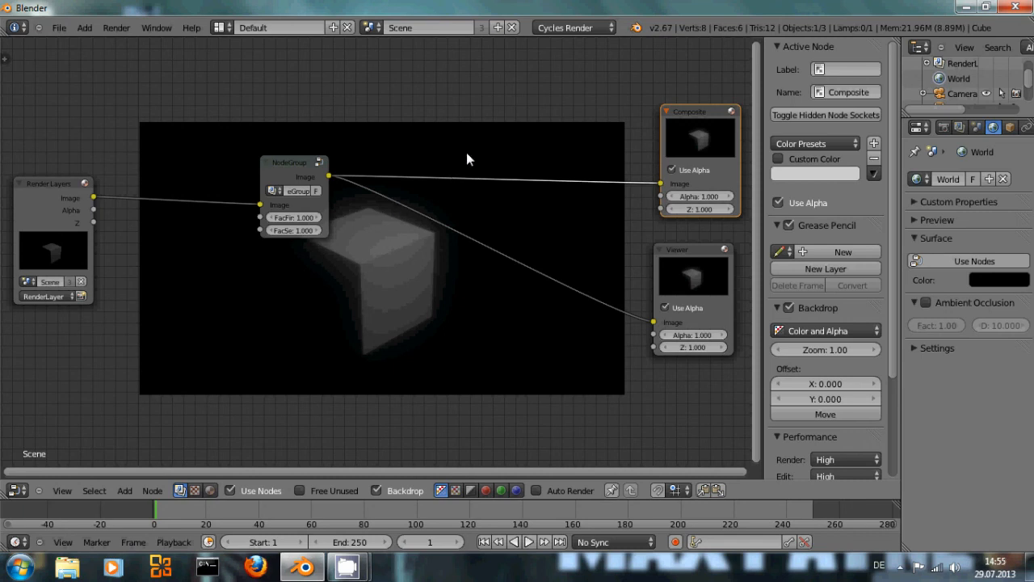